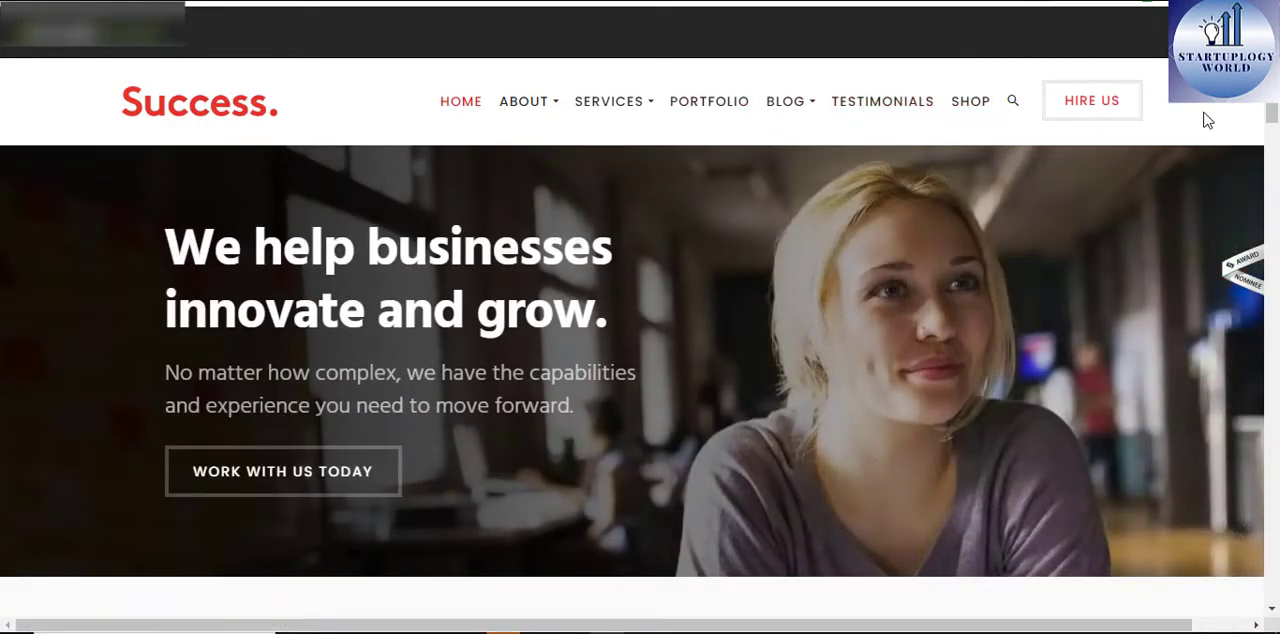
Scroll the Success home page down to its blog posts, then go to Services.
{"action": "scroll", "scroll_direction": "down", "scroll_amount": 3}
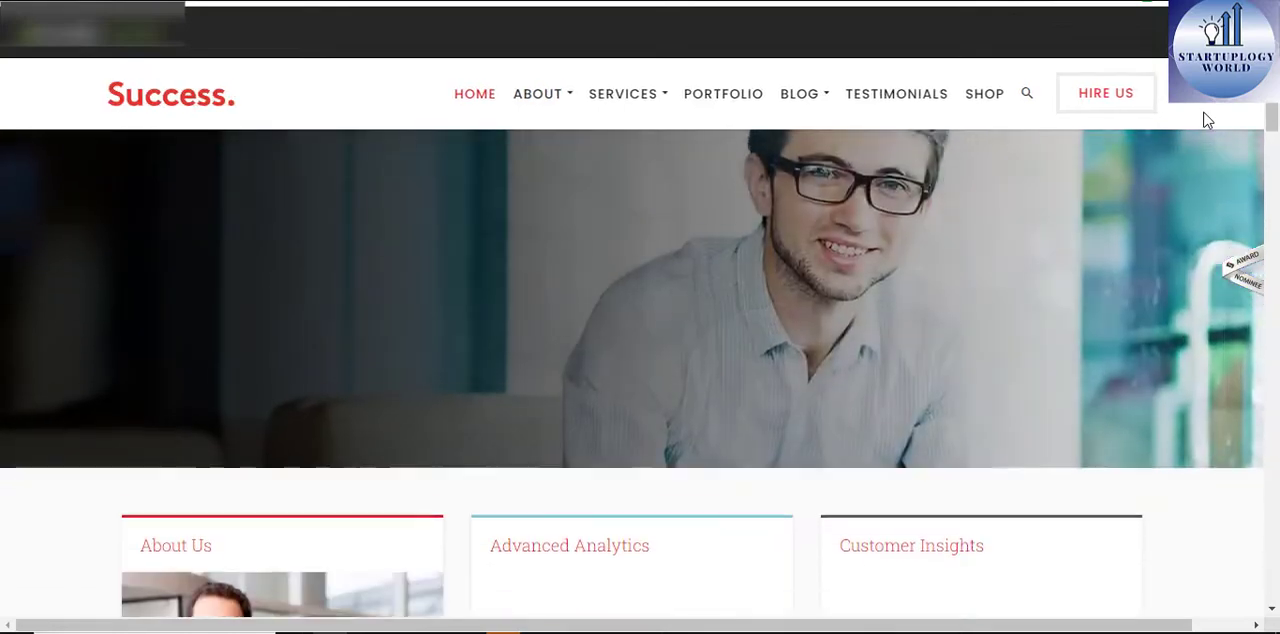
{"action": "scroll", "scroll_direction": "down", "scroll_amount": 3}
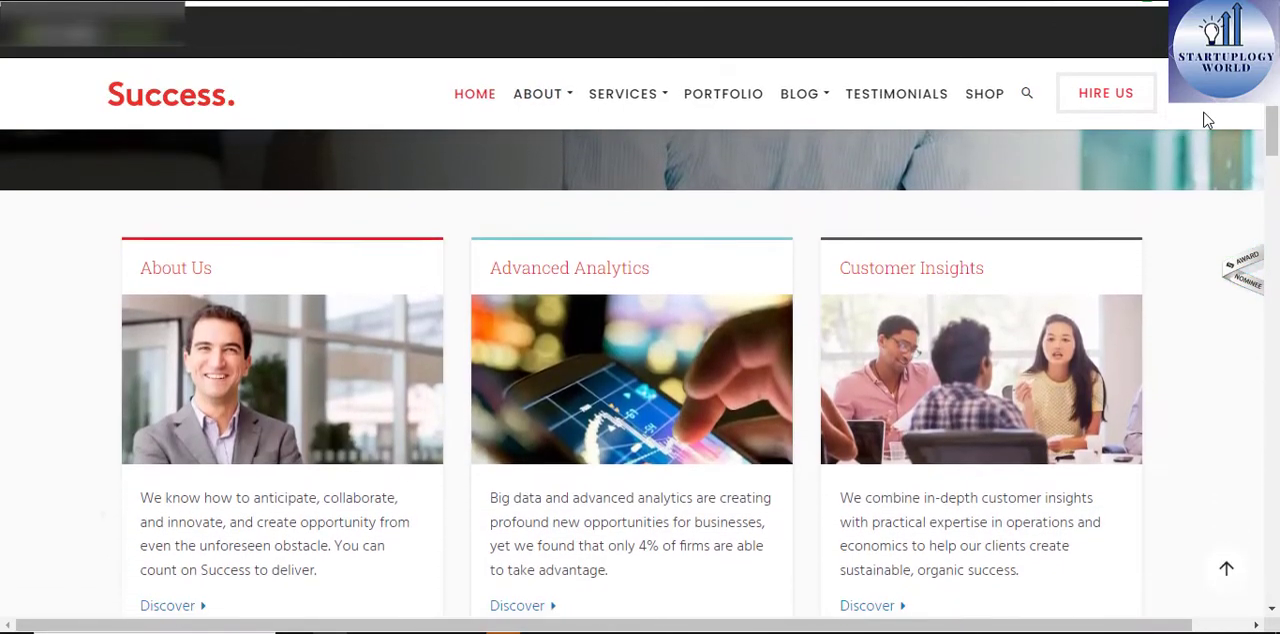
{"action": "scroll", "scroll_direction": "down", "scroll_amount": 3}
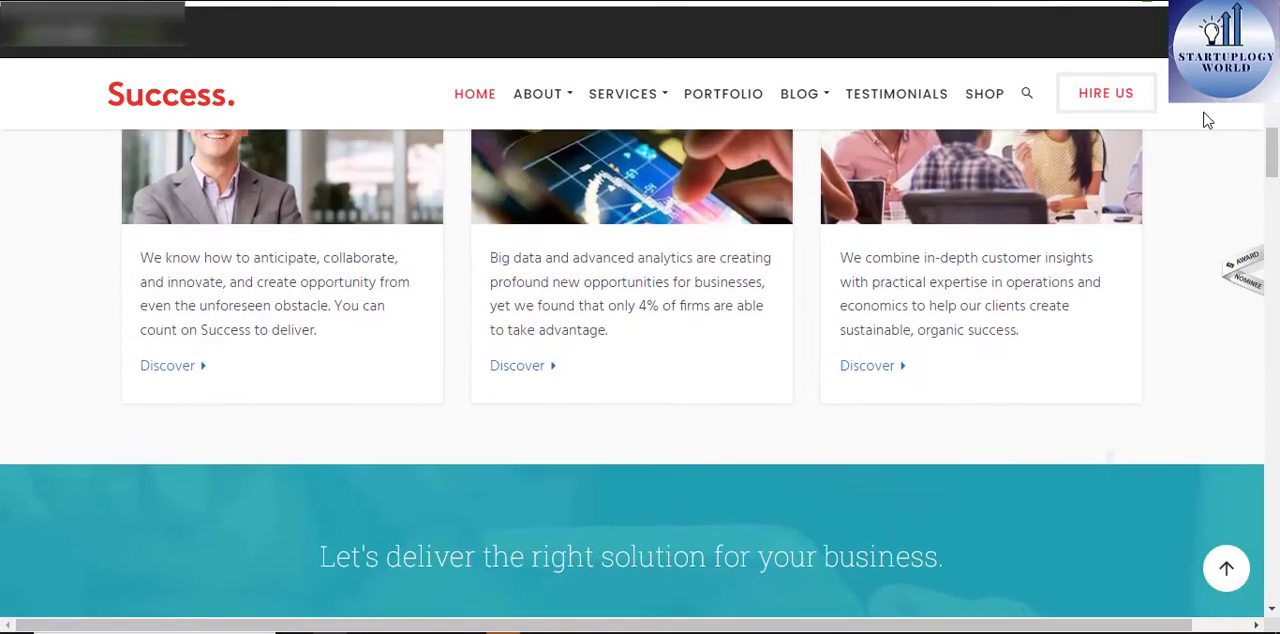
{"action": "scroll", "scroll_direction": "down", "scroll_amount": 3}
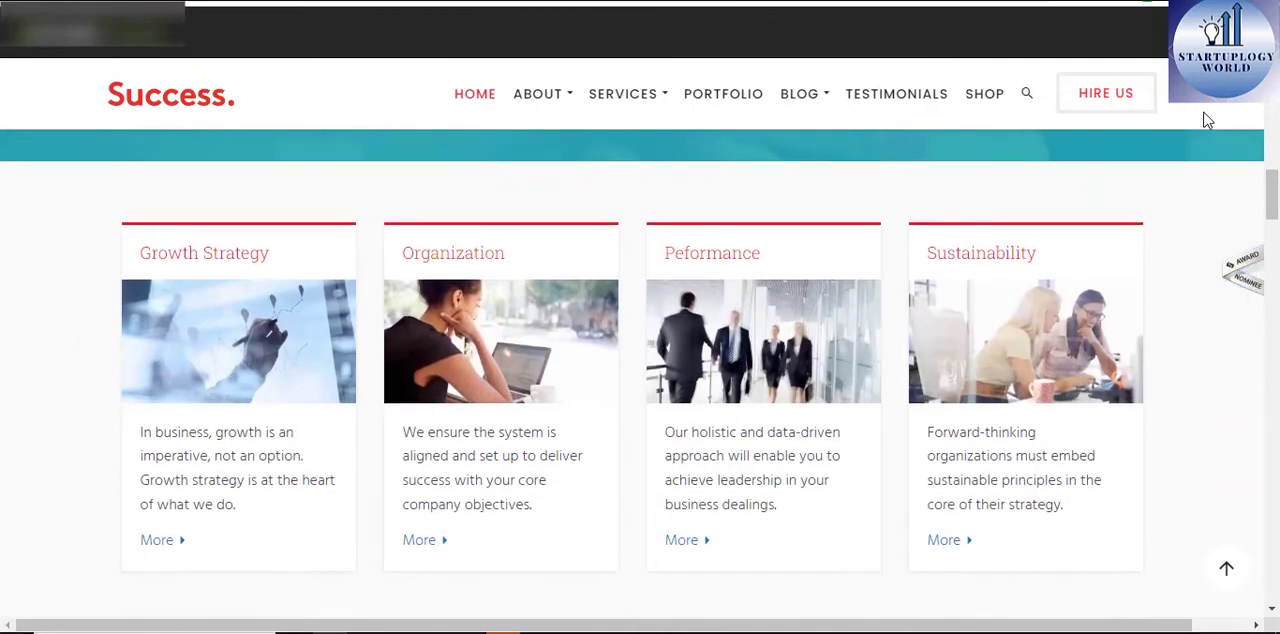
{"action": "scroll", "scroll_direction": "down", "scroll_amount": 3}
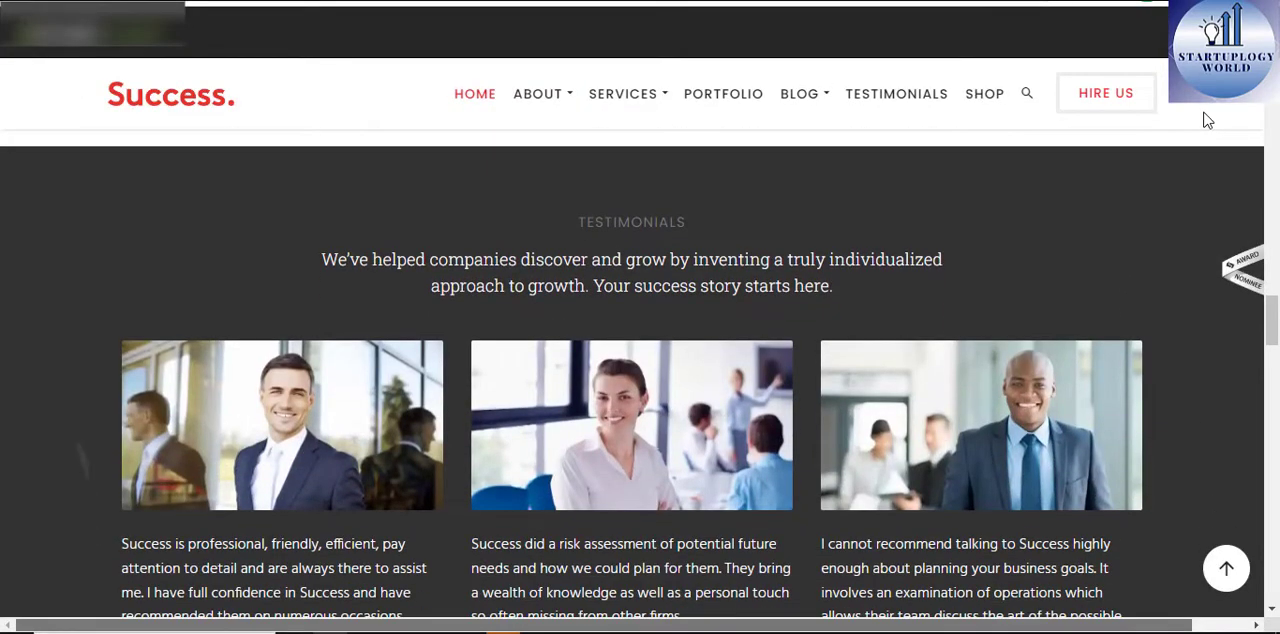
{"action": "scroll", "scroll_direction": "down", "scroll_amount": 3}
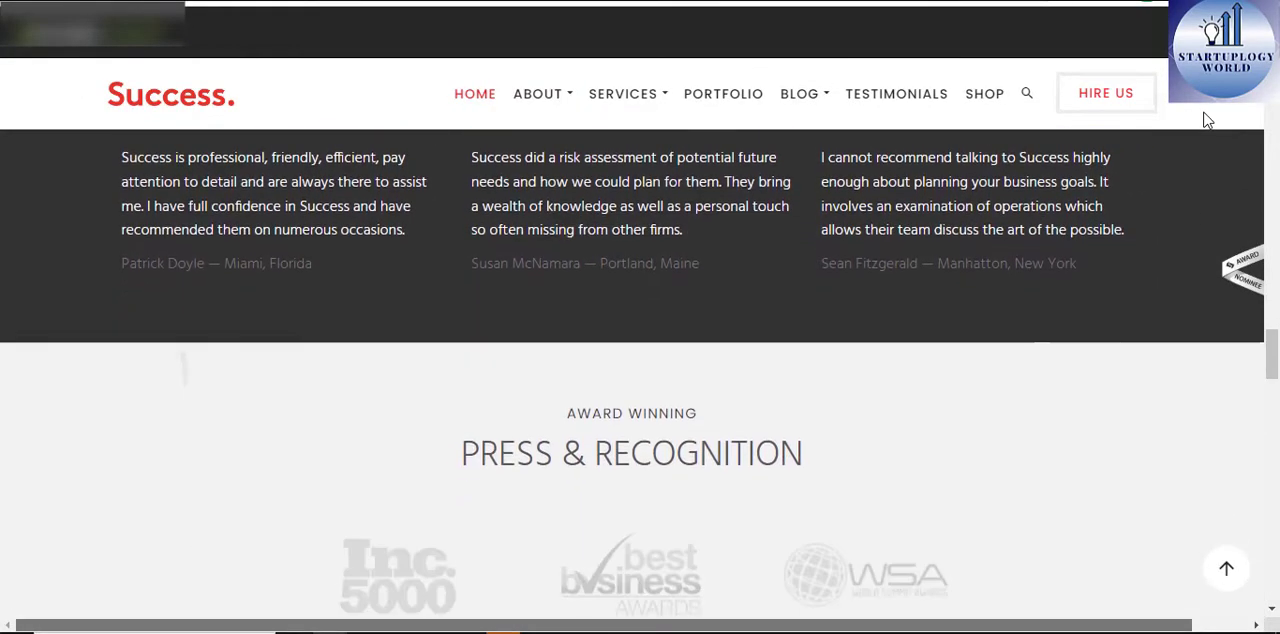
{"action": "scroll", "scroll_direction": "down", "scroll_amount": 3}
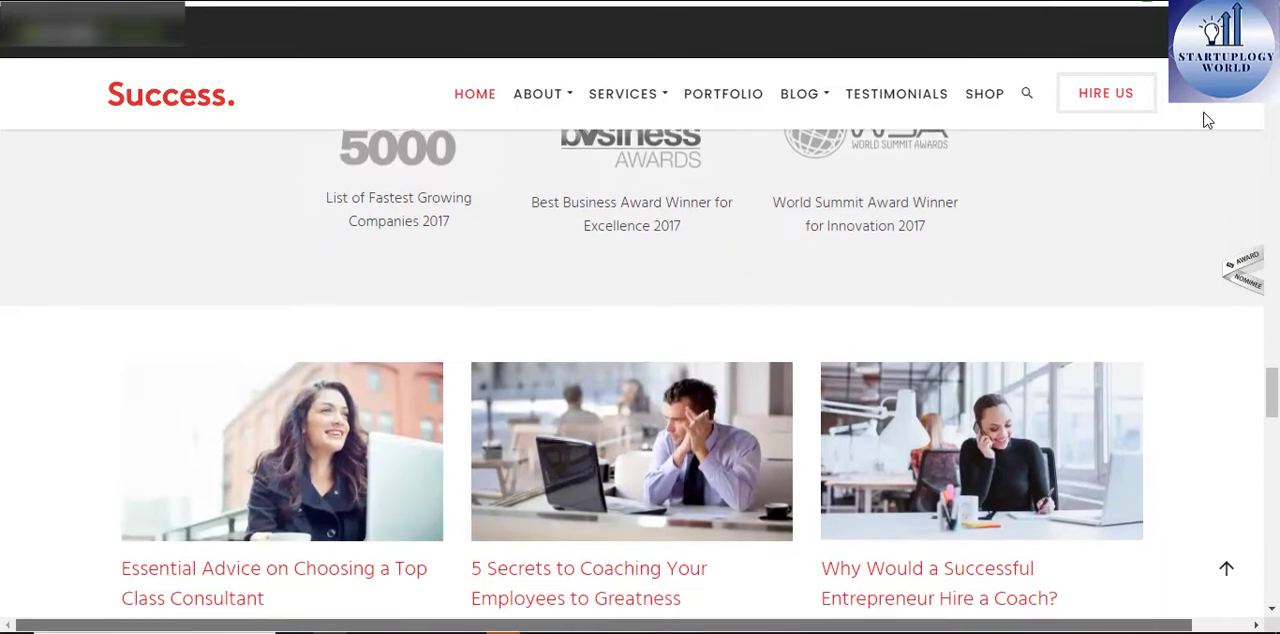
{"action": "left_click", "coordinate": [622, 93]}
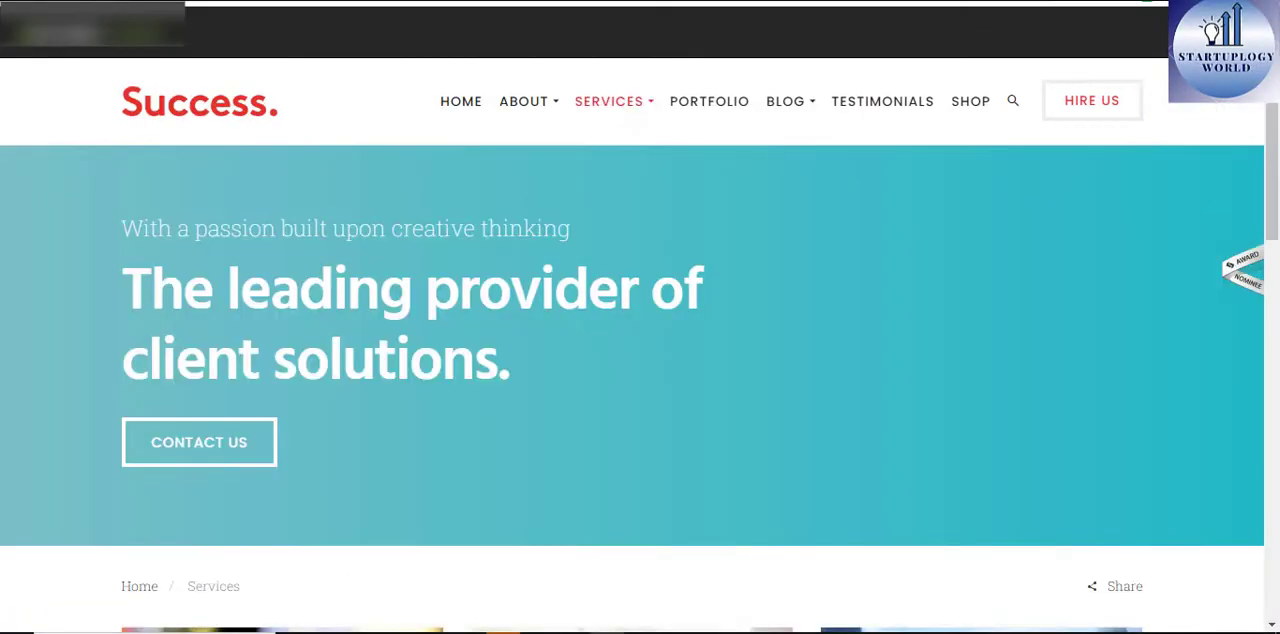
Scroll the Services page and open the Sustainability service page.
{"action": "scroll", "scroll_direction": "down", "scroll_amount": 3}
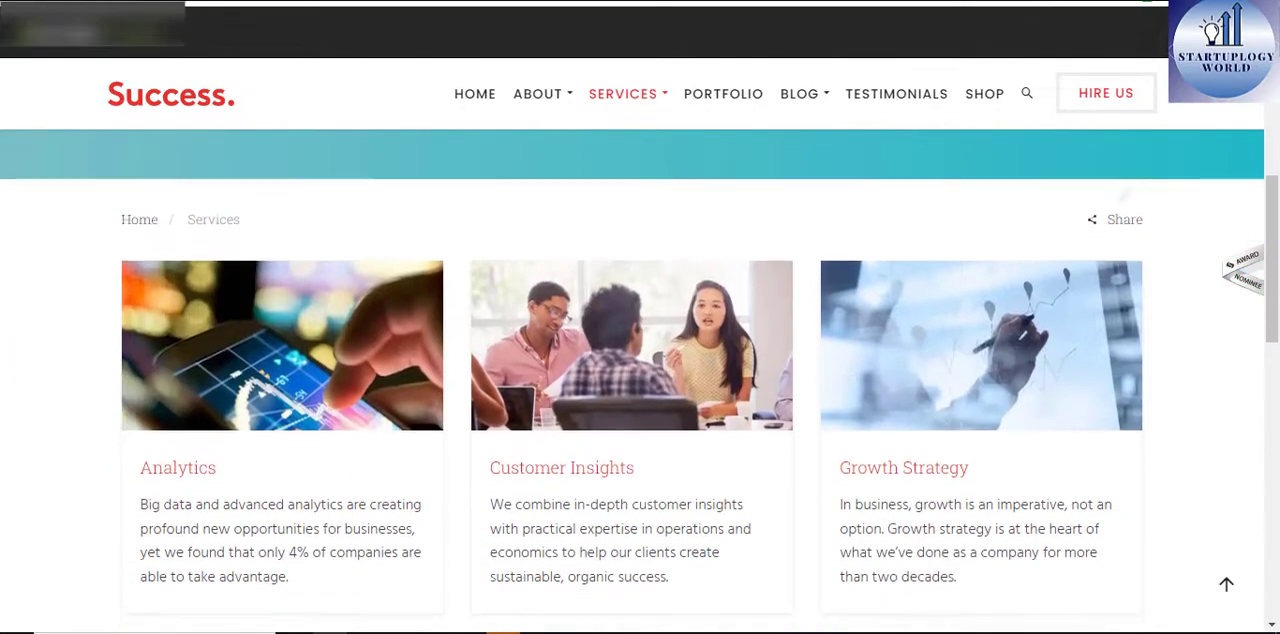
{"action": "scroll", "scroll_direction": "down", "scroll_amount": 3}
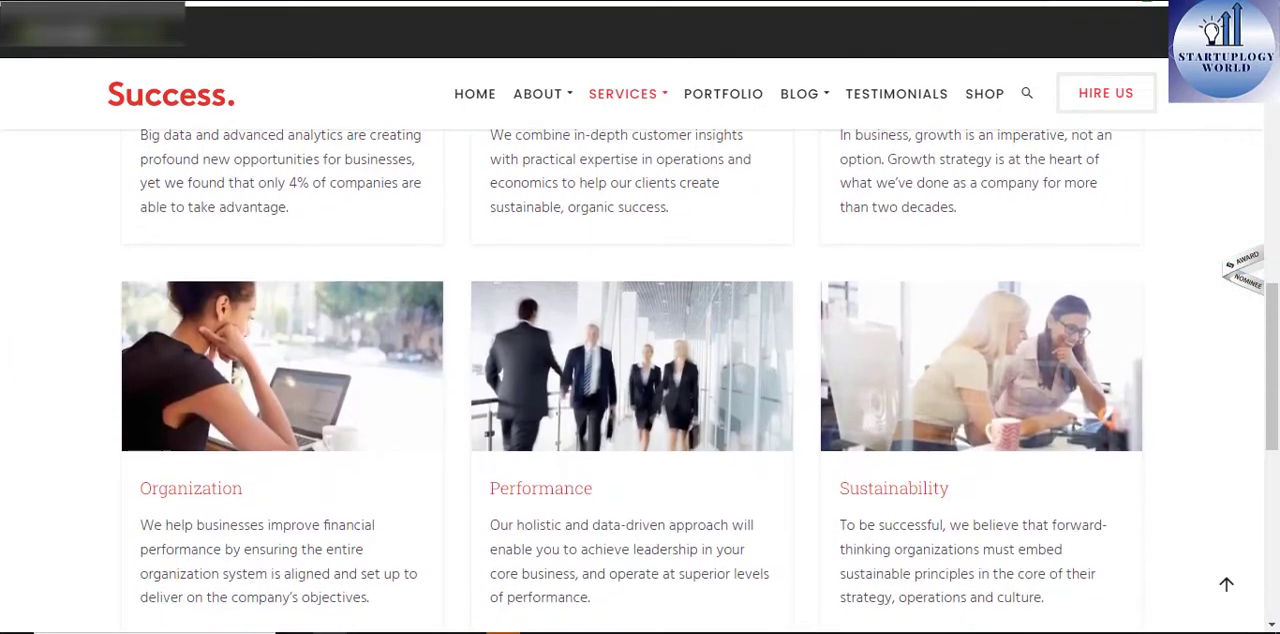
{"action": "scroll", "scroll_direction": "down", "scroll_amount": 3}
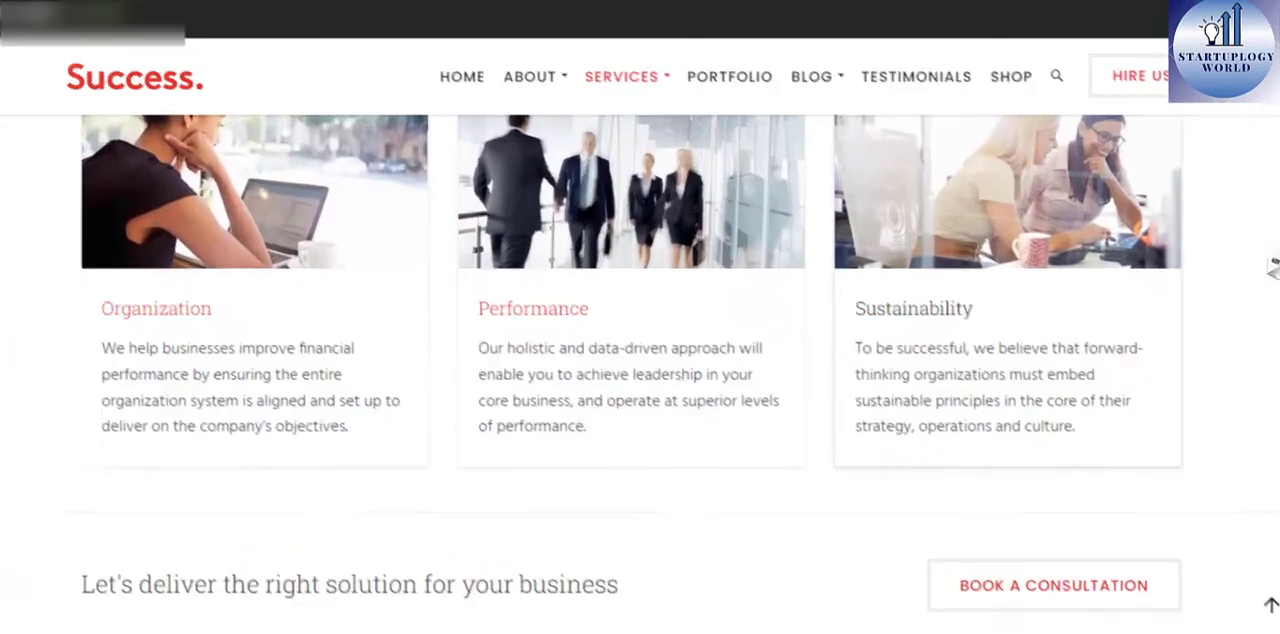
{"action": "left_click", "coordinate": [621, 76]}
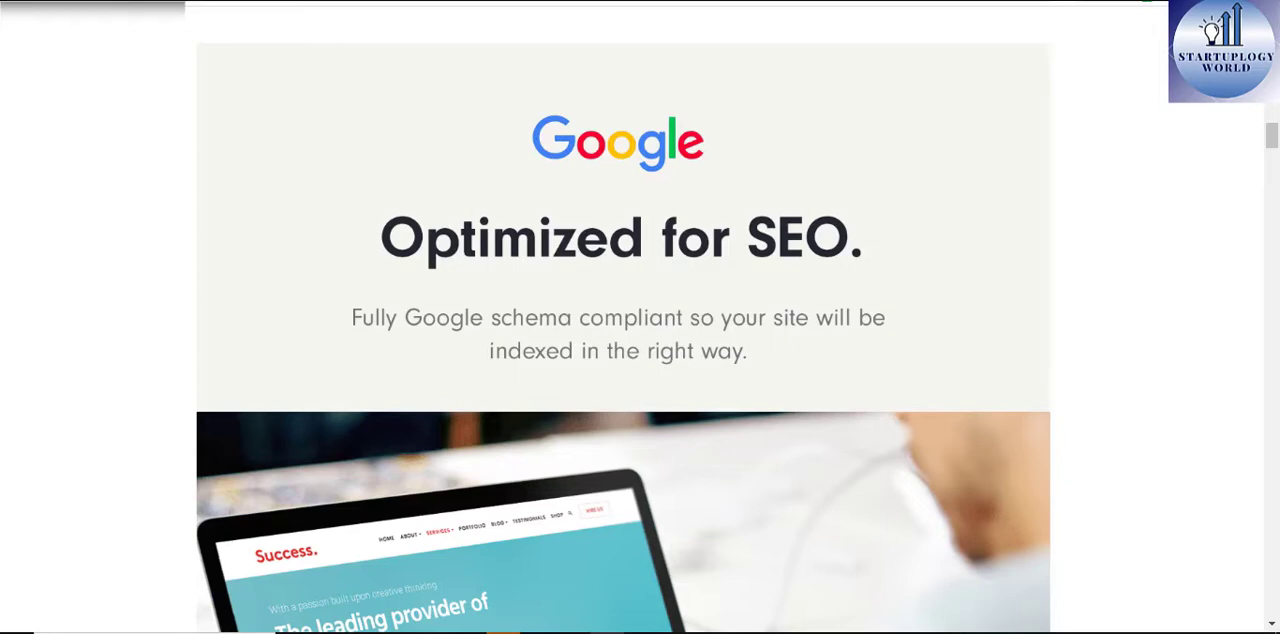
{"action": "scroll", "scroll_direction": "down", "scroll_amount": 3}
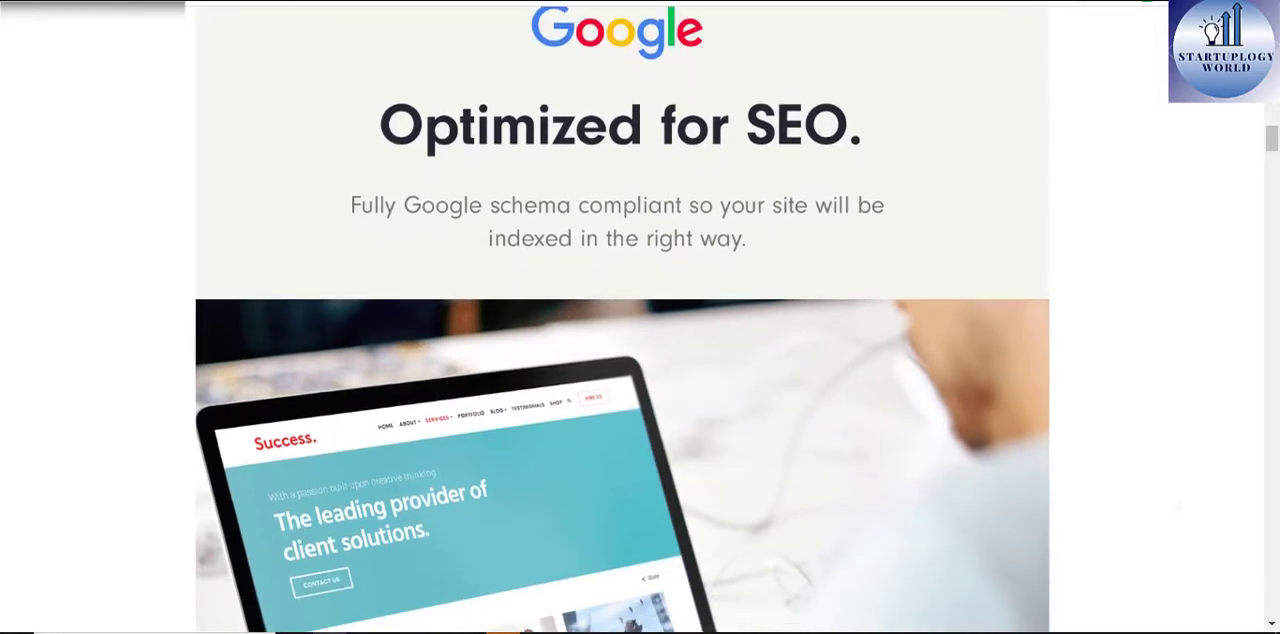
{"action": "scroll", "scroll_direction": "down", "scroll_amount": 3}
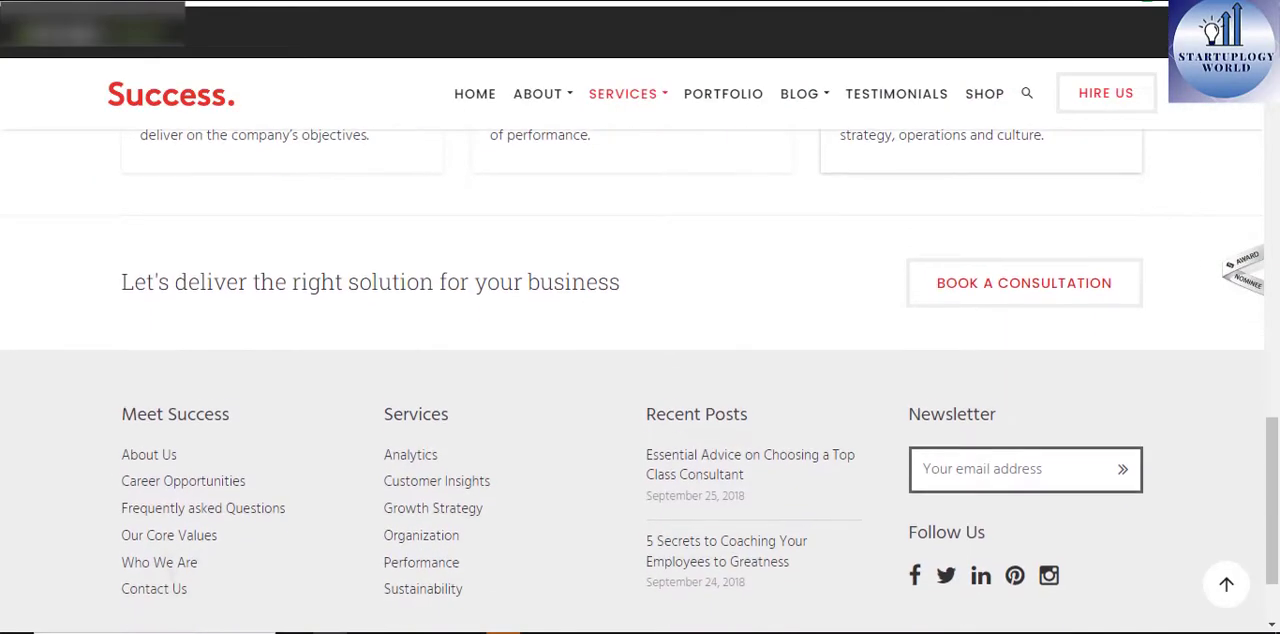
{"action": "left_click", "coordinate": [422, 588]}
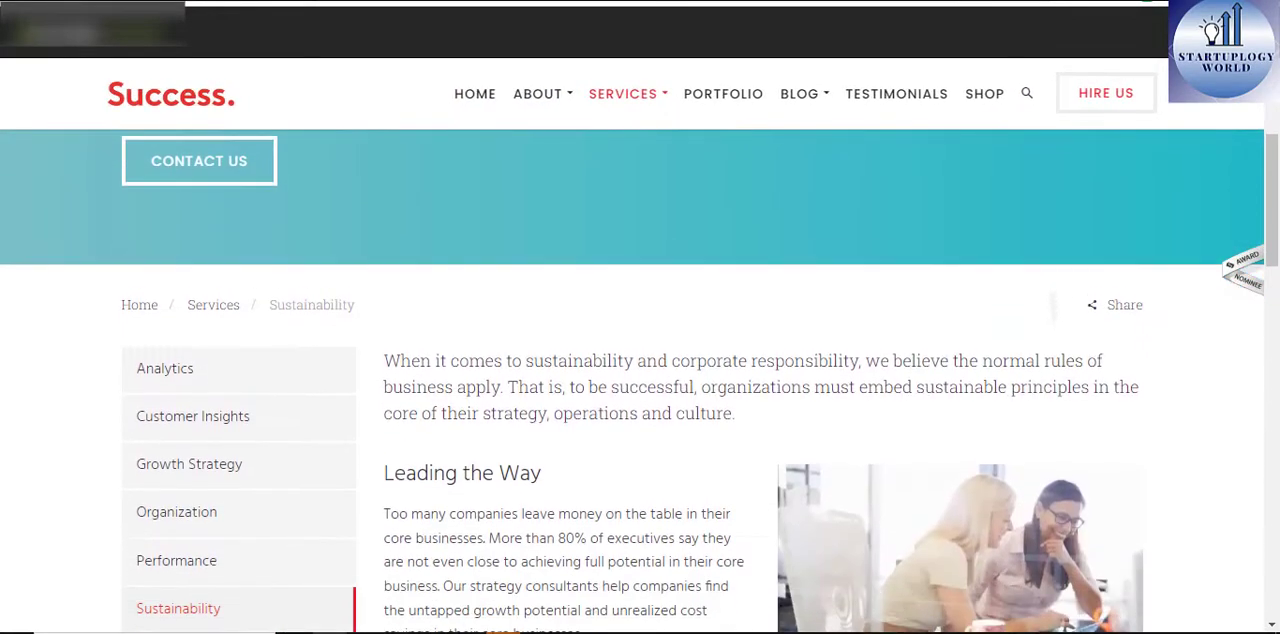
Scroll through the Sustainability detail page, including its Leading the Way section.
{"action": "scroll", "scroll_direction": "down", "scroll_amount": 3}
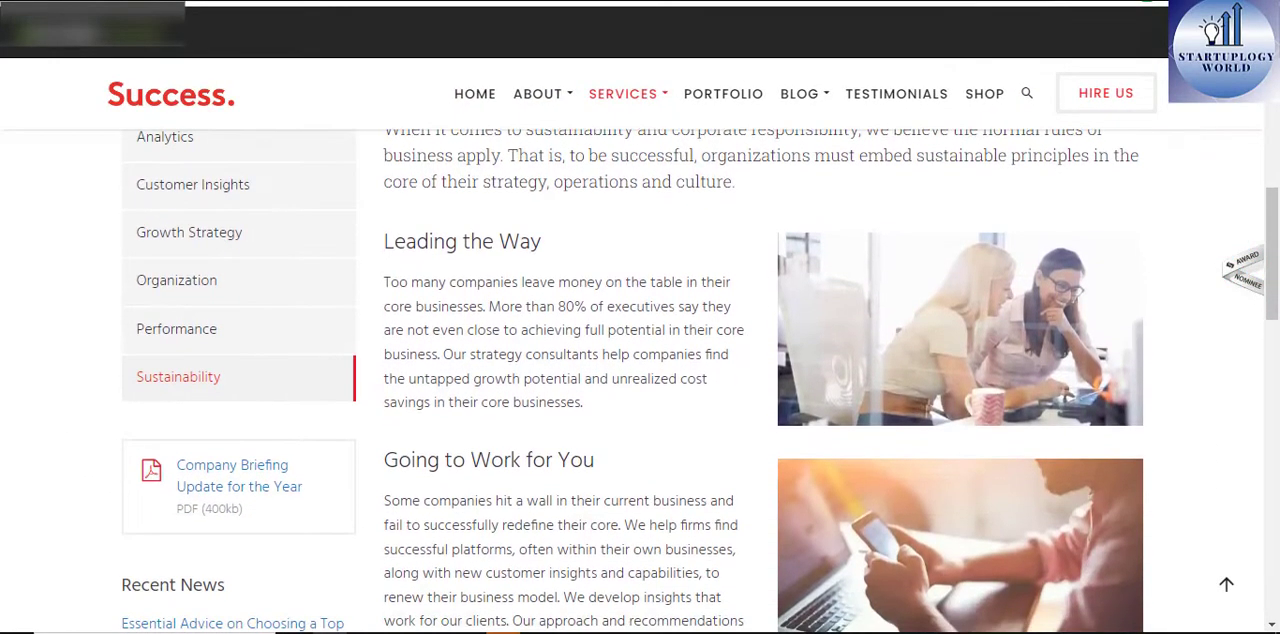
{"action": "scroll", "scroll_direction": "down", "scroll_amount": 3}
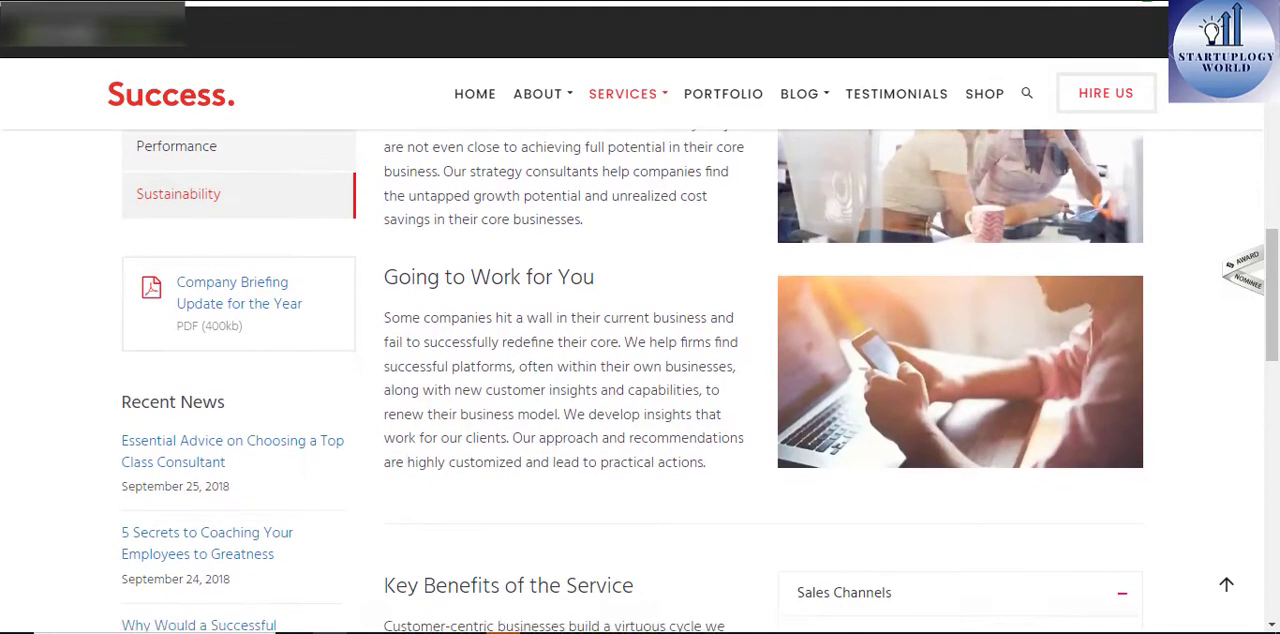
{"action": "scroll", "scroll_direction": "down", "scroll_amount": 3}
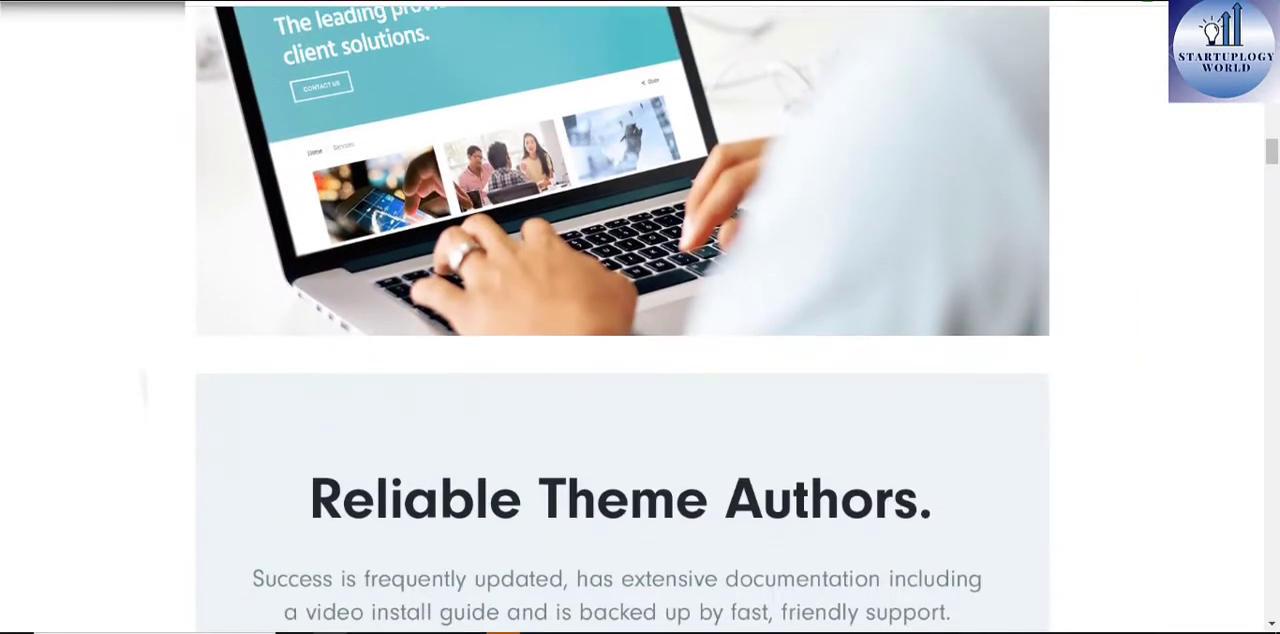
{"action": "scroll", "scroll_direction": "down", "scroll_amount": 3}
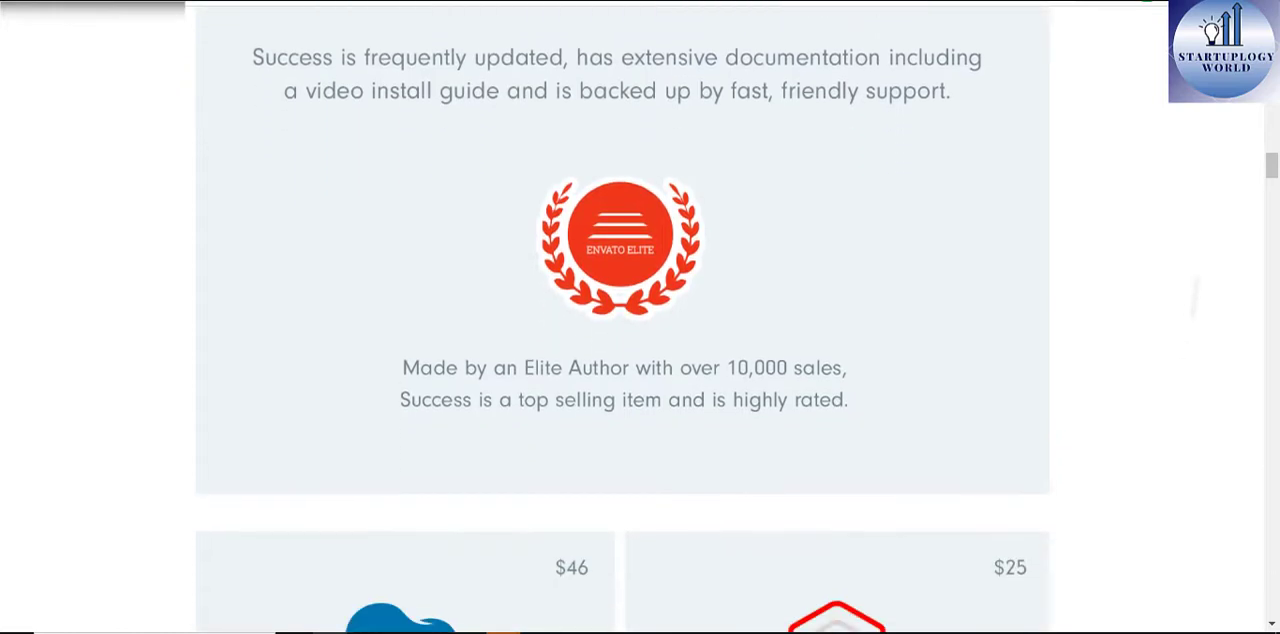
{"action": "scroll", "scroll_direction": "down", "scroll_amount": 3}
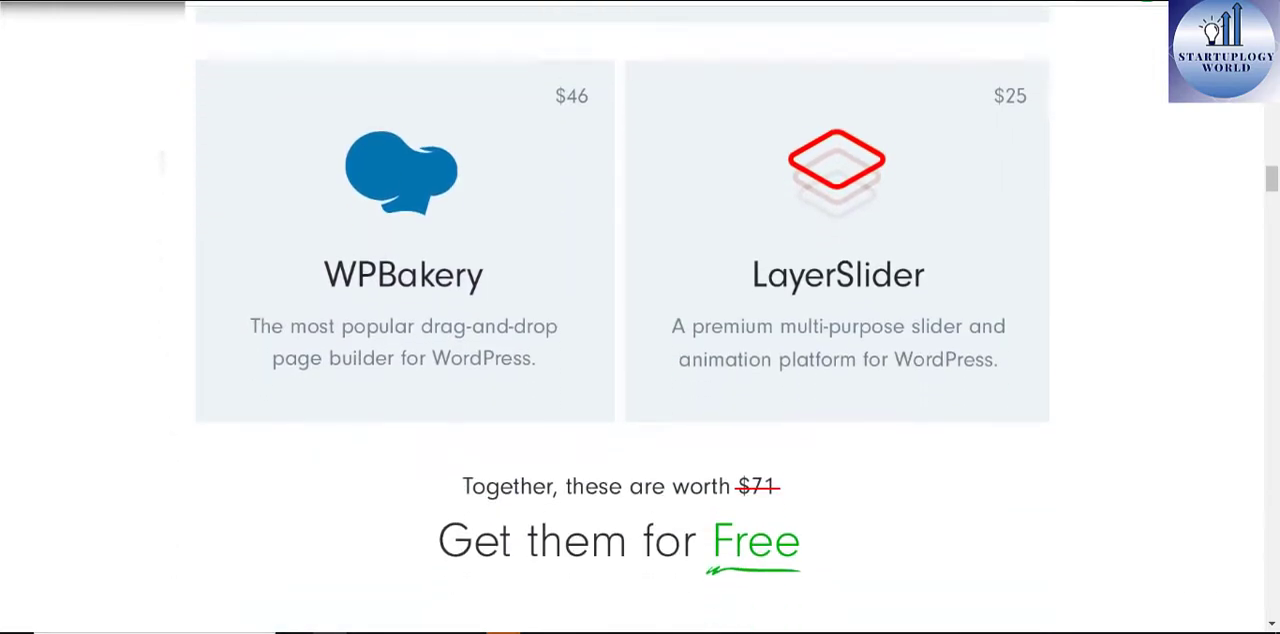
{"action": "scroll", "scroll_direction": "down", "scroll_amount": 3}
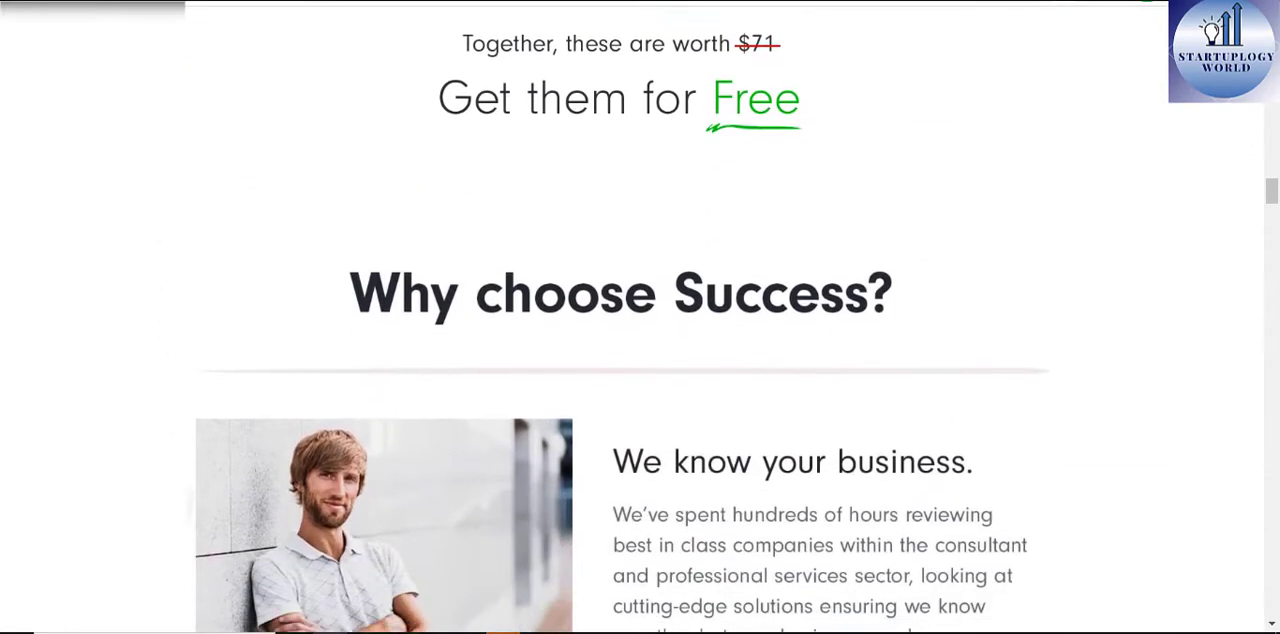
{"action": "scroll", "scroll_direction": "down", "scroll_amount": 3}
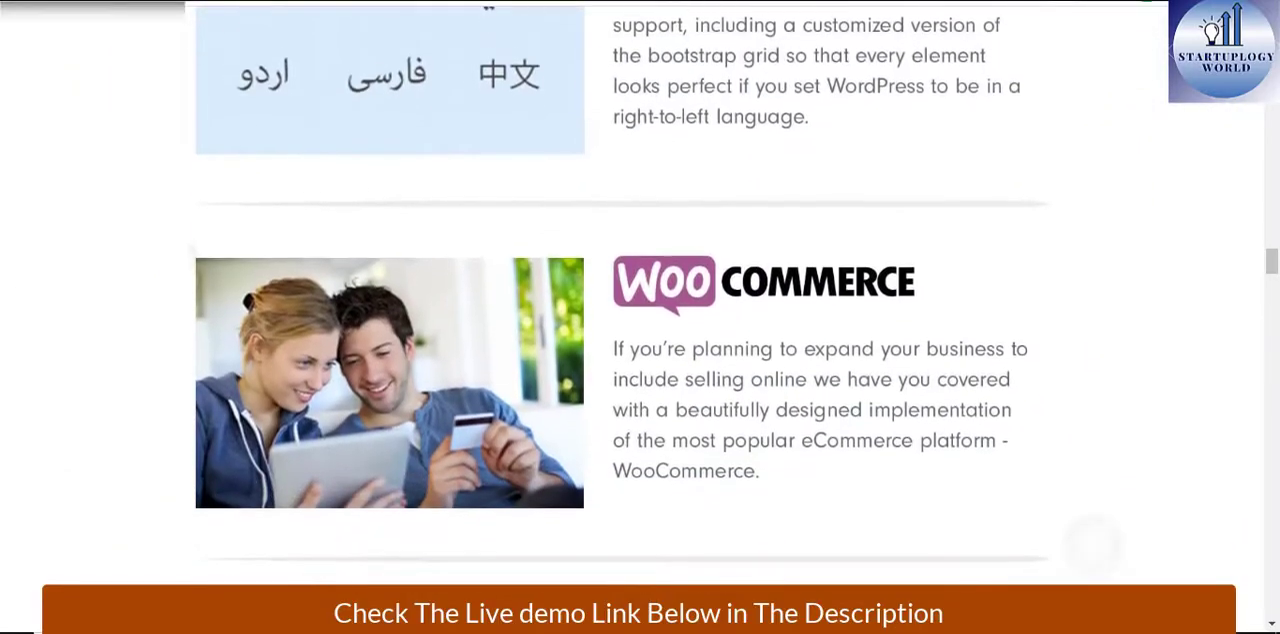
{"action": "scroll", "scroll_direction": "down", "scroll_amount": 3}
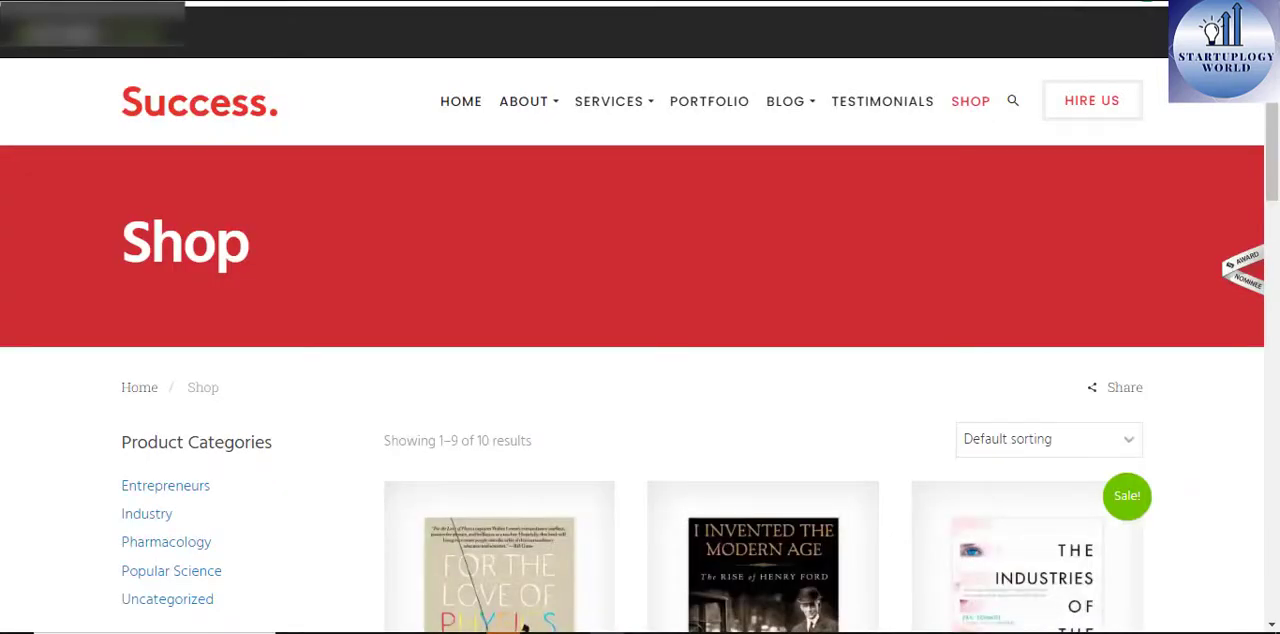
Scroll the Shop's book listings and open the Rust – The Longest War product.
{"action": "scroll", "scroll_direction": "down", "scroll_amount": 3}
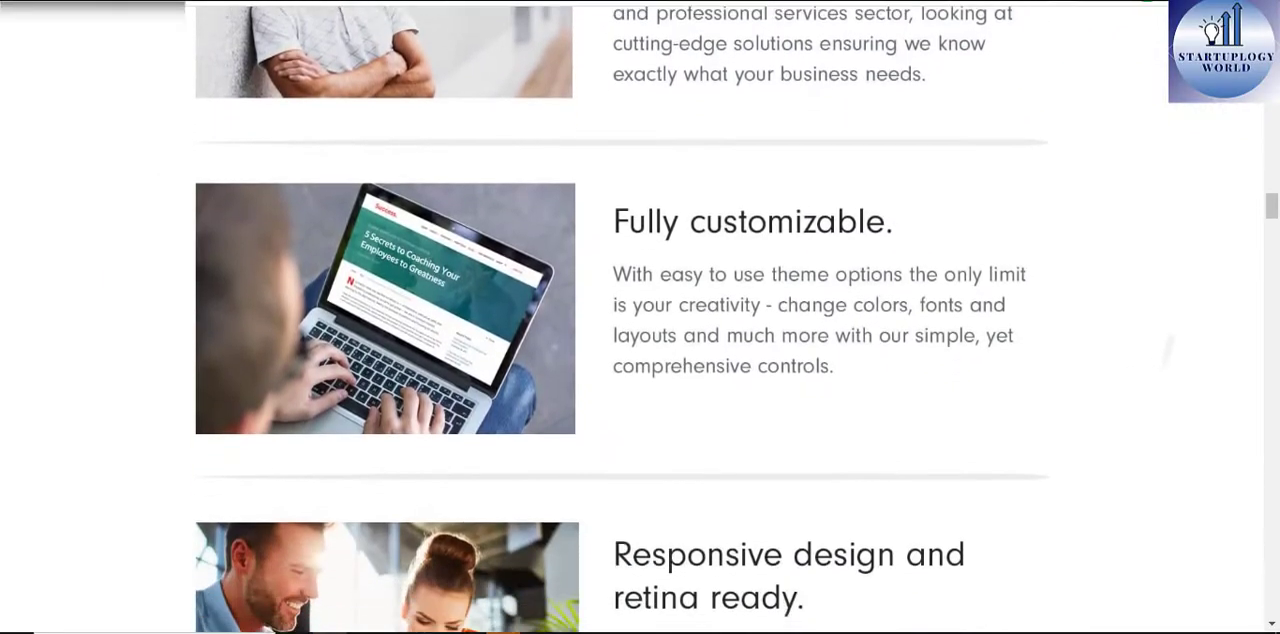
{"action": "scroll", "scroll_direction": "down", "scroll_amount": 3}
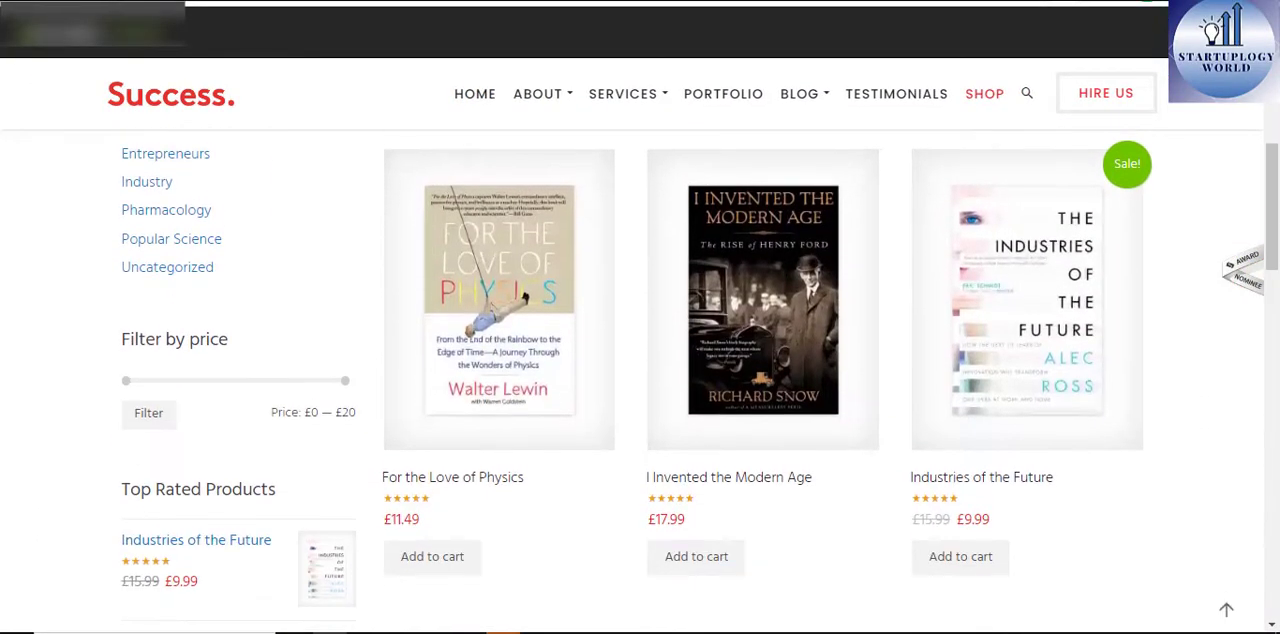
{"action": "scroll", "scroll_direction": "down", "scroll_amount": 3}
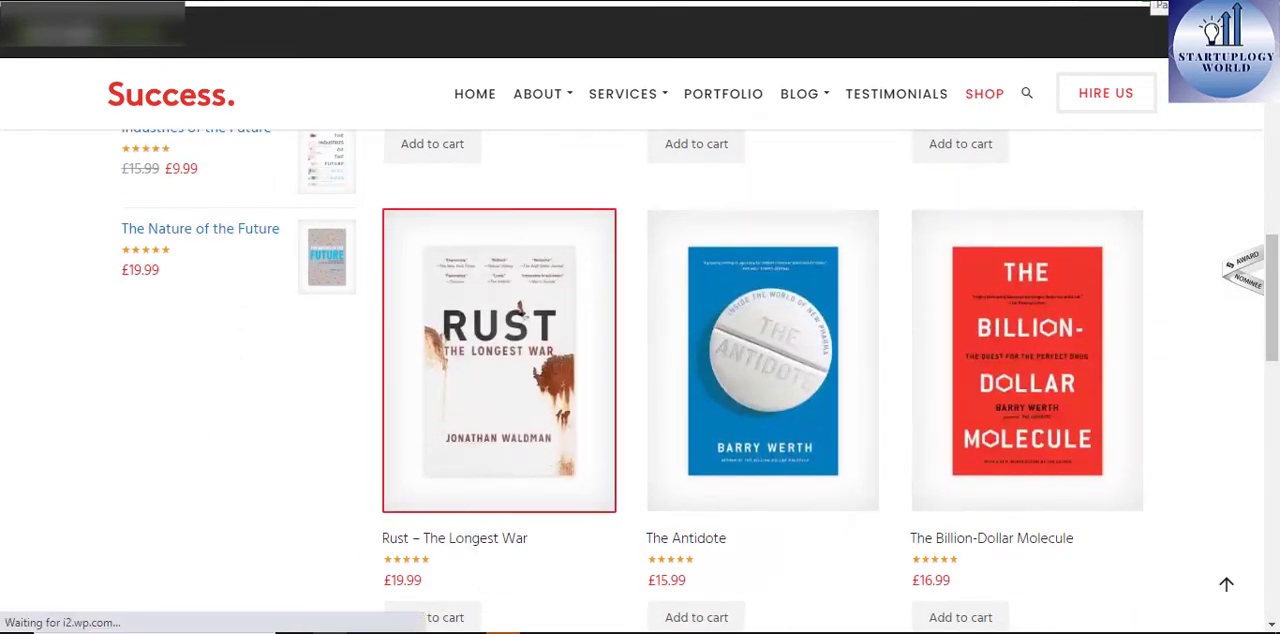
{"action": "left_click", "coordinate": [499, 360]}
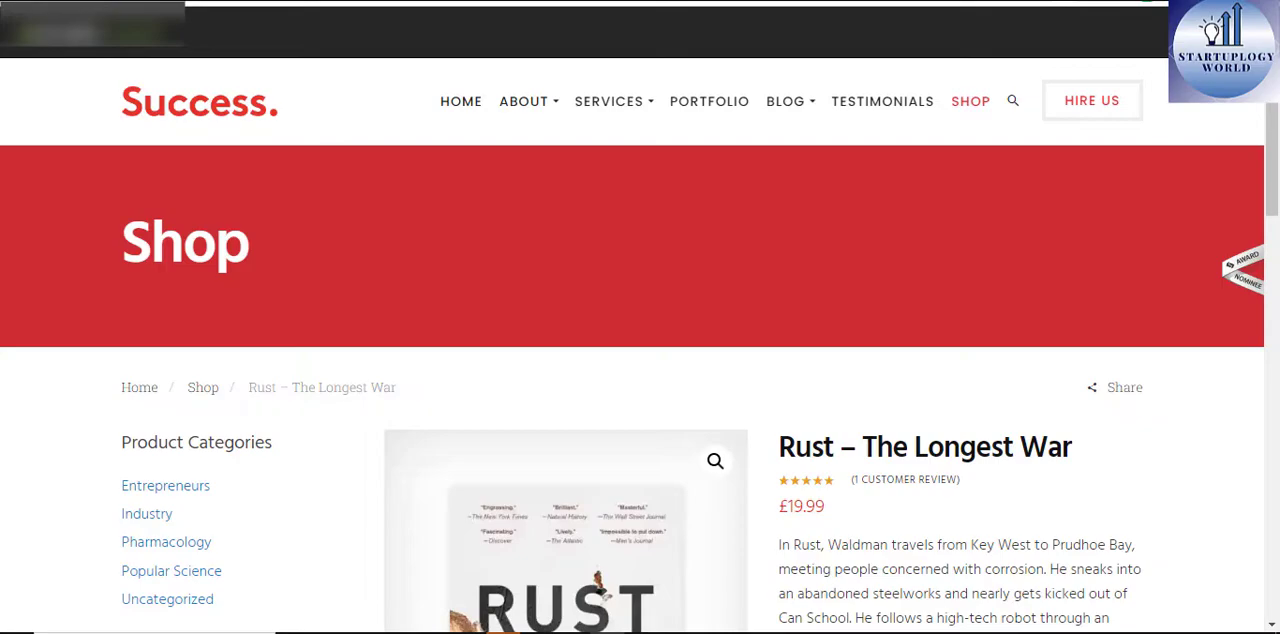
{"action": "left_click", "coordinate": [461, 101]}
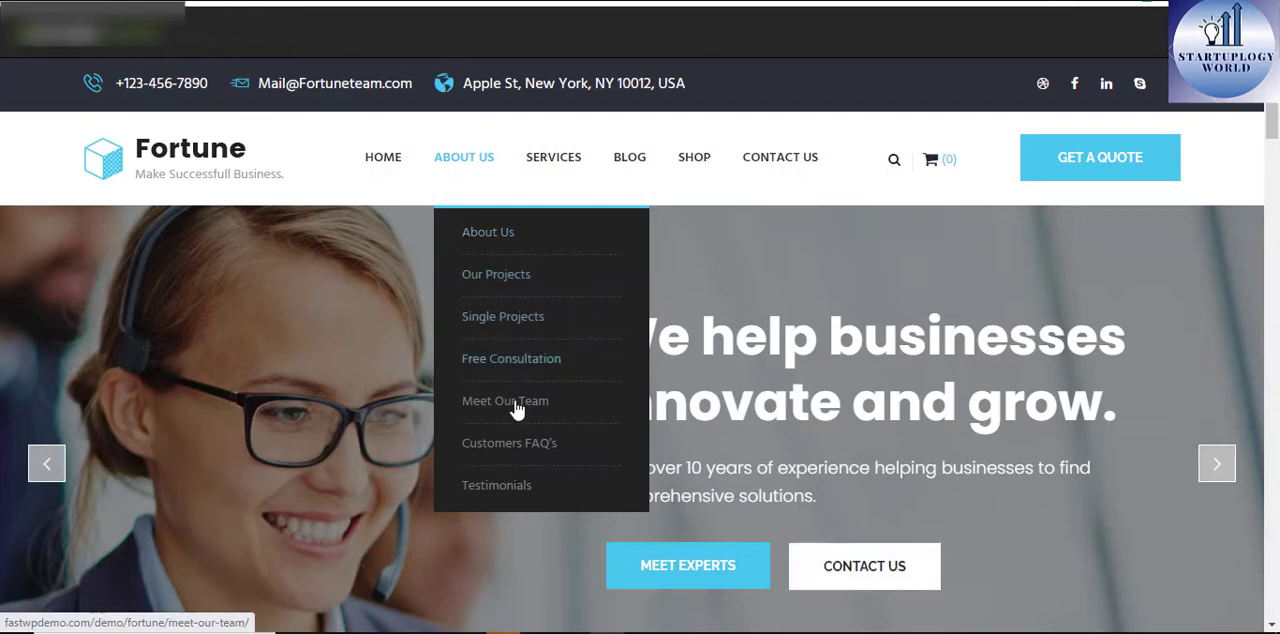
{"action": "mouse_move", "coordinate": [553, 157]}
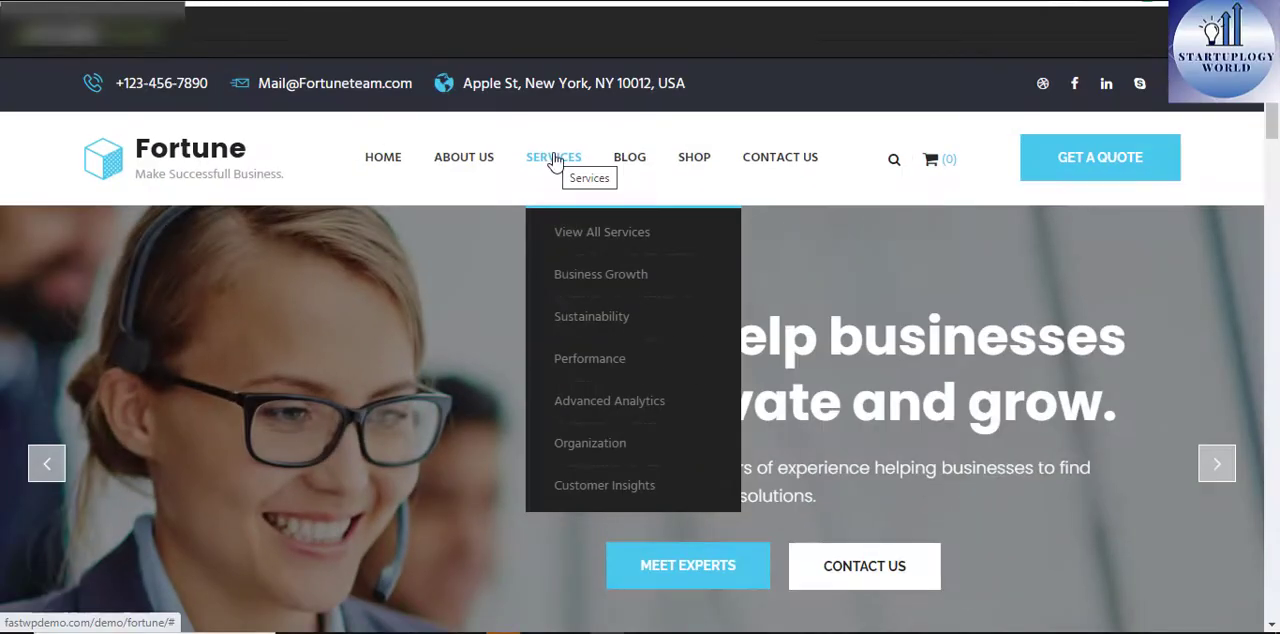
{"action": "mouse_move", "coordinate": [629, 157]}
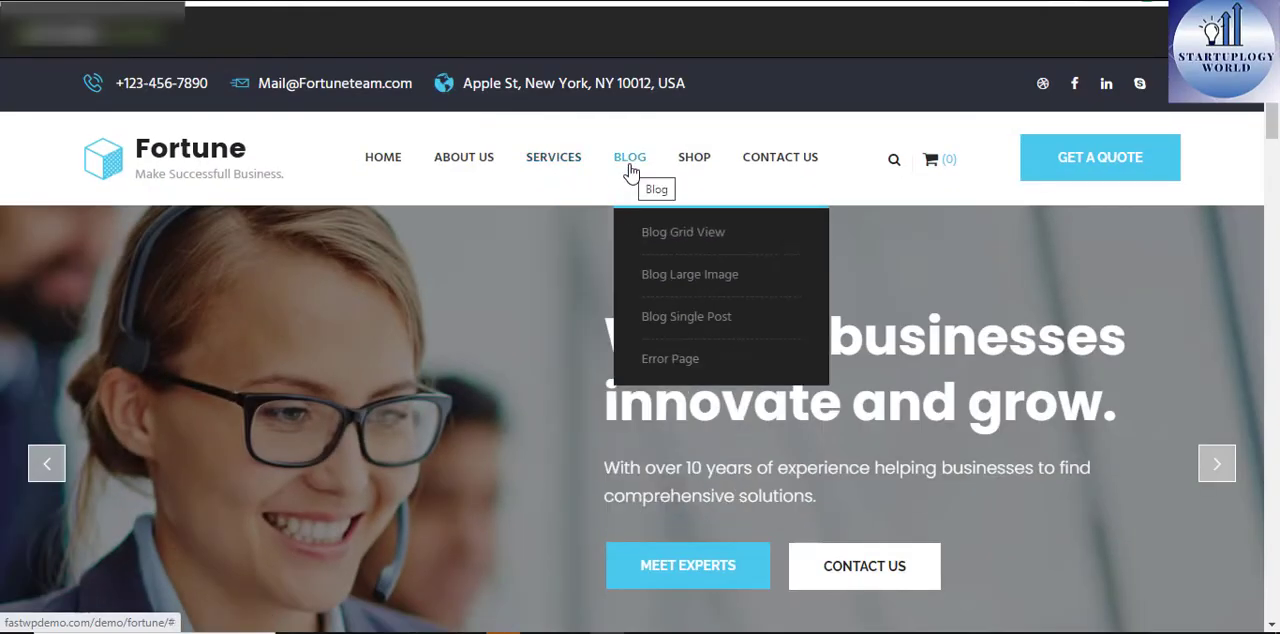
{"action": "mouse_move", "coordinate": [694, 157]}
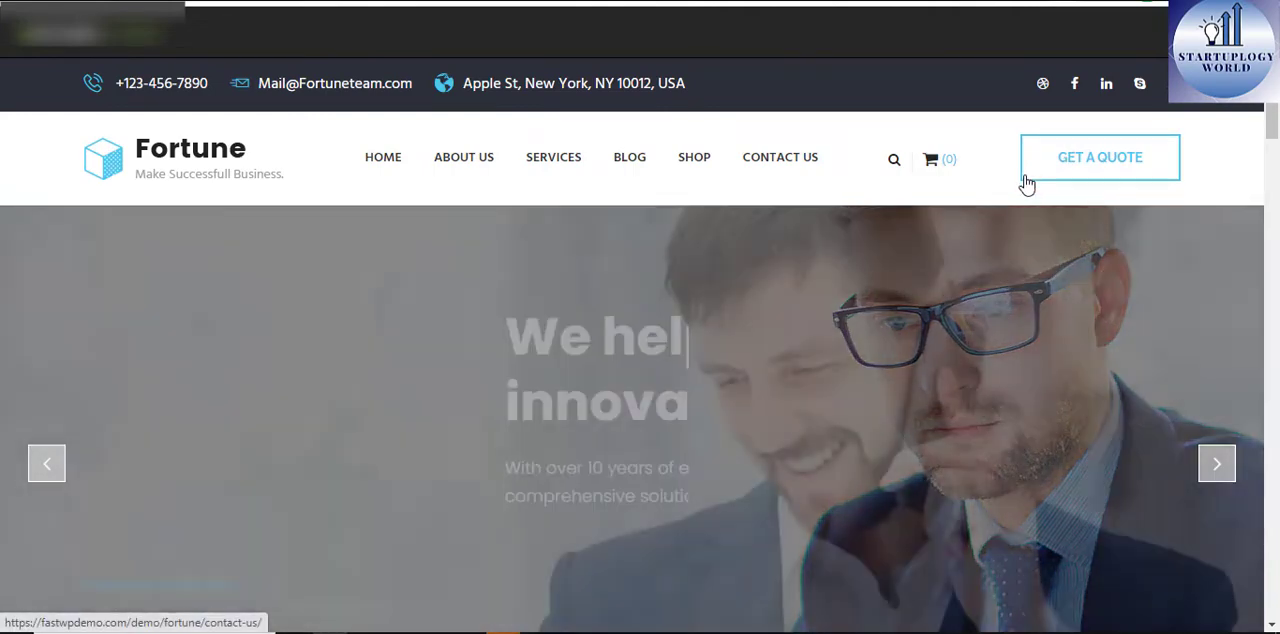
Scroll down the Fortune home page past its hero slider.
{"action": "scroll", "scroll_direction": "down", "scroll_amount": 3}
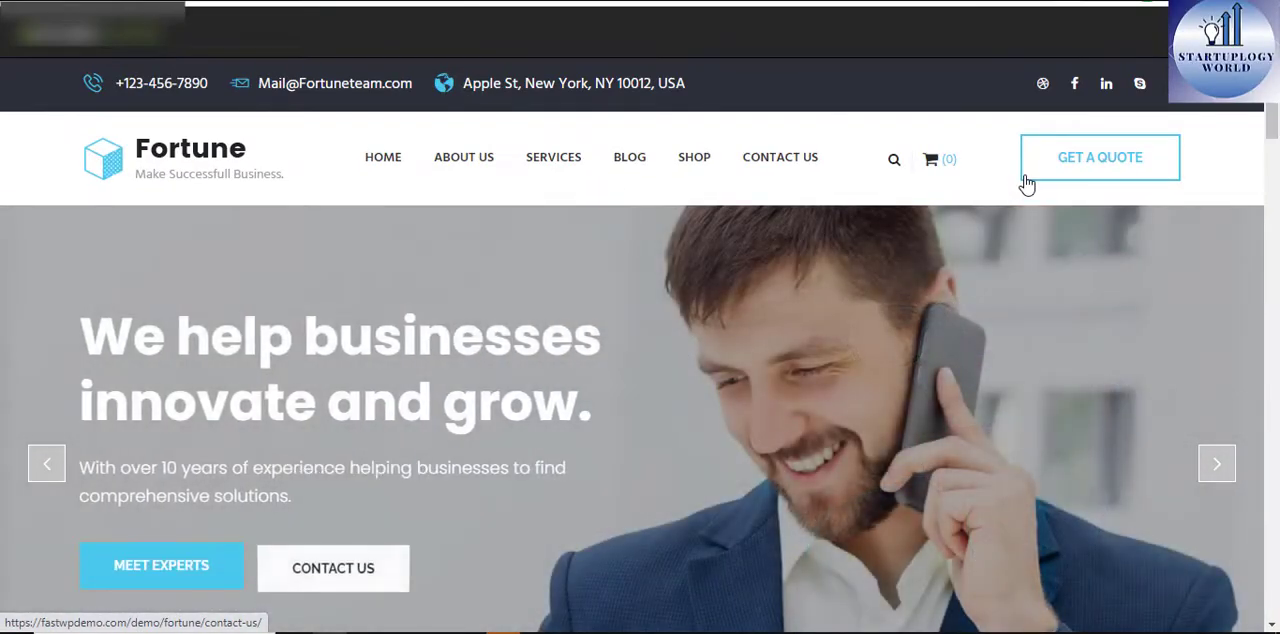
Scroll through Why Choosing Fortune, Testimonials, Latest Projects, Latest News and client logos.
{"action": "scroll", "scroll_direction": "down", "scroll_amount": 3}
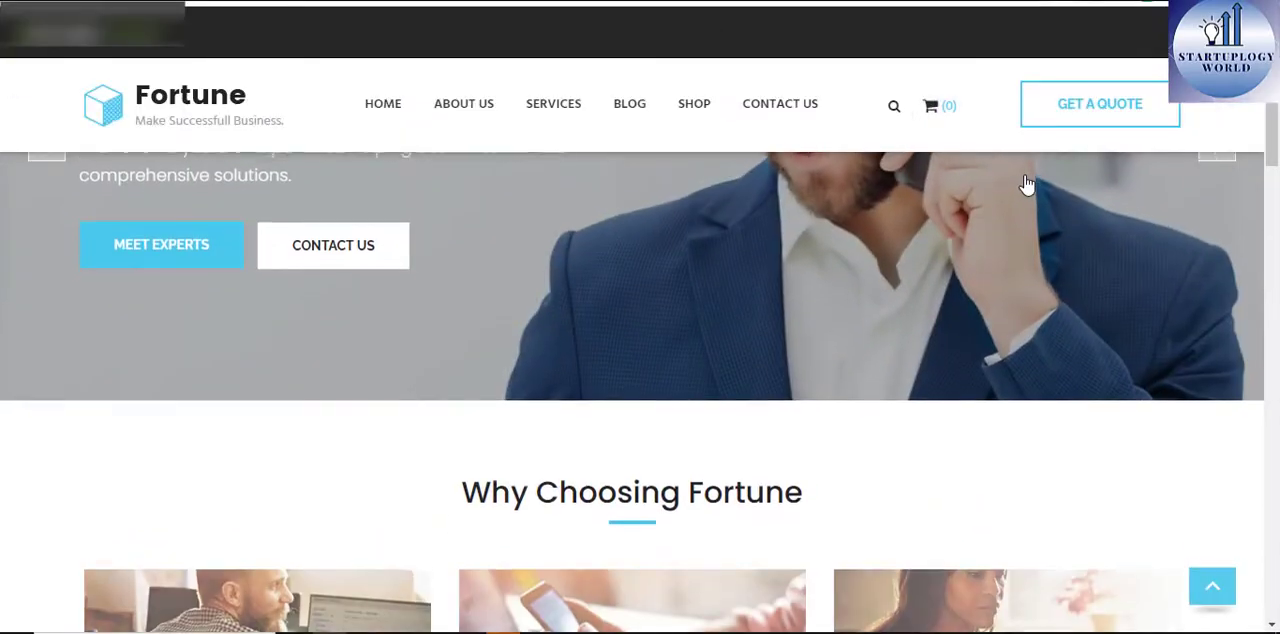
{"action": "scroll", "scroll_direction": "down", "scroll_amount": 3}
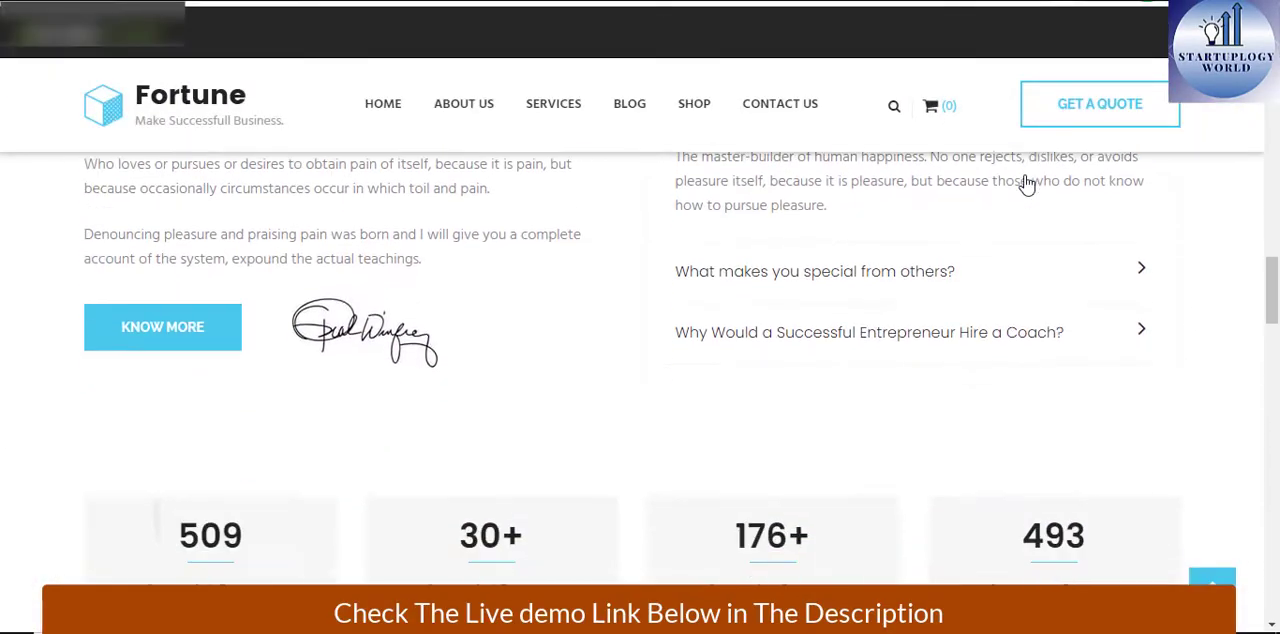
{"action": "scroll", "scroll_direction": "down", "scroll_amount": 3}
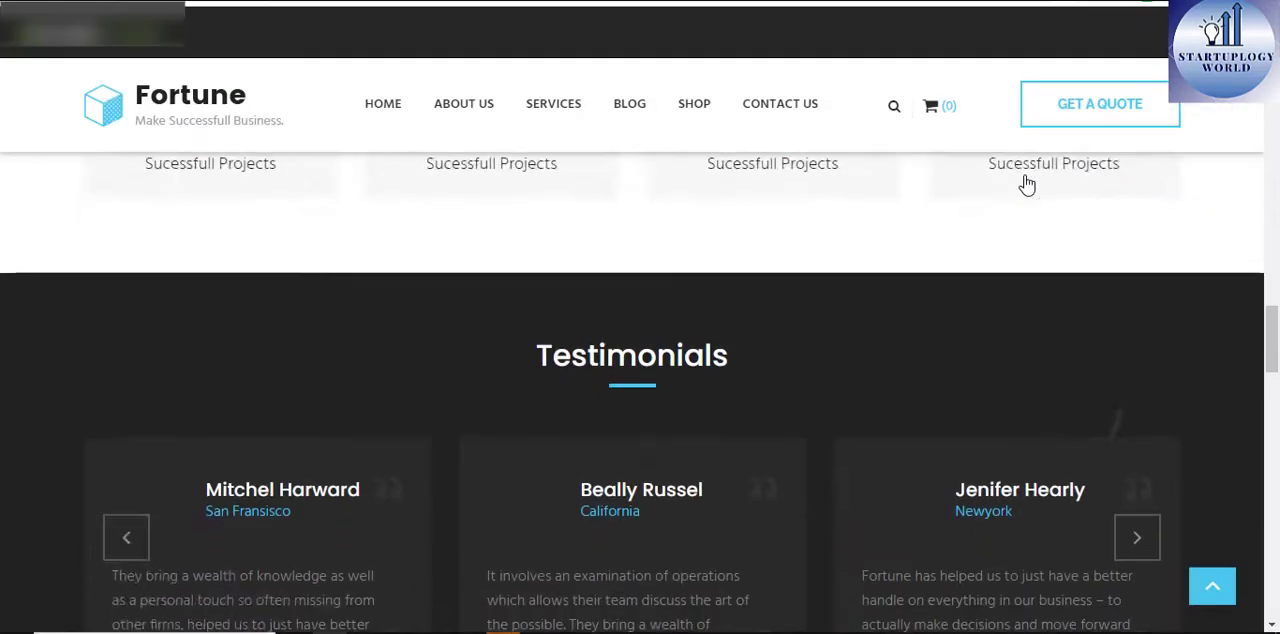
{"action": "scroll", "scroll_direction": "down", "scroll_amount": 3}
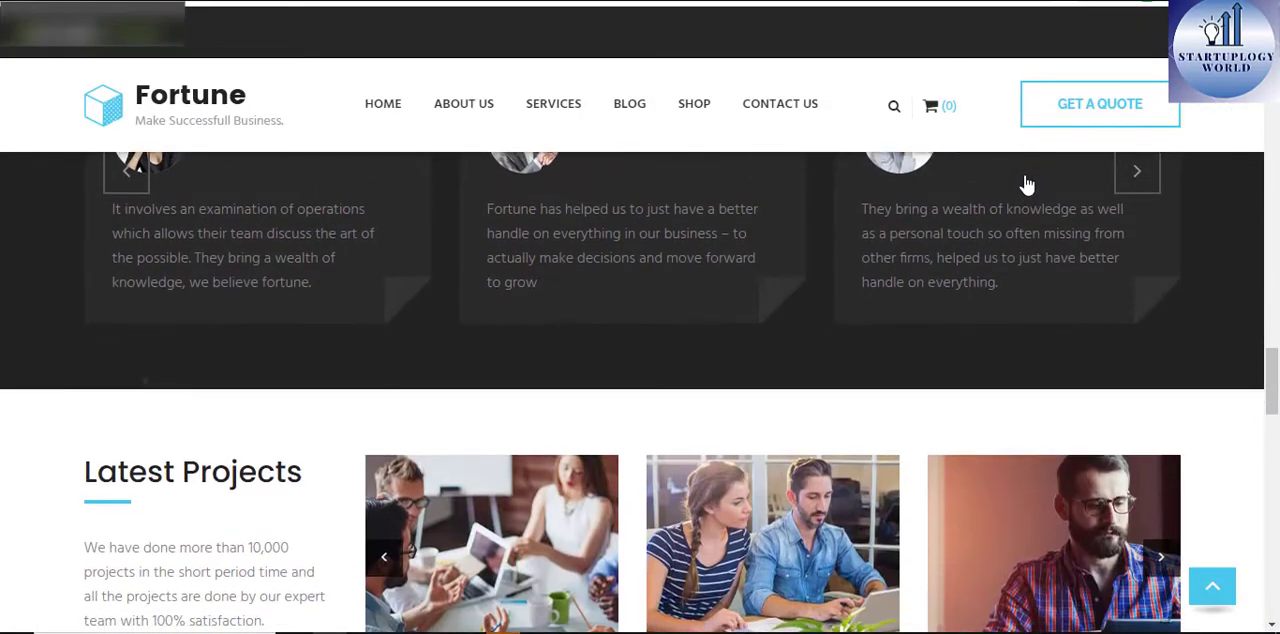
{"action": "scroll", "scroll_direction": "down", "scroll_amount": 3}
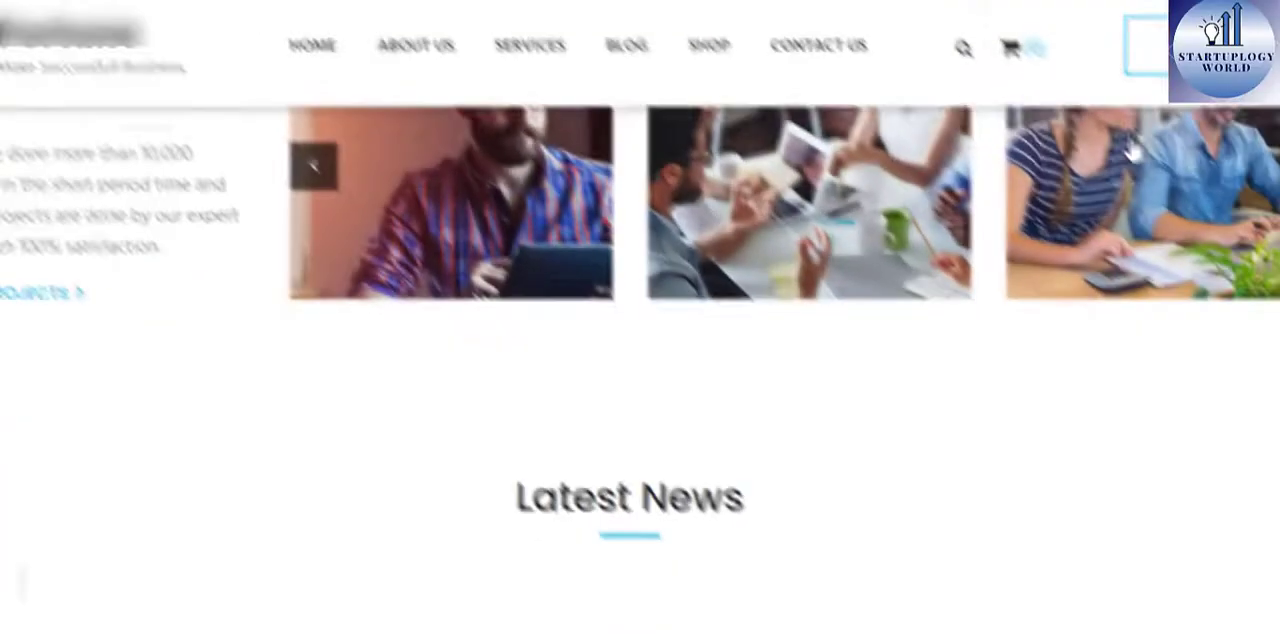
{"action": "scroll", "scroll_direction": "down", "scroll_amount": 3}
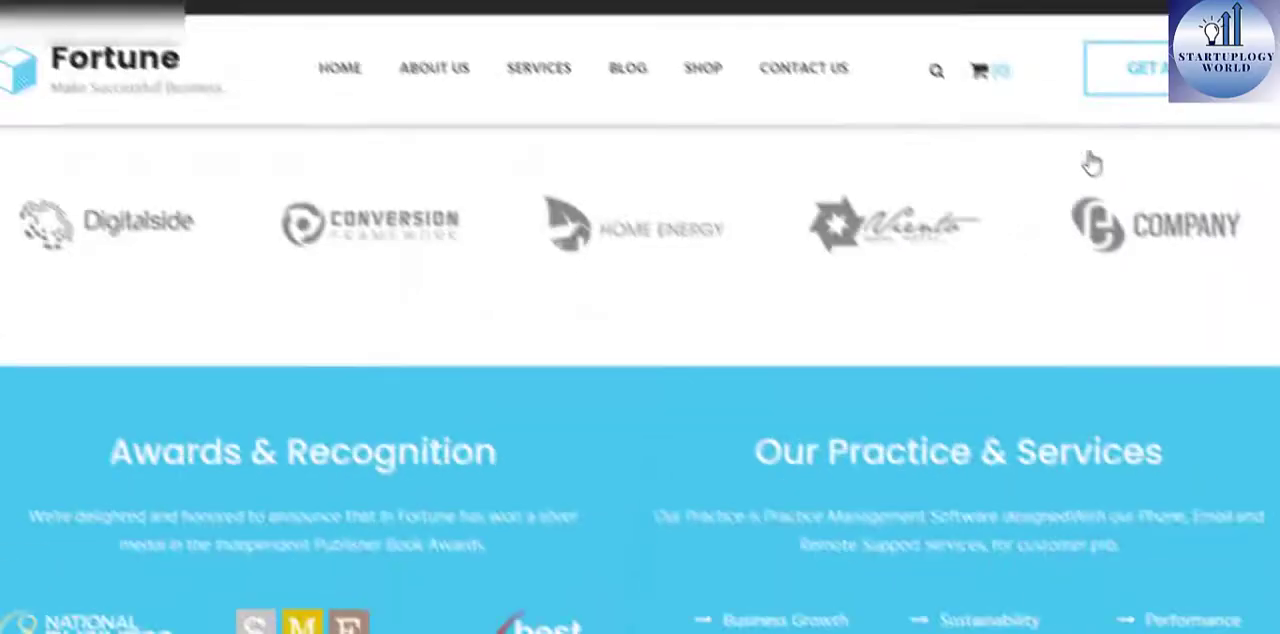
{"action": "scroll", "scroll_direction": "down", "scroll_amount": 3}
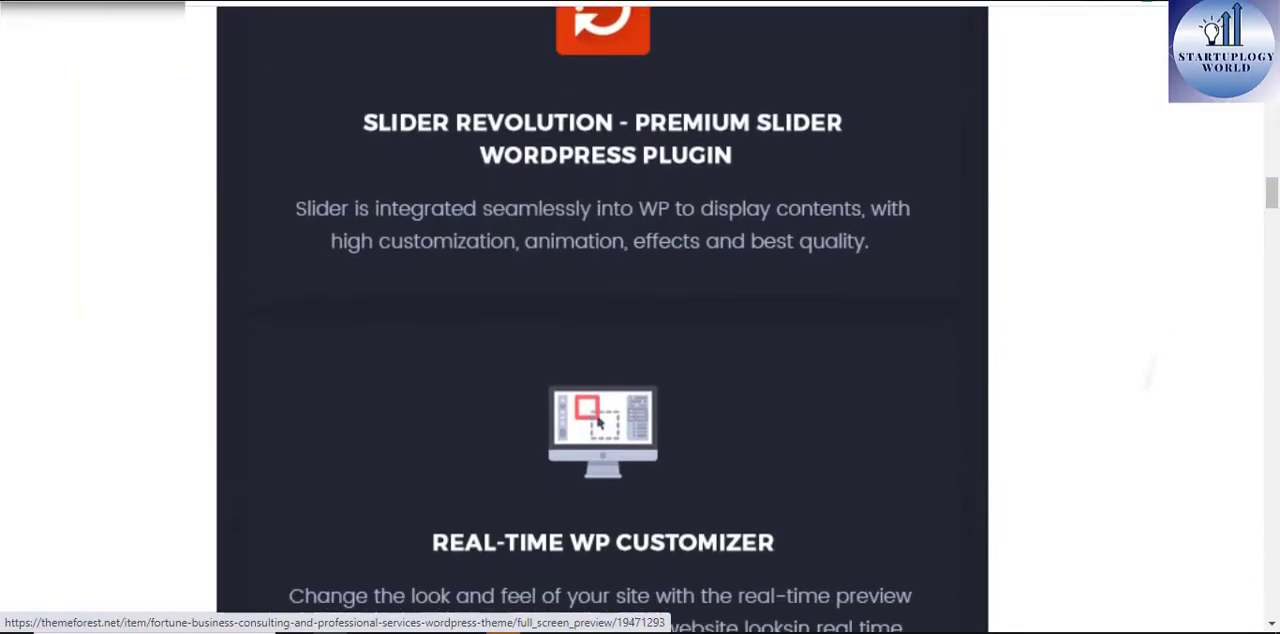
Scroll the Fortune ThemeForest feature blocks down to the theme description text.
{"action": "scroll", "scroll_direction": "down", "scroll_amount": 3}
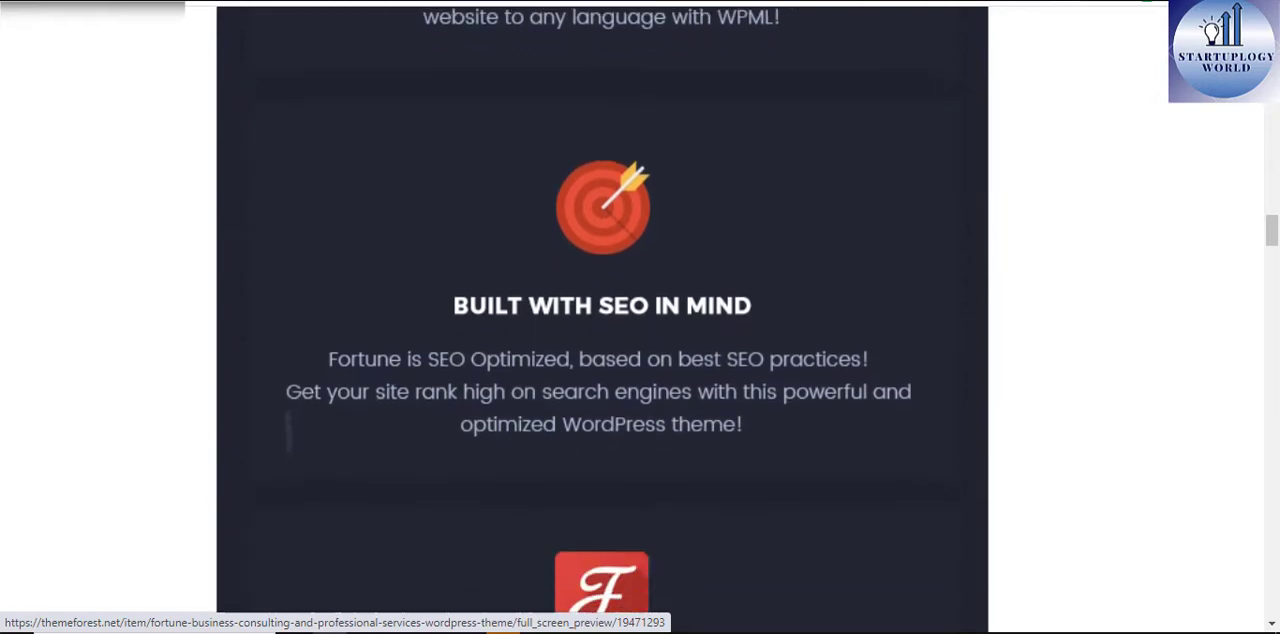
{"action": "scroll", "scroll_direction": "down", "scroll_amount": 3}
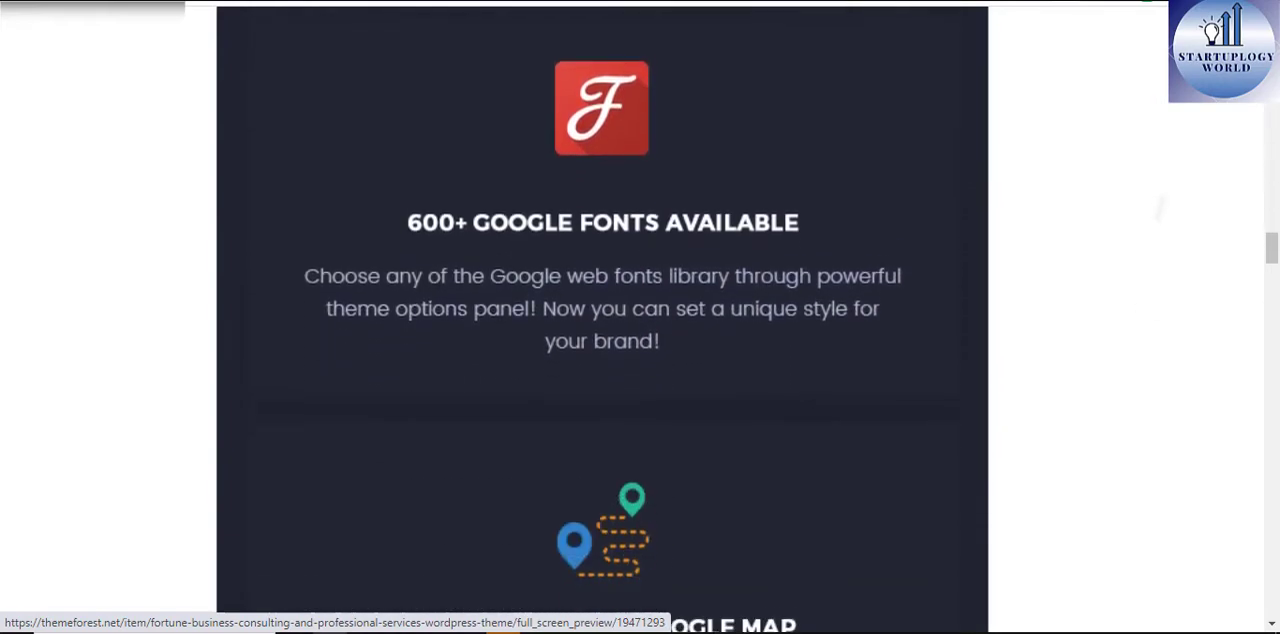
{"action": "scroll", "scroll_direction": "down", "scroll_amount": 3}
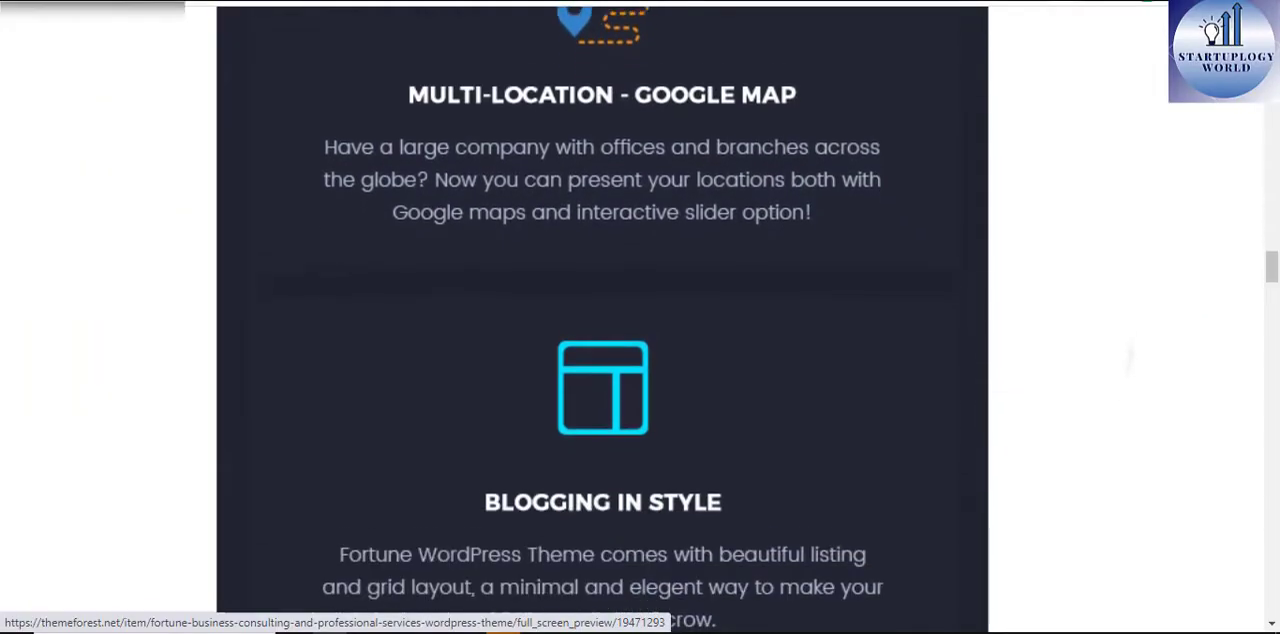
{"action": "scroll", "scroll_direction": "down", "scroll_amount": 3}
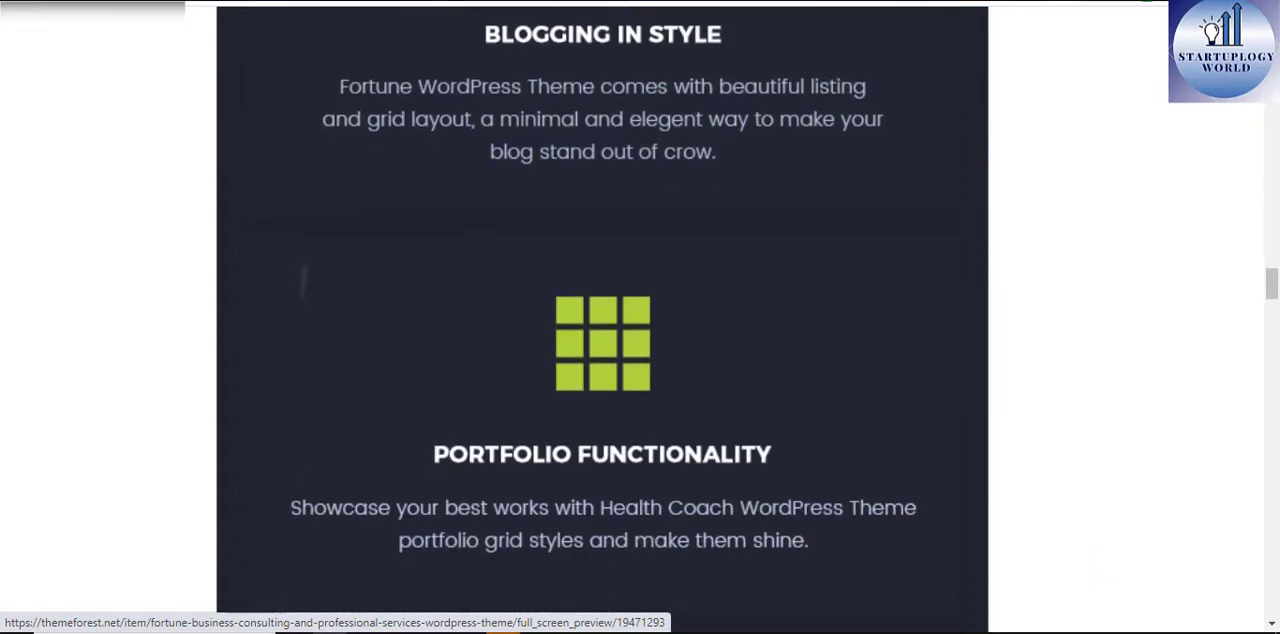
{"action": "scroll", "scroll_direction": "down", "scroll_amount": 3}
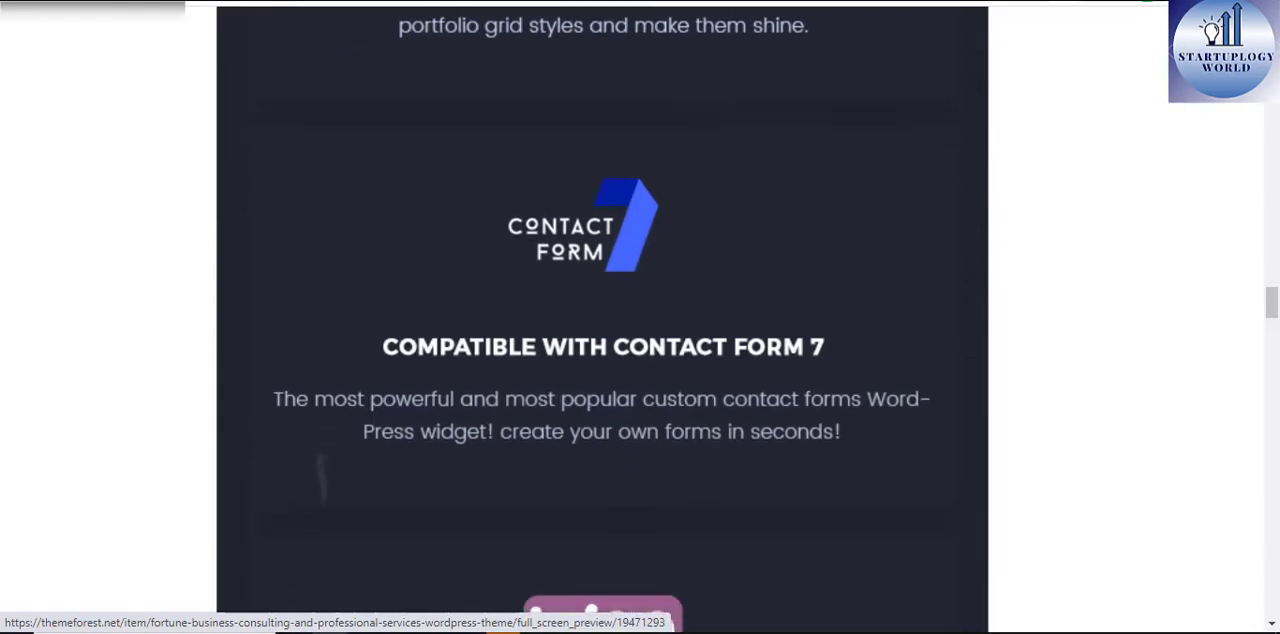
{"action": "scroll", "scroll_direction": "down", "scroll_amount": 3}
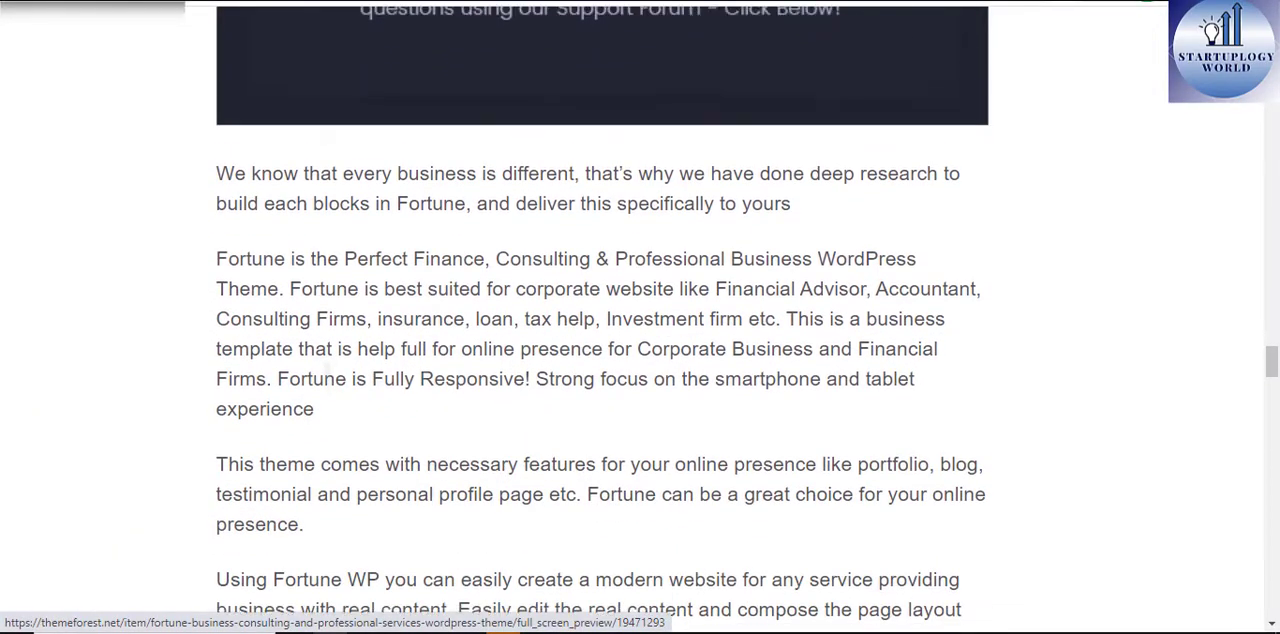
{"action": "scroll", "scroll_direction": "down", "scroll_amount": 3}
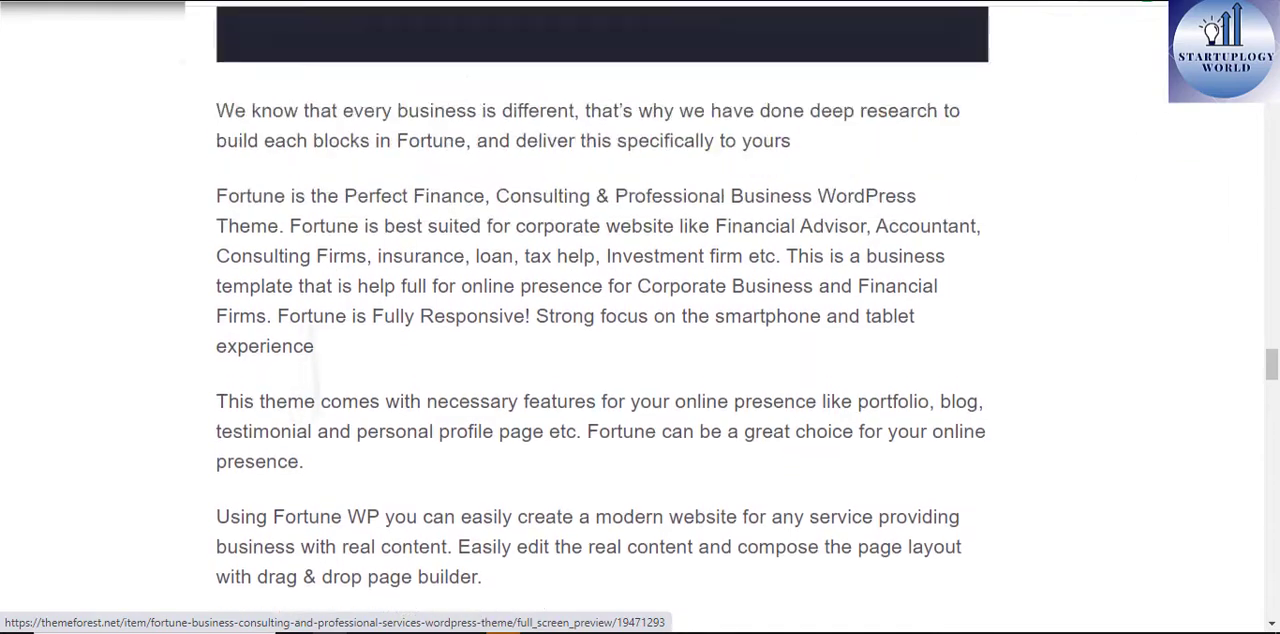
{"action": "scroll", "scroll_direction": "down", "scroll_amount": 3}
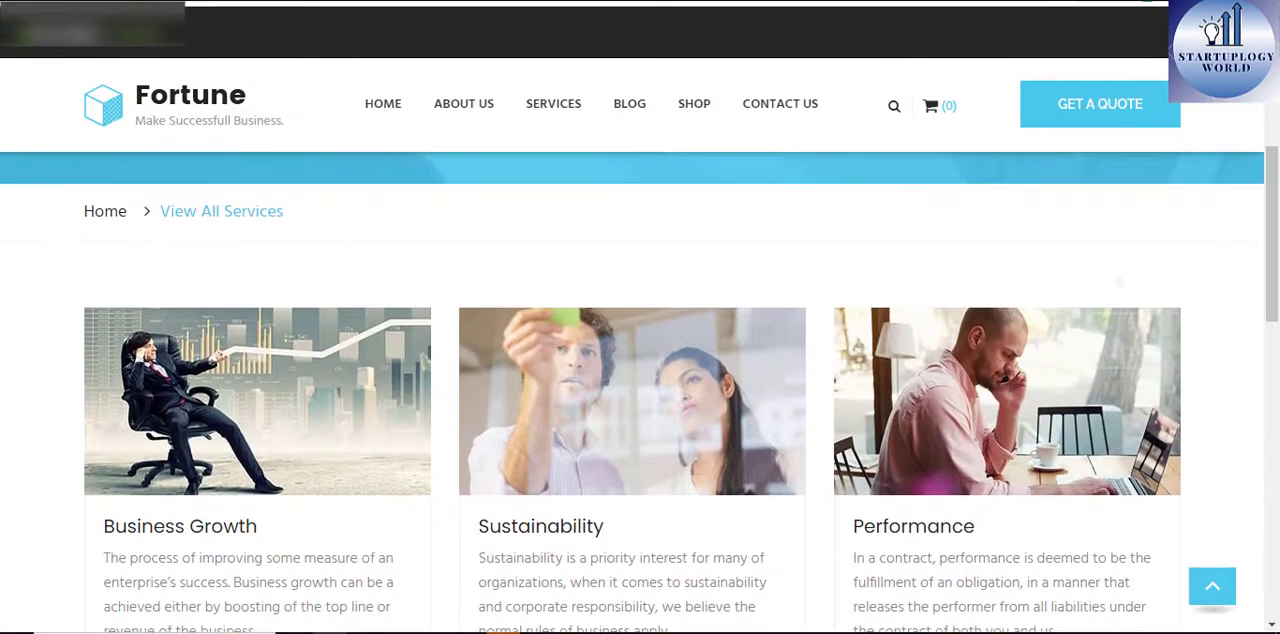
Scroll the Customer Insights service page through its services list to the description.
{"action": "scroll", "scroll_direction": "down", "scroll_amount": 3}
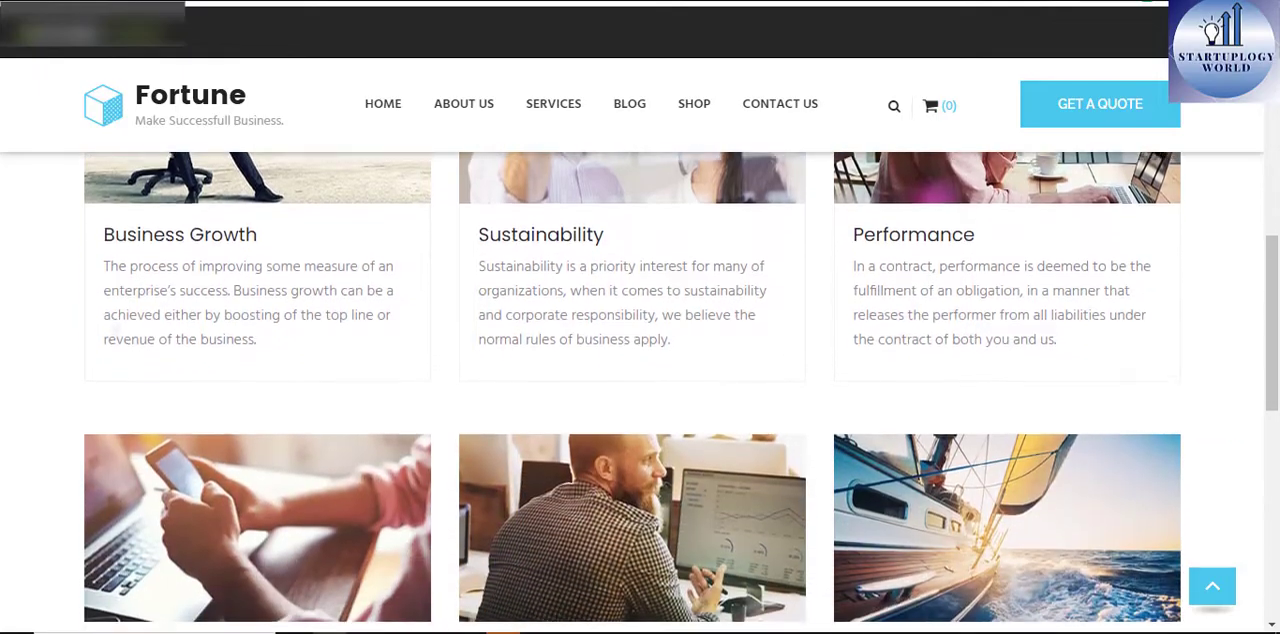
{"action": "scroll", "scroll_direction": "down", "scroll_amount": 3}
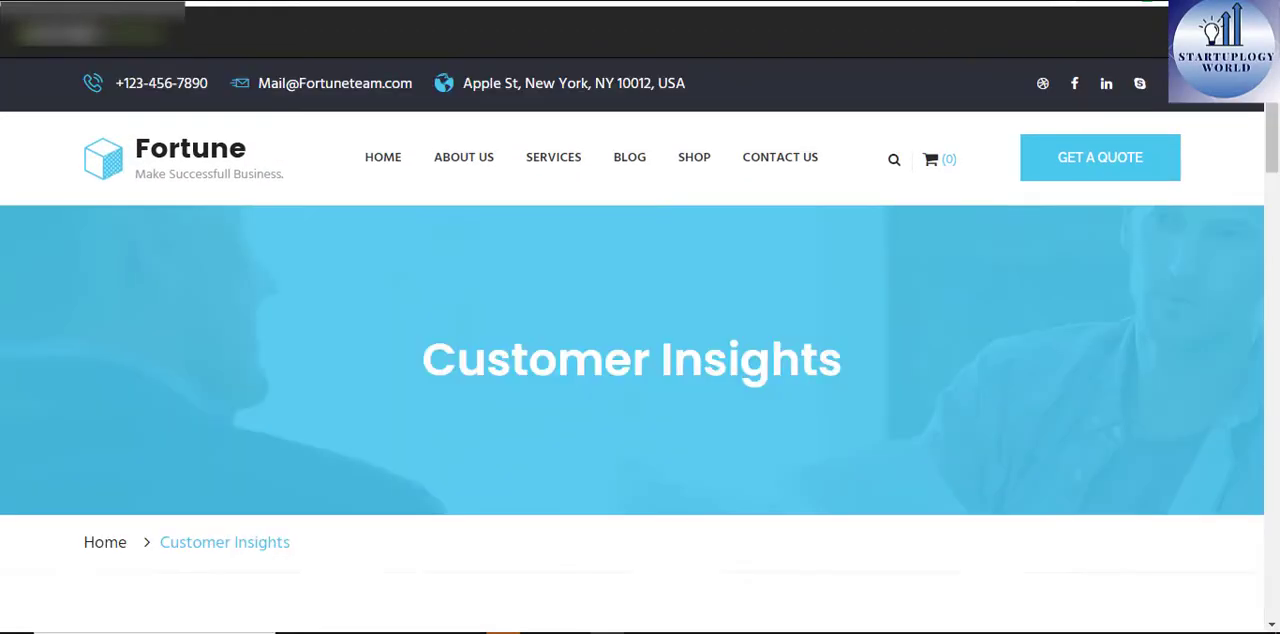
{"action": "scroll", "scroll_direction": "down", "scroll_amount": 3}
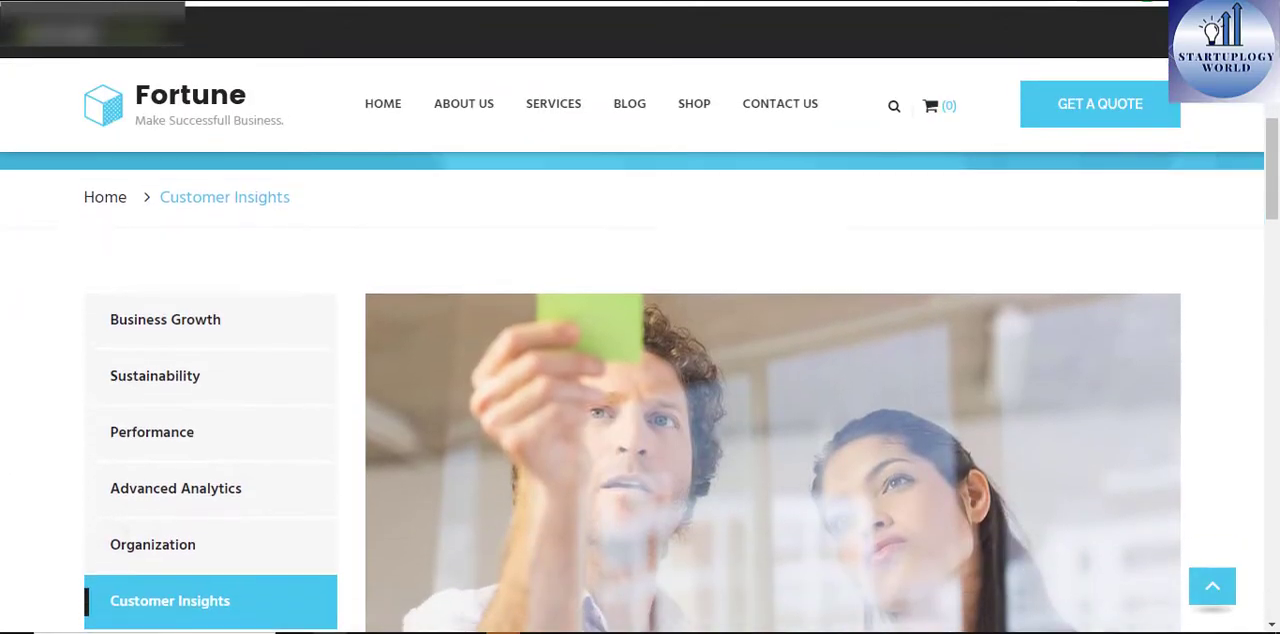
{"action": "scroll", "scroll_direction": "down", "scroll_amount": 3}
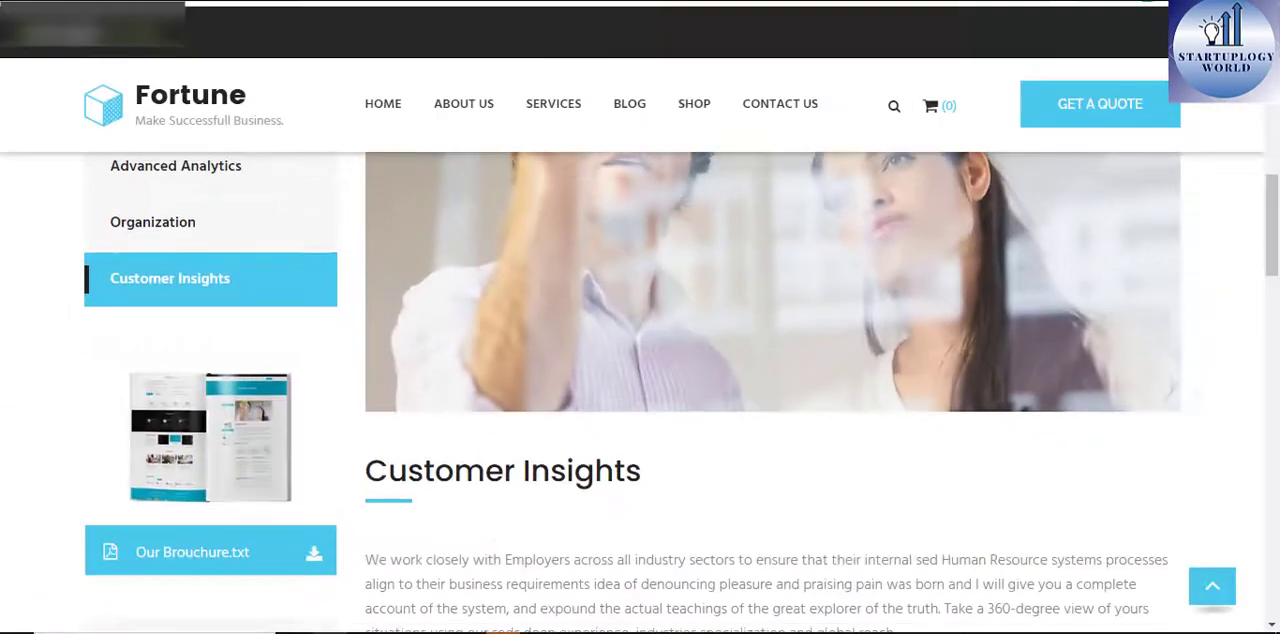
{"action": "scroll", "scroll_direction": "down", "scroll_amount": 3}
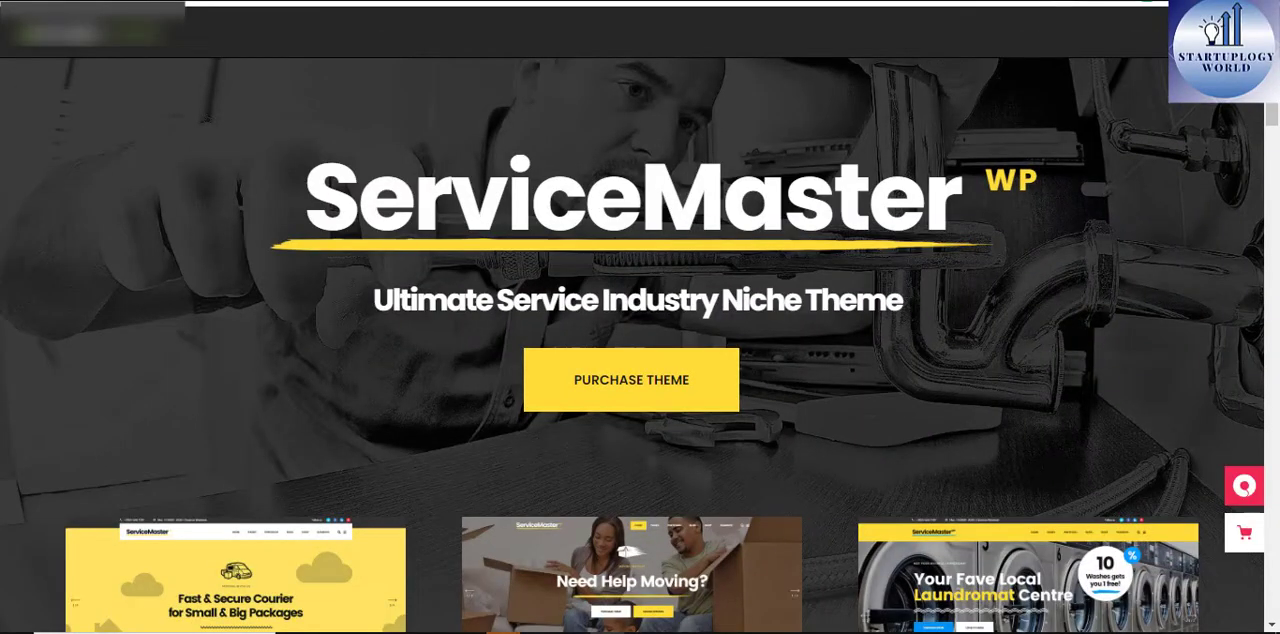
Scroll through the ServiceMaster Key Features and 1-Click Import sections.
{"action": "scroll", "scroll_direction": "down", "scroll_amount": 3}
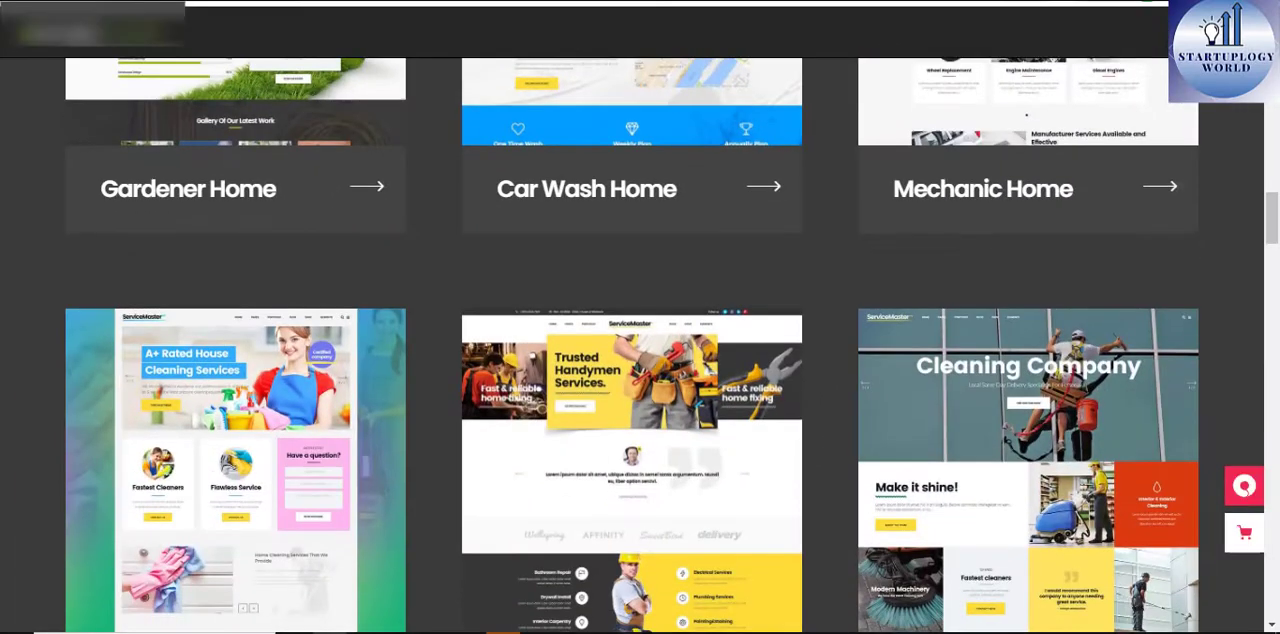
{"action": "scroll", "scroll_direction": "down", "scroll_amount": 3}
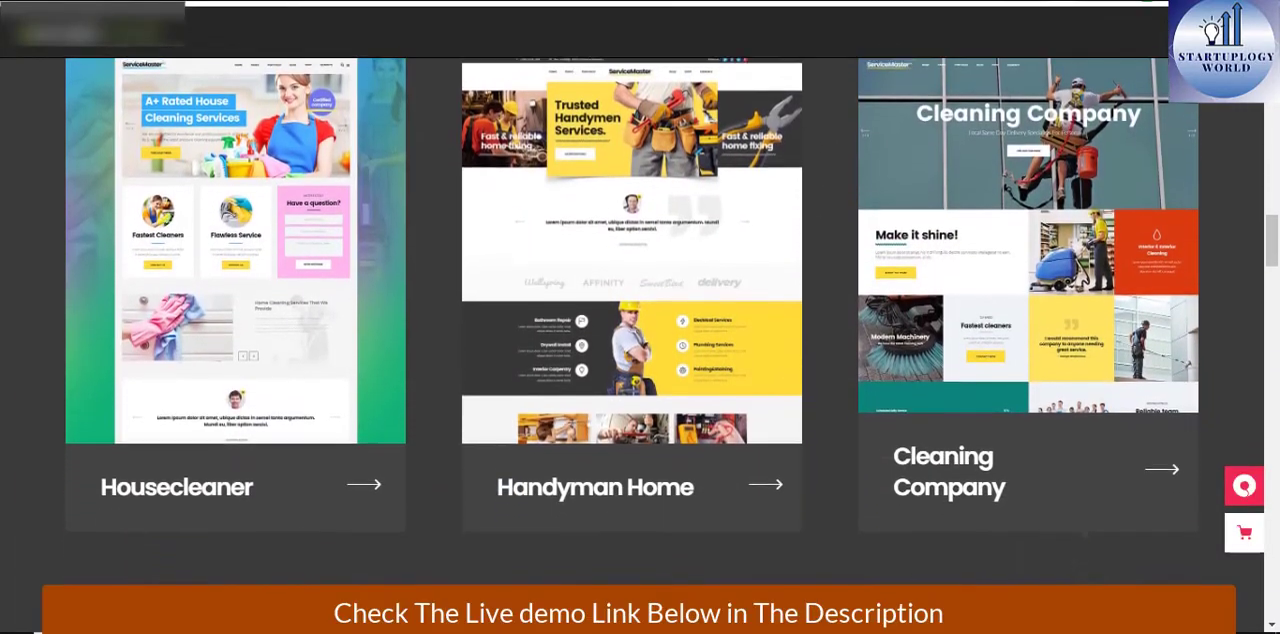
{"action": "scroll", "scroll_direction": "down", "scroll_amount": 3}
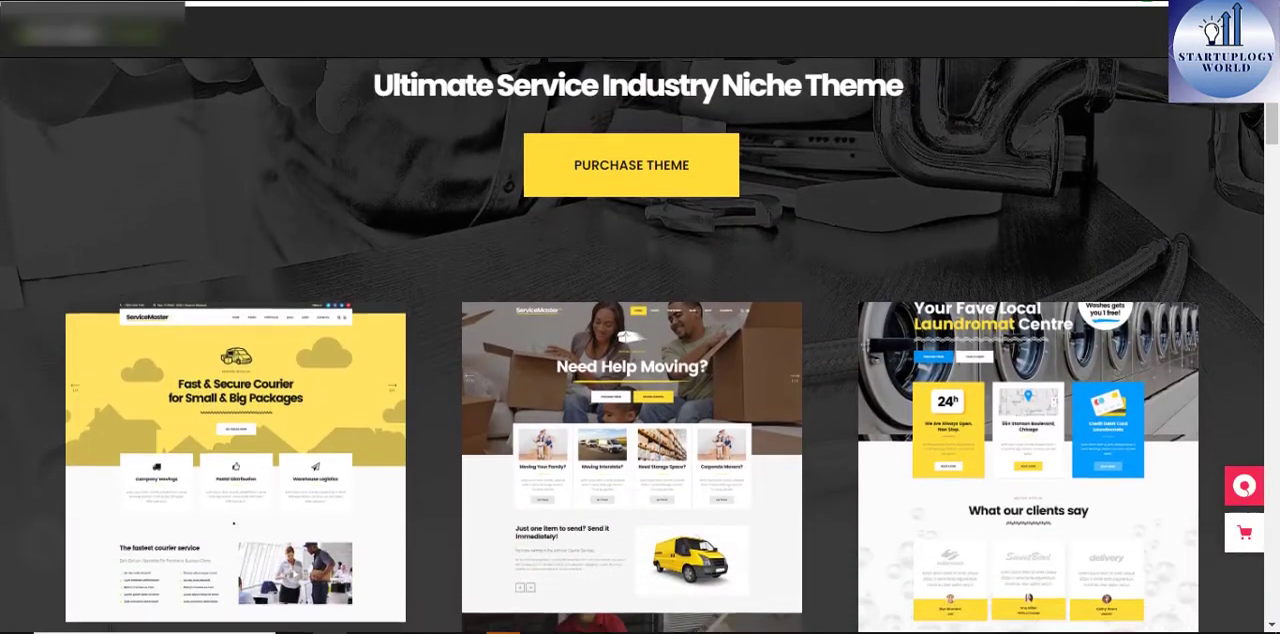
{"action": "scroll", "scroll_direction": "down", "scroll_amount": 3}
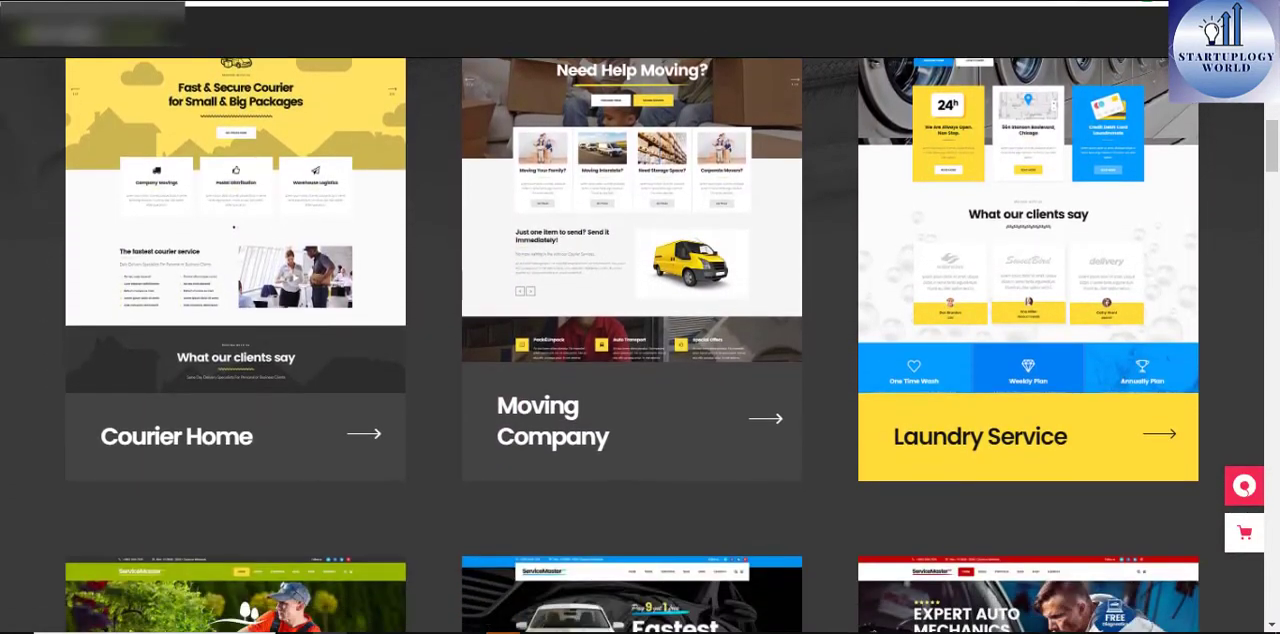
{"action": "scroll", "scroll_direction": "down", "scroll_amount": 3}
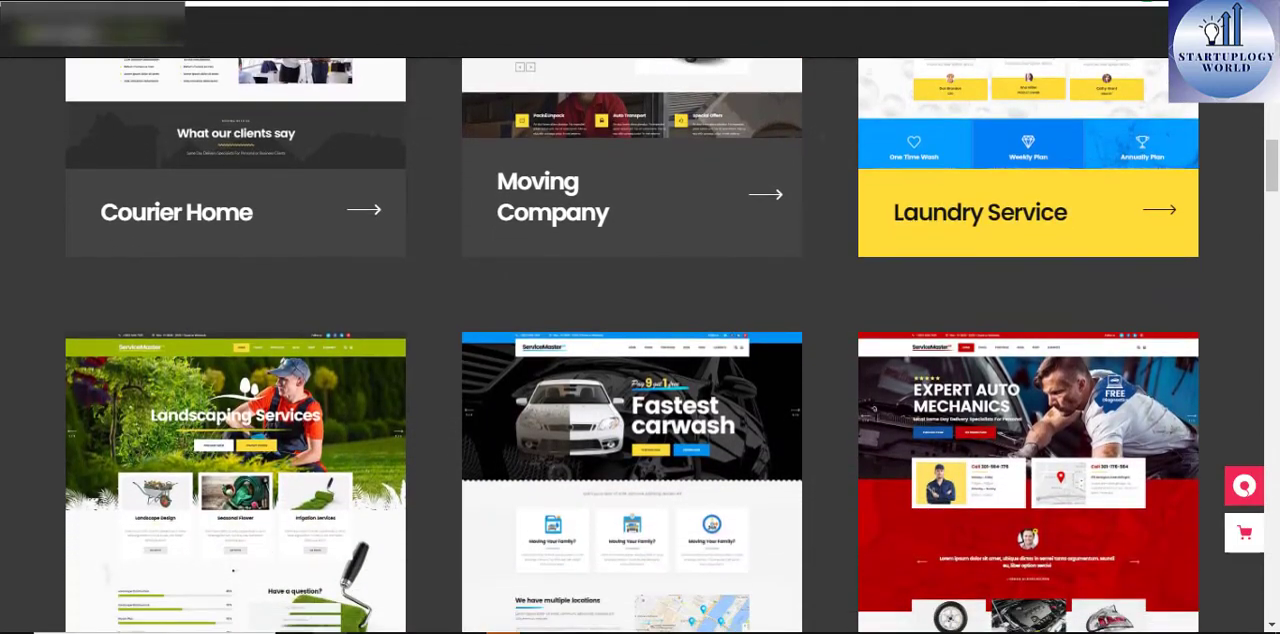
{"action": "scroll", "scroll_direction": "down", "scroll_amount": 3}
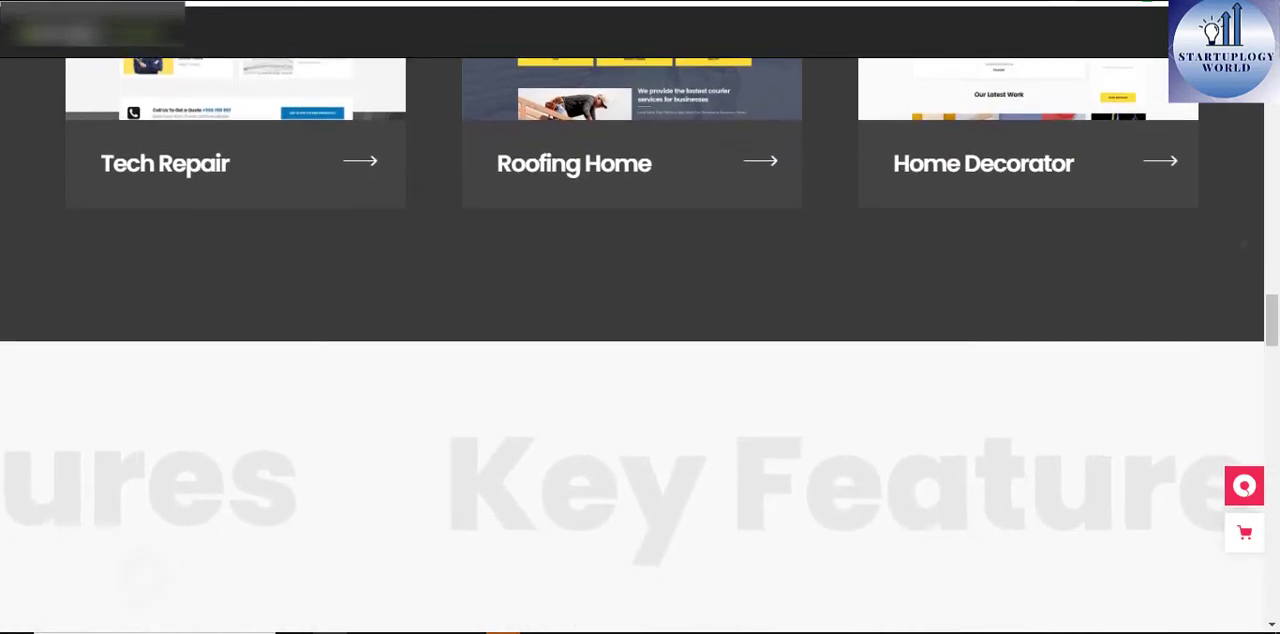
Scroll past Pre-made Pages to the handyman demo's Bathroom Repair, Drywall and Plumbing services.
{"action": "scroll", "scroll_direction": "down", "scroll_amount": 3}
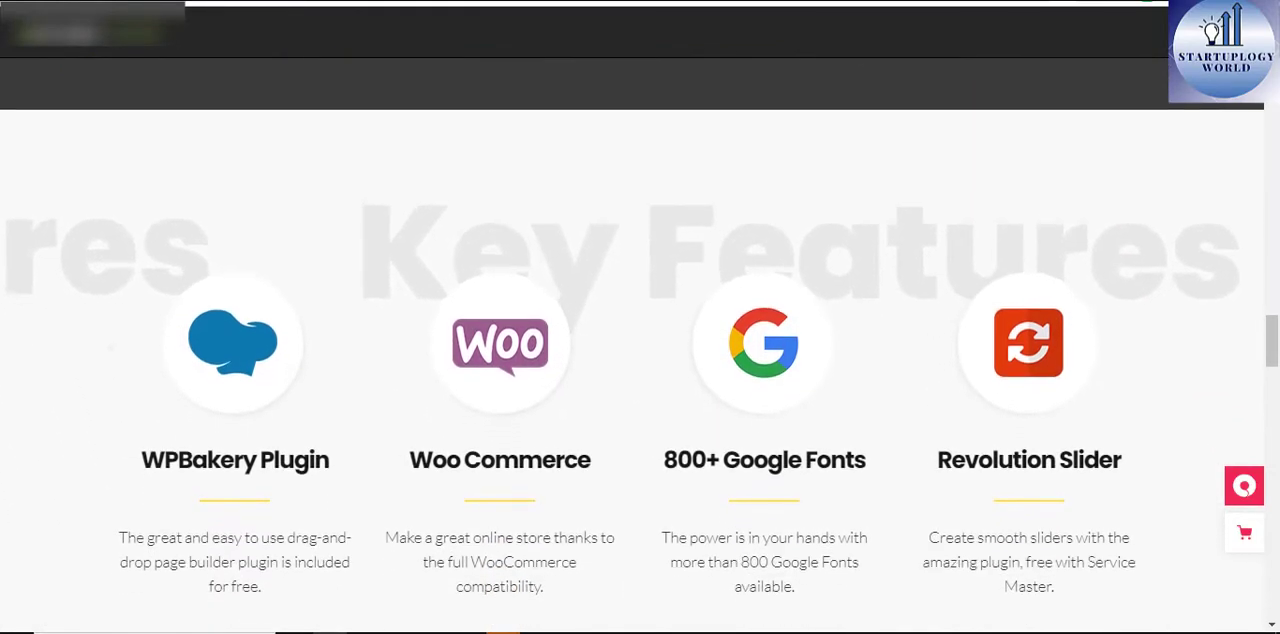
{"action": "scroll", "scroll_direction": "down", "scroll_amount": 3}
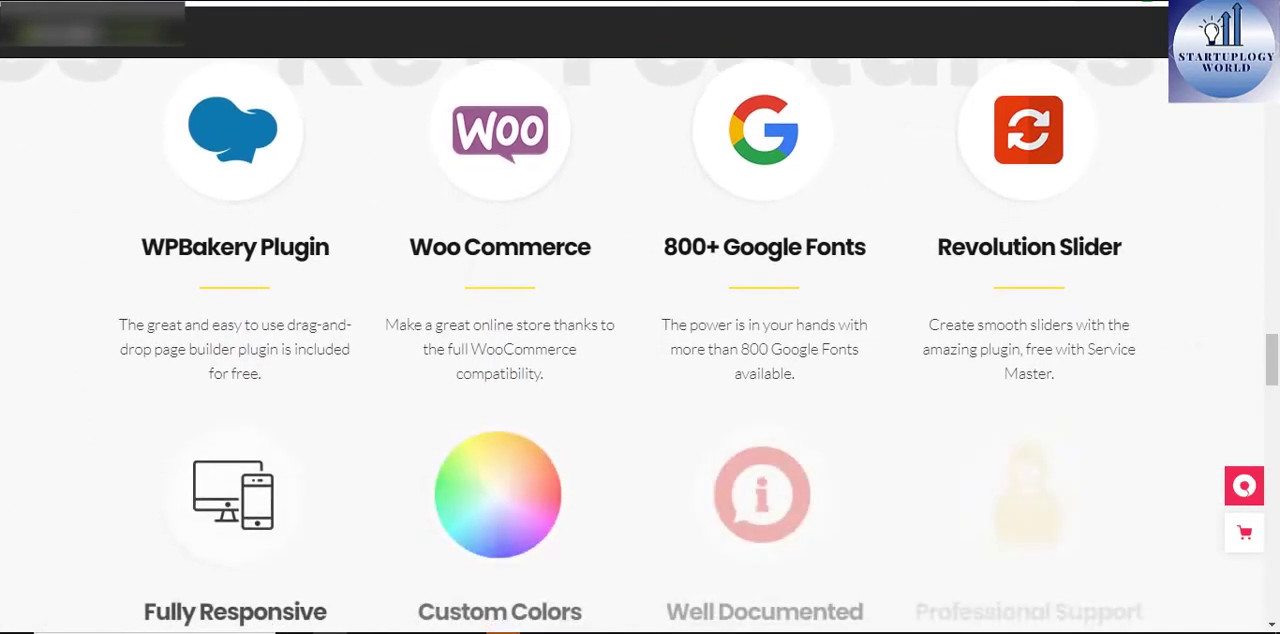
{"action": "scroll", "scroll_direction": "down", "scroll_amount": 3}
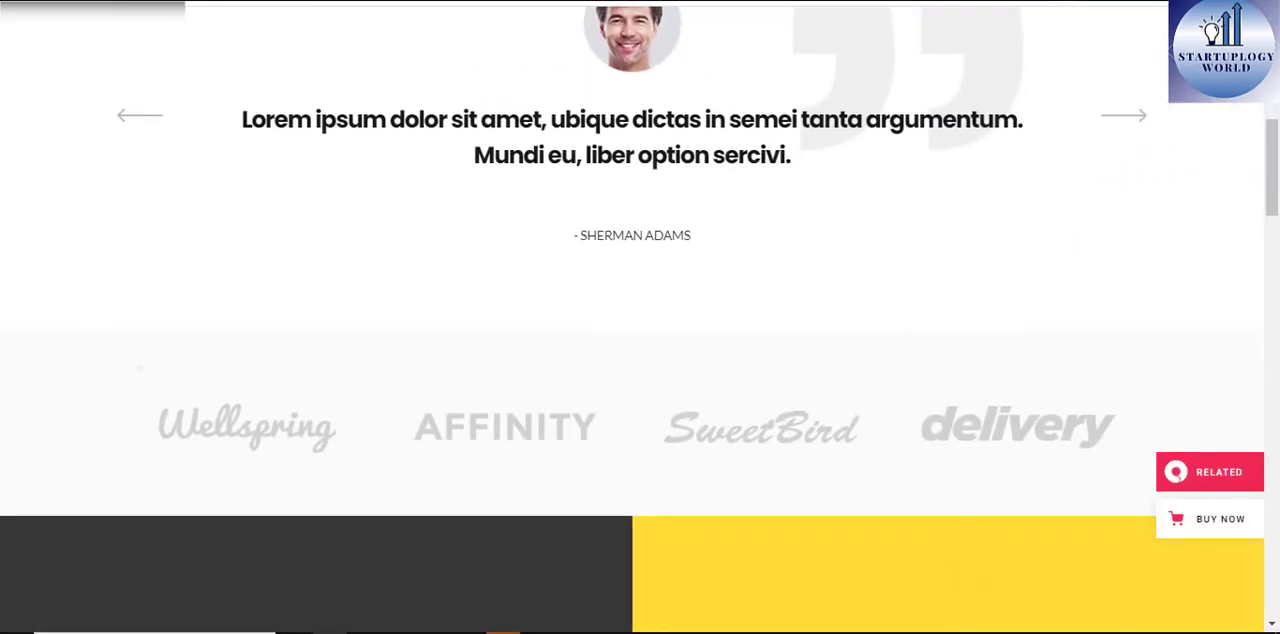
{"action": "scroll", "scroll_direction": "down", "scroll_amount": 3}
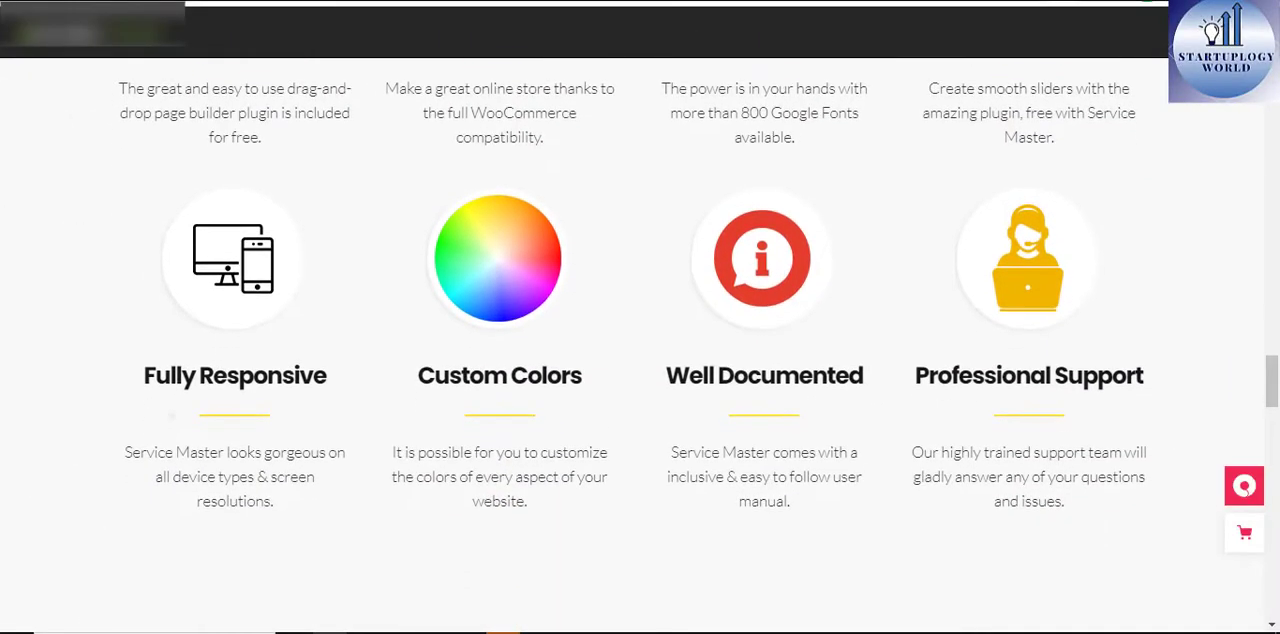
{"action": "scroll", "scroll_direction": "down", "scroll_amount": 3}
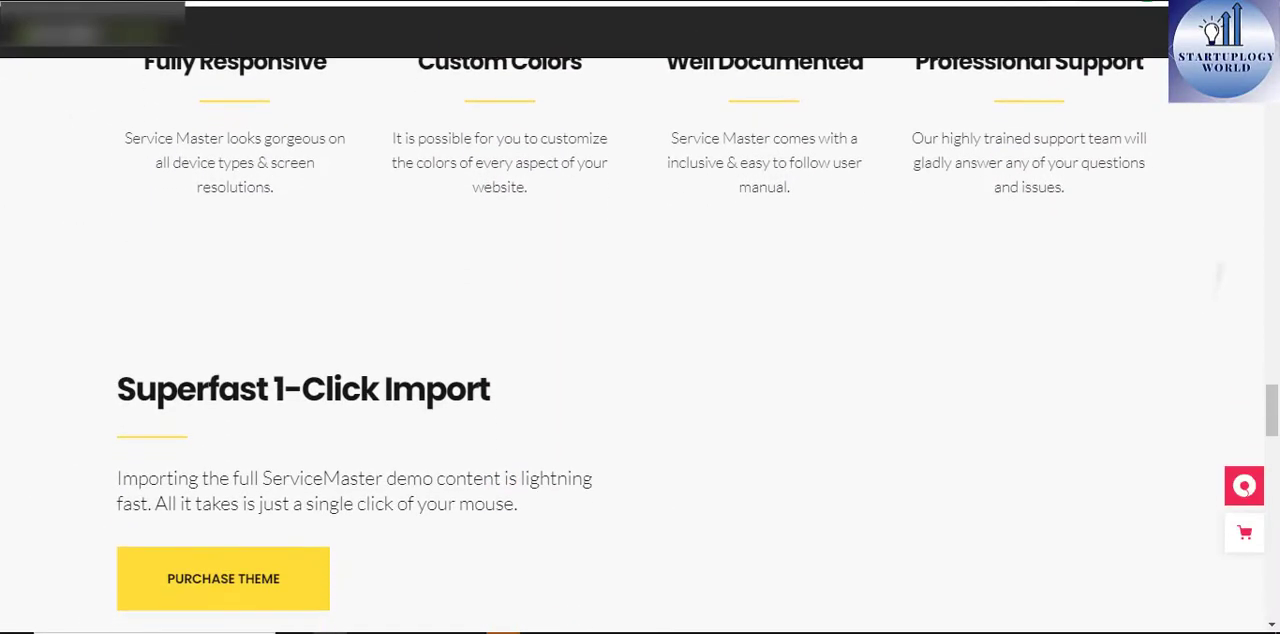
{"action": "scroll", "scroll_direction": "down", "scroll_amount": 3}
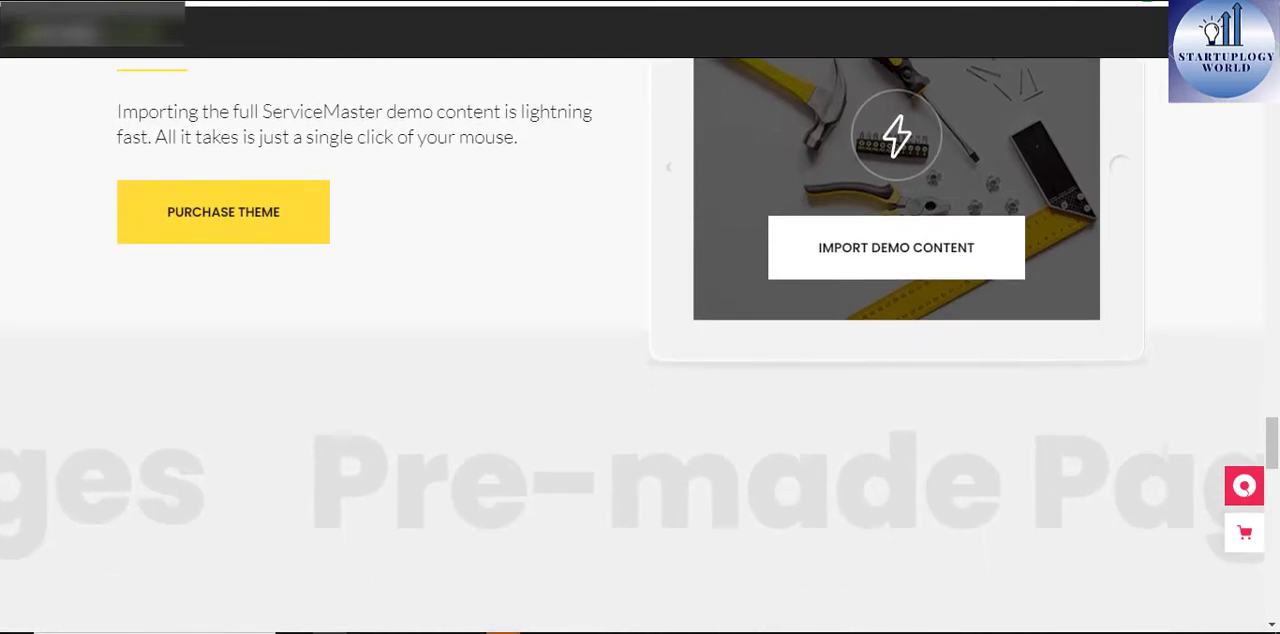
{"action": "scroll", "scroll_direction": "down", "scroll_amount": 3}
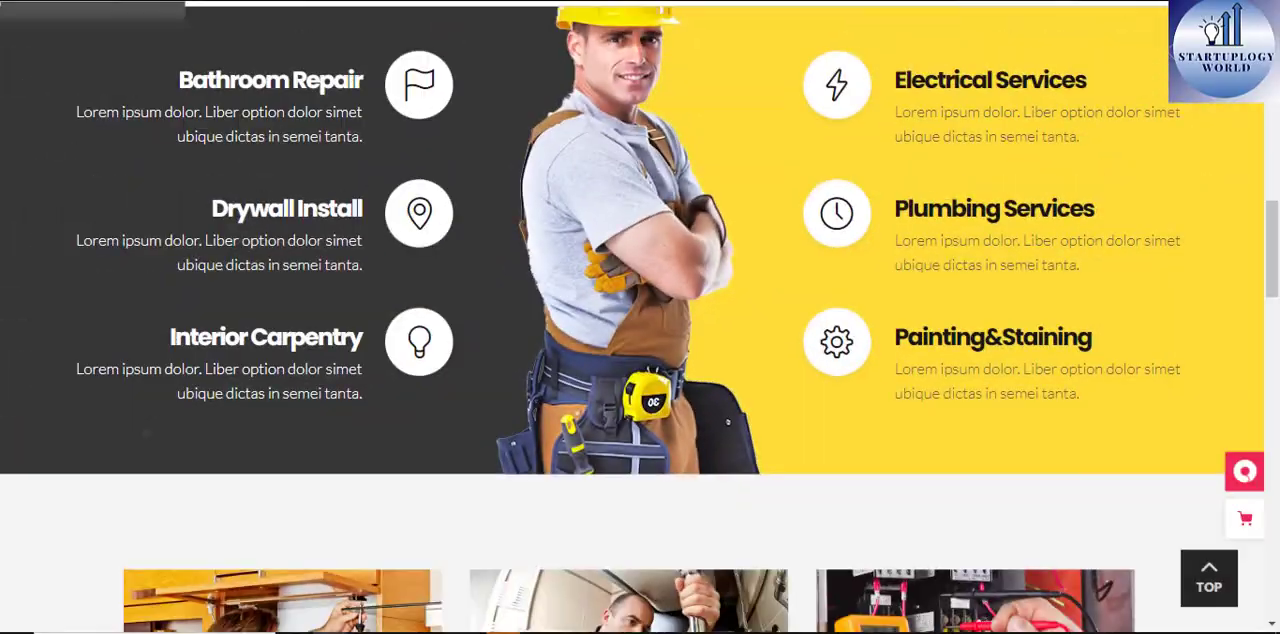
Browse the laundromat demo and its side panel with contact details.
{"action": "scroll", "scroll_direction": "down", "scroll_amount": 3}
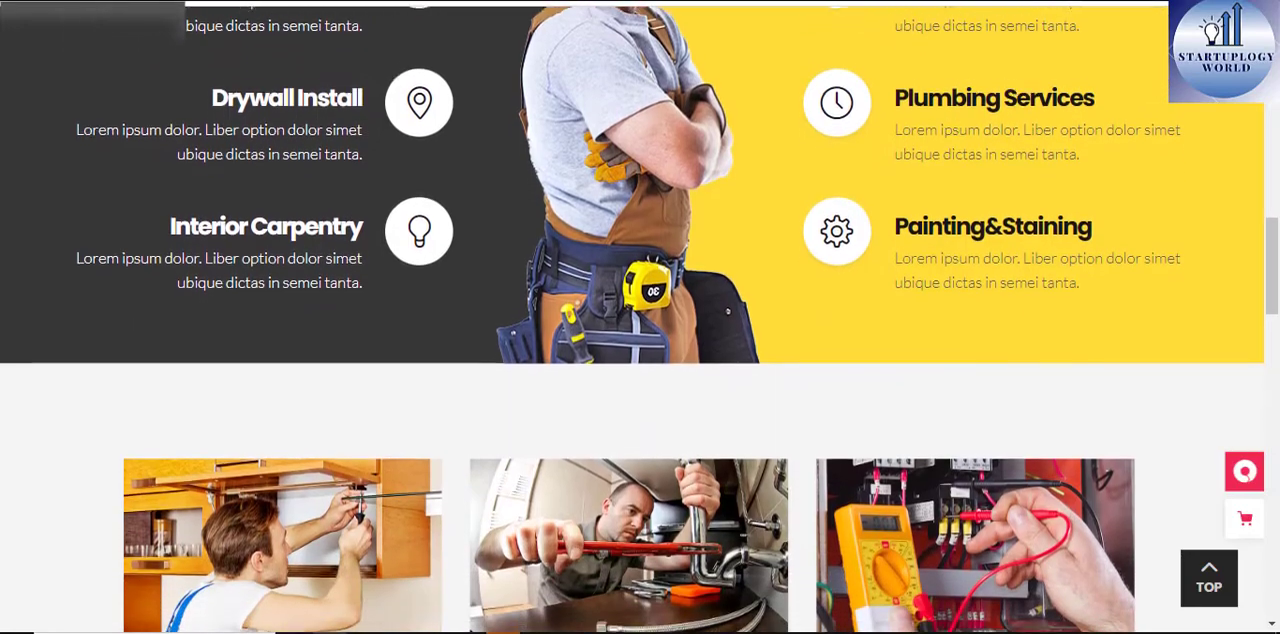
{"action": "scroll", "scroll_direction": "down", "scroll_amount": 3}
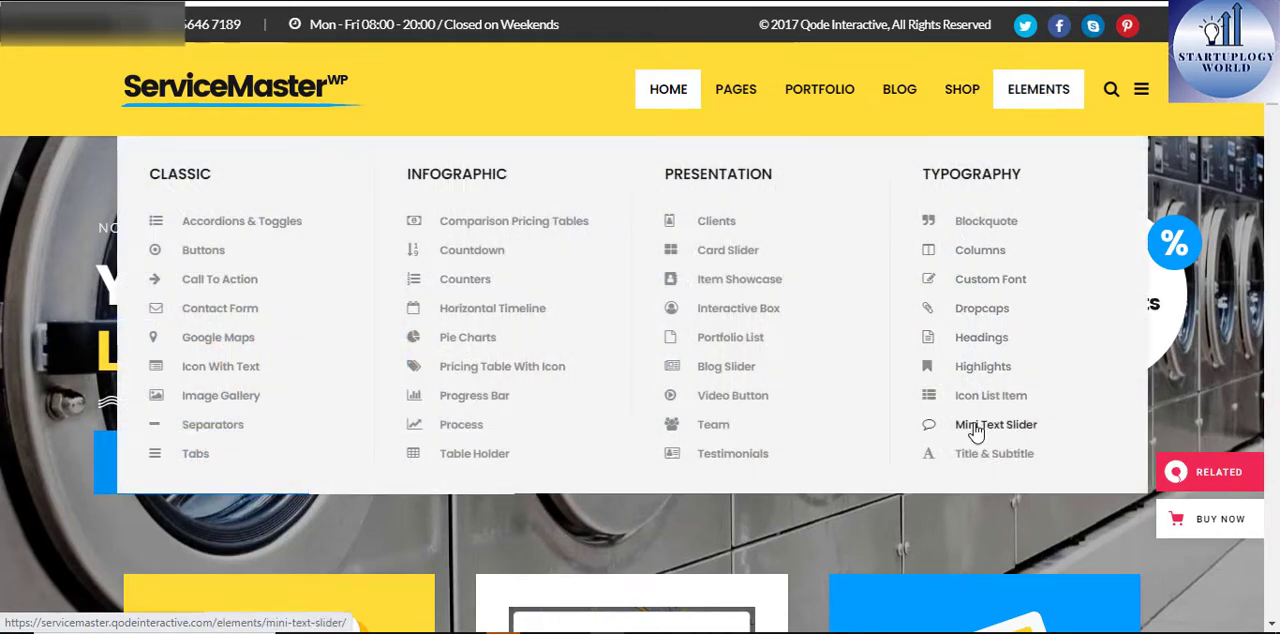
{"action": "mouse_move", "coordinate": [620, 197]}
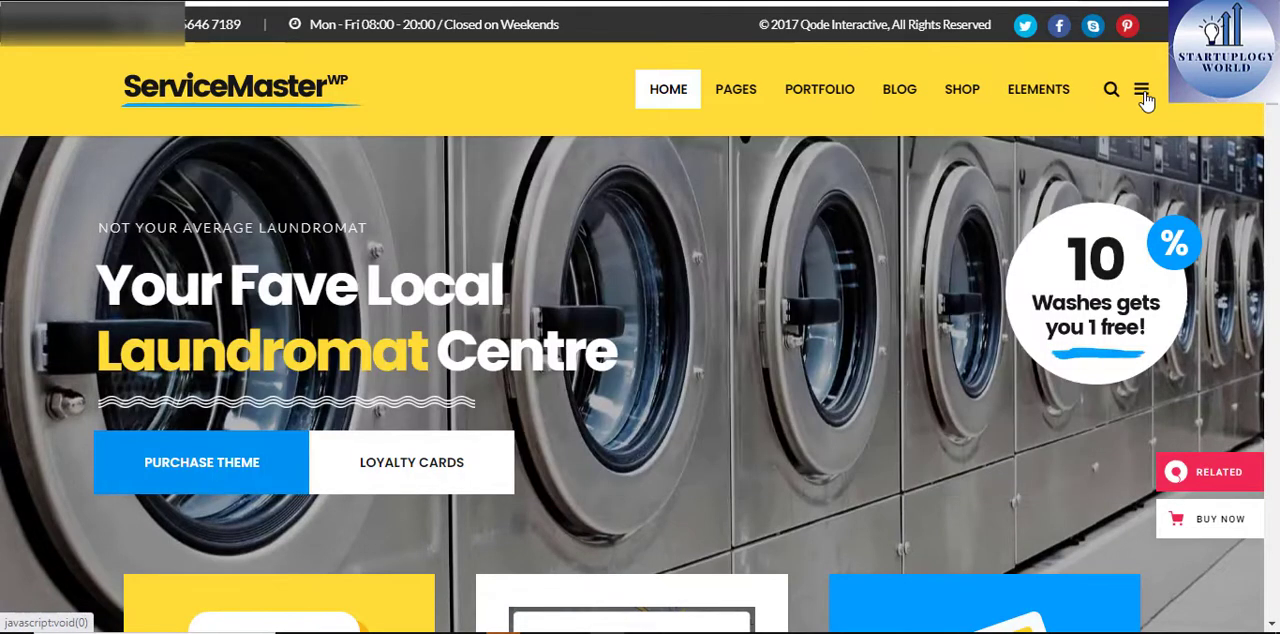
{"action": "left_click", "coordinate": [1141, 89]}
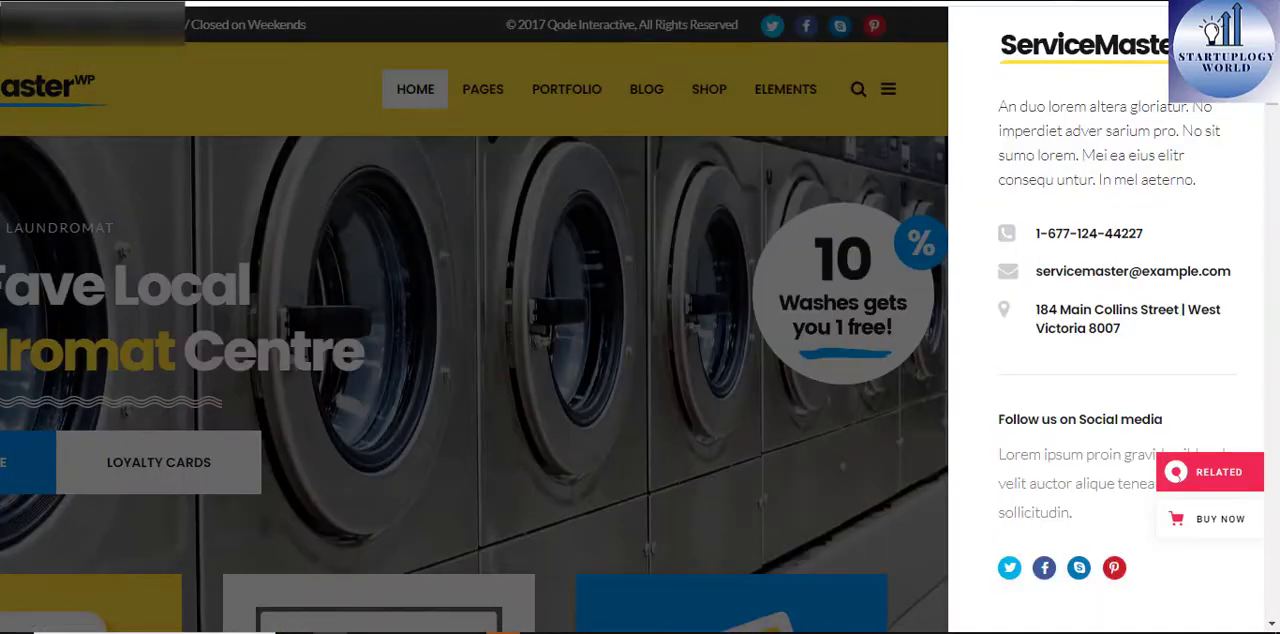
{"action": "scroll", "scroll_direction": "down", "scroll_amount": 3}
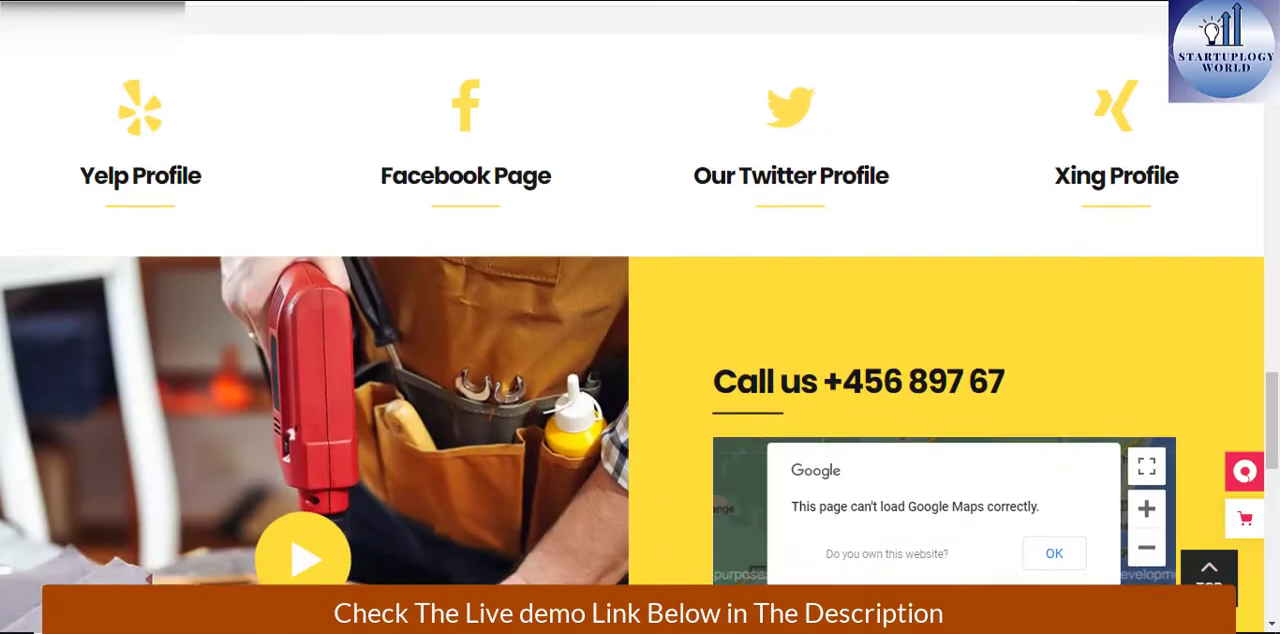
{"action": "scroll", "scroll_direction": "down", "scroll_amount": 3}
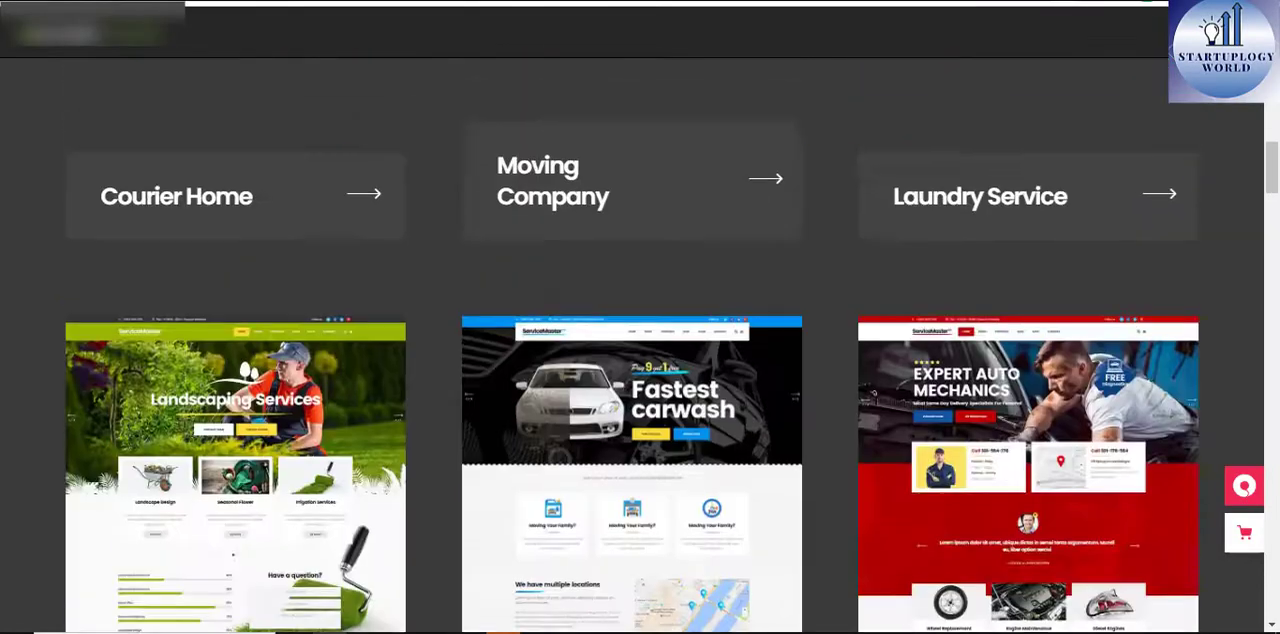
{"action": "scroll", "scroll_direction": "up", "scroll_amount": 3}
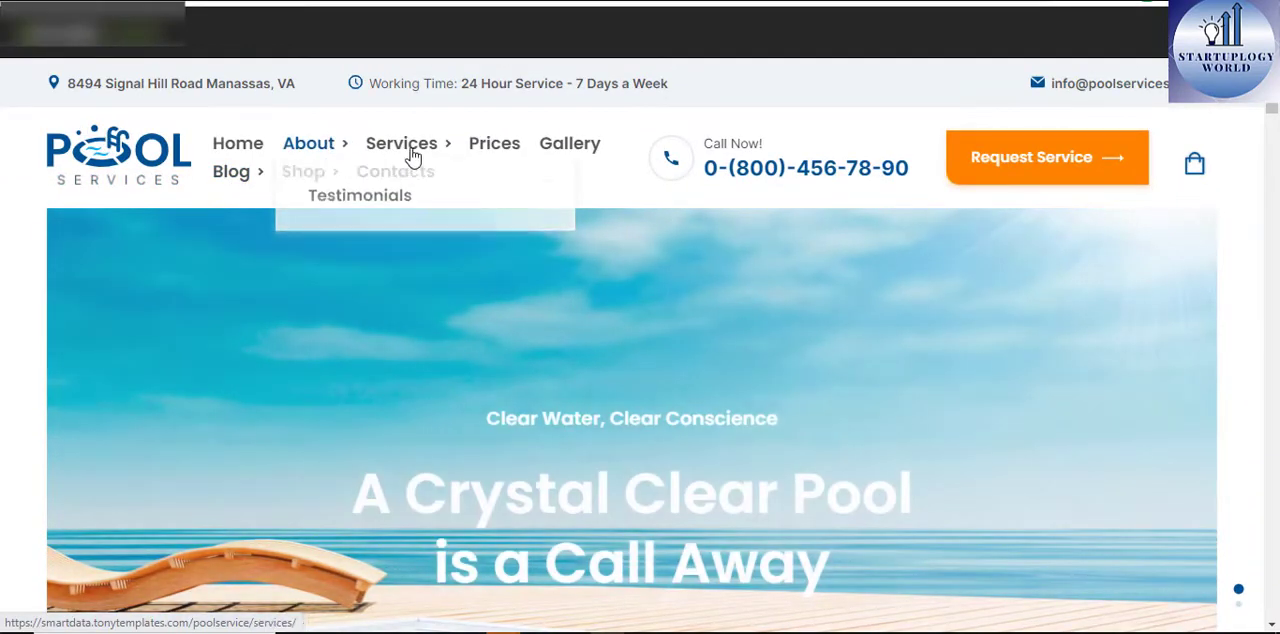
{"action": "mouse_move", "coordinate": [569, 143]}
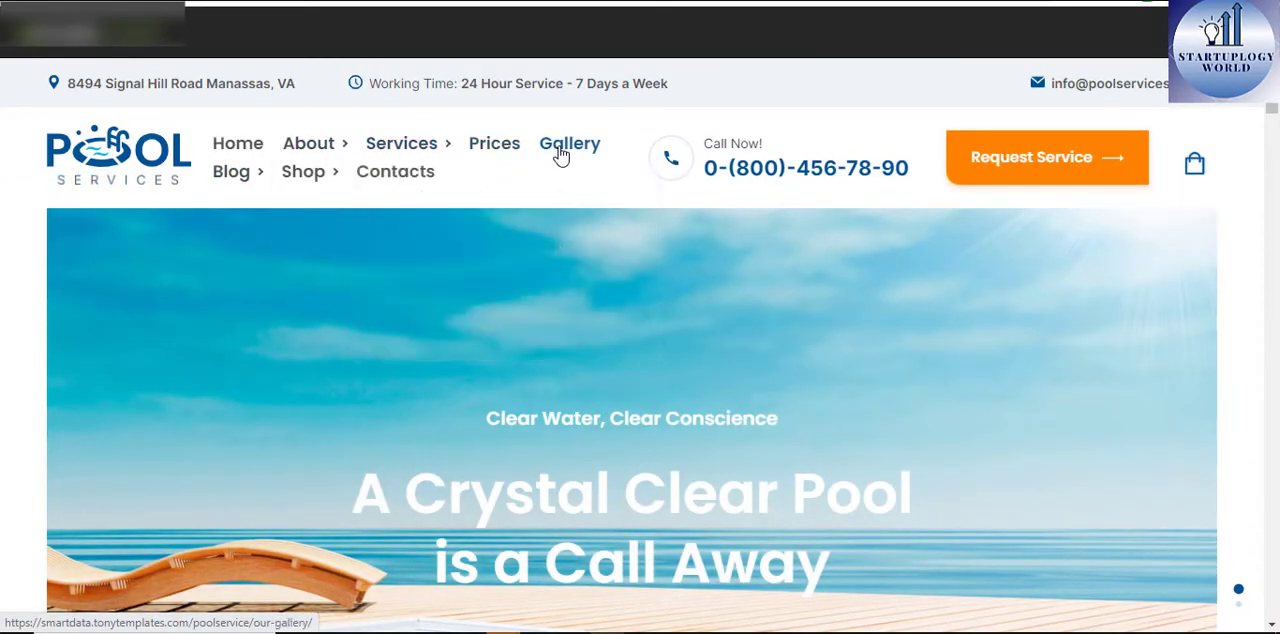
{"action": "mouse_move", "coordinate": [1030, 157]}
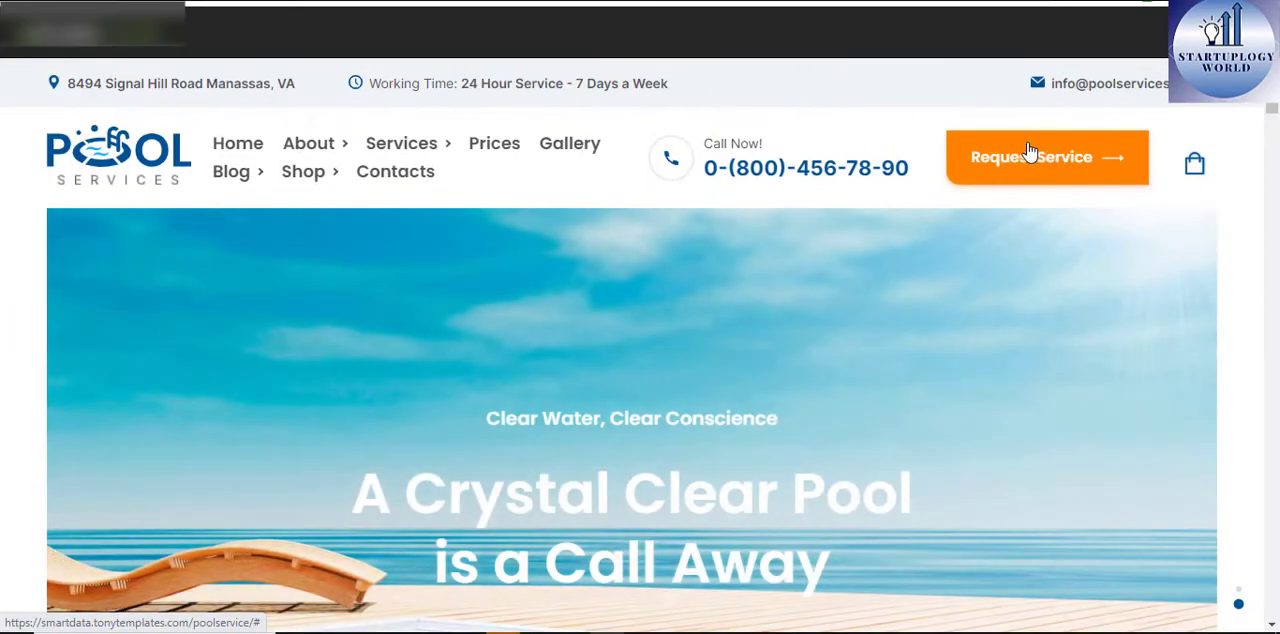
Scroll through the Pool Services home page and the theme description.
{"action": "scroll", "scroll_direction": "down", "scroll_amount": 3}
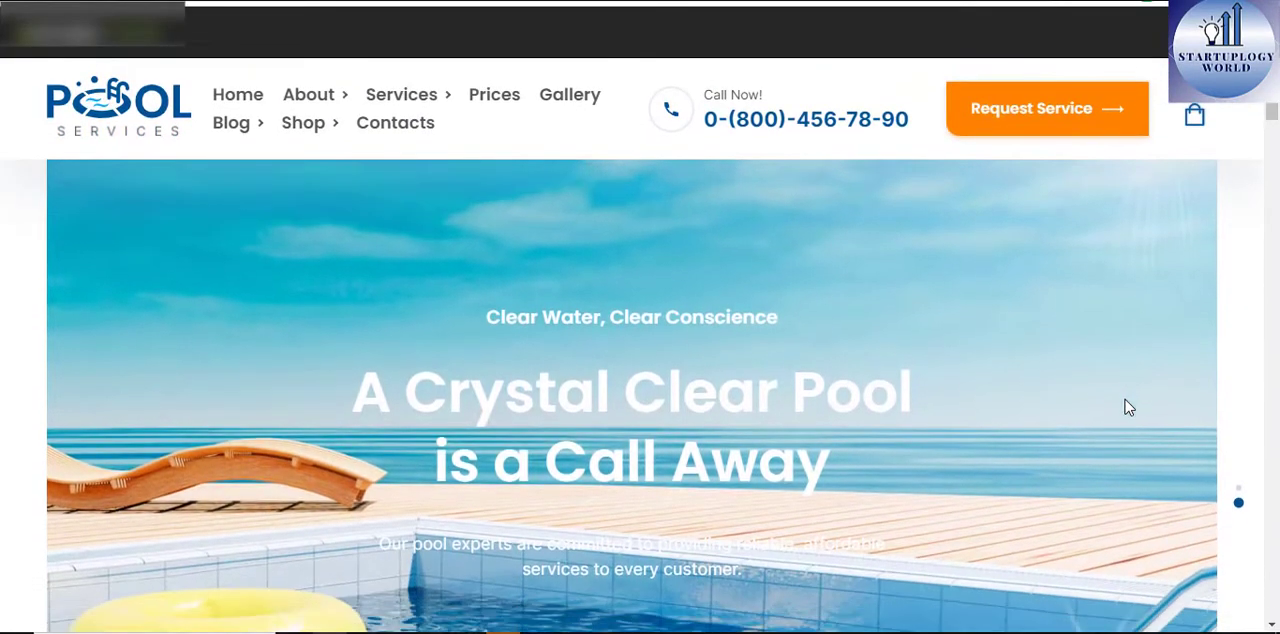
{"action": "scroll", "scroll_direction": "down", "scroll_amount": 3}
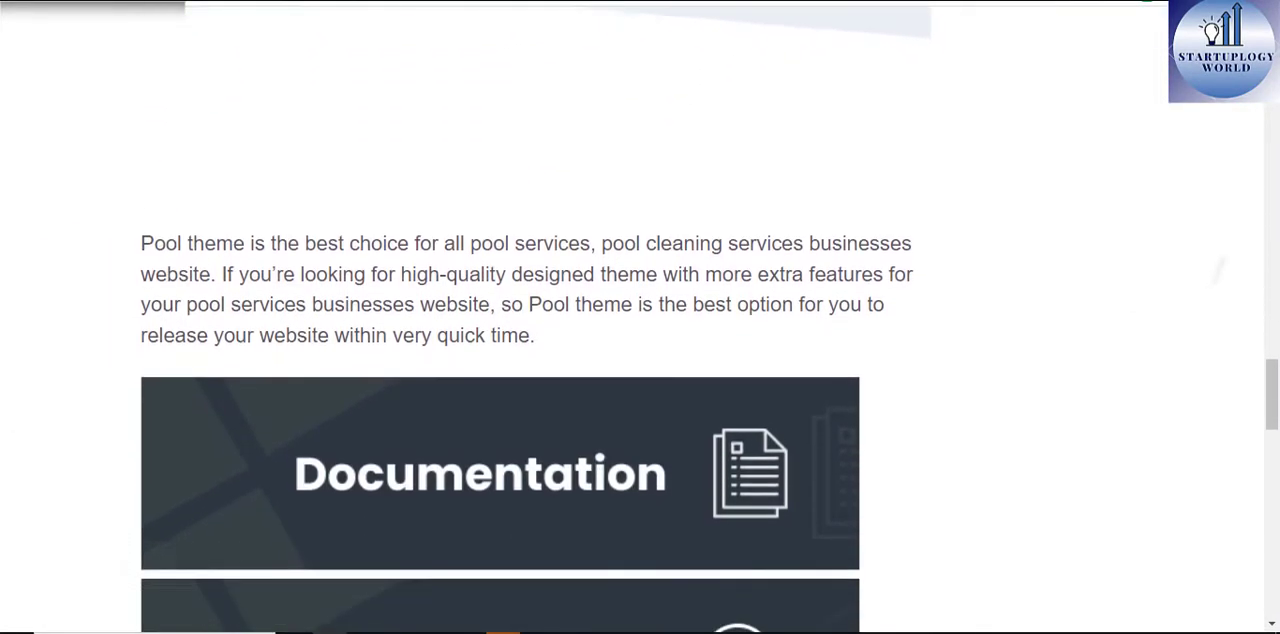
{"action": "scroll", "scroll_direction": "down", "scroll_amount": 3}
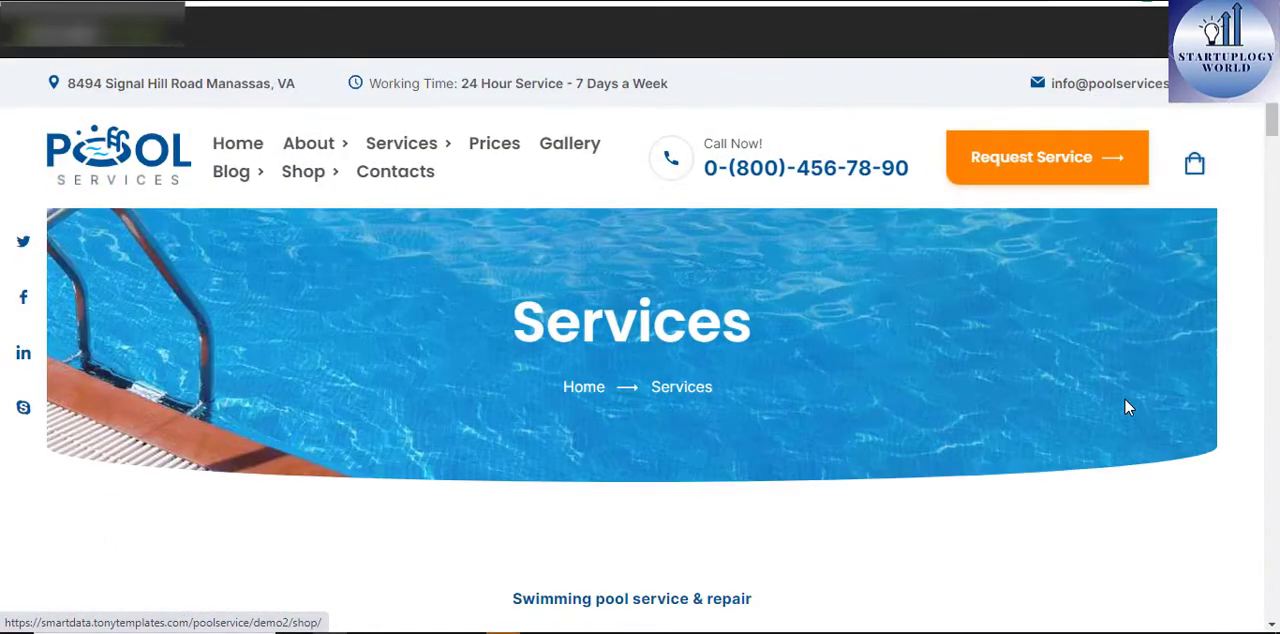
Scroll through the Pool Services demo's Services page and its project gallery.
{"action": "scroll", "scroll_direction": "down", "scroll_amount": 3}
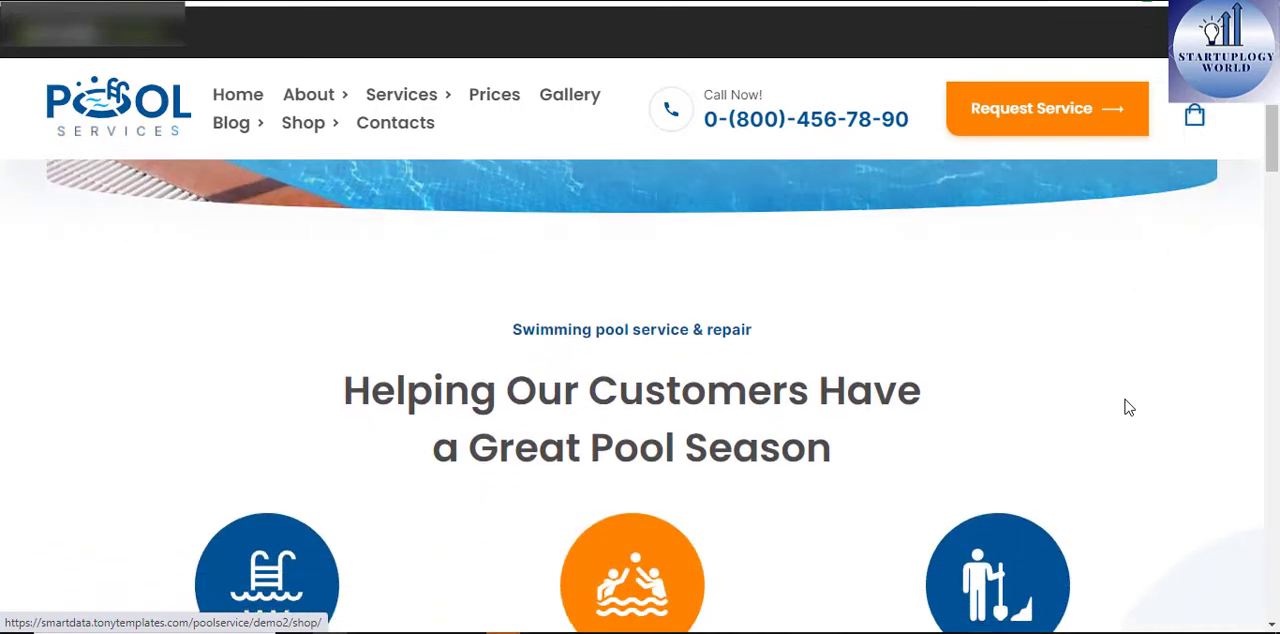
{"action": "scroll", "scroll_direction": "down", "scroll_amount": 3}
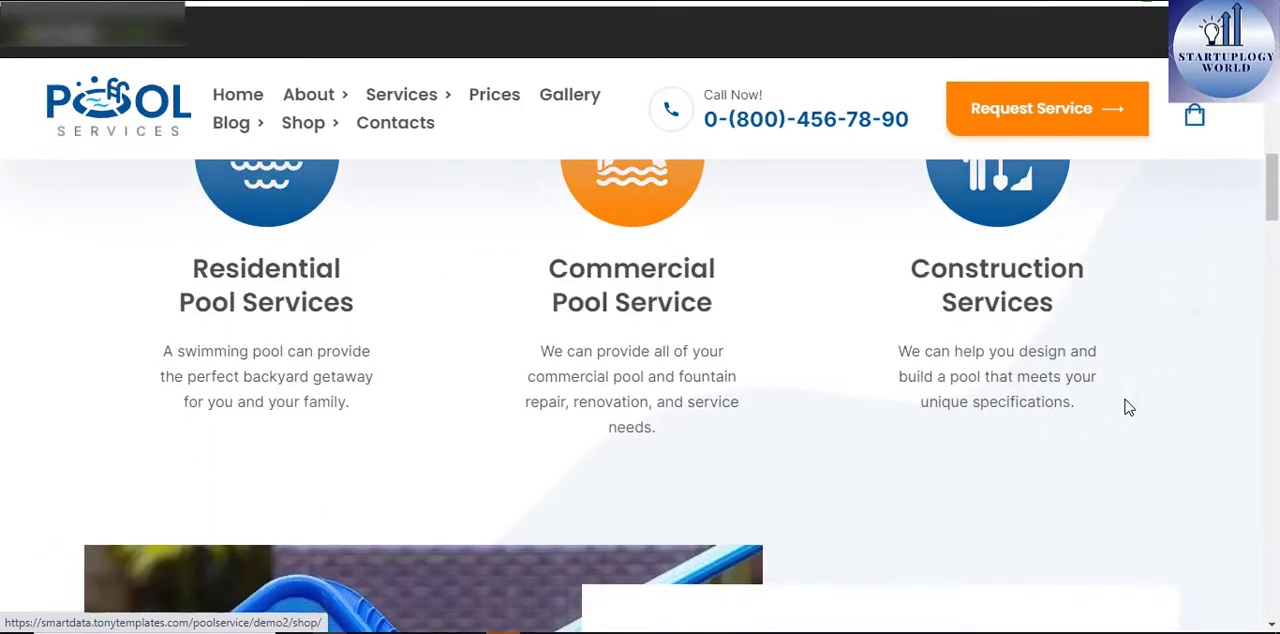
{"action": "scroll", "scroll_direction": "down", "scroll_amount": 3}
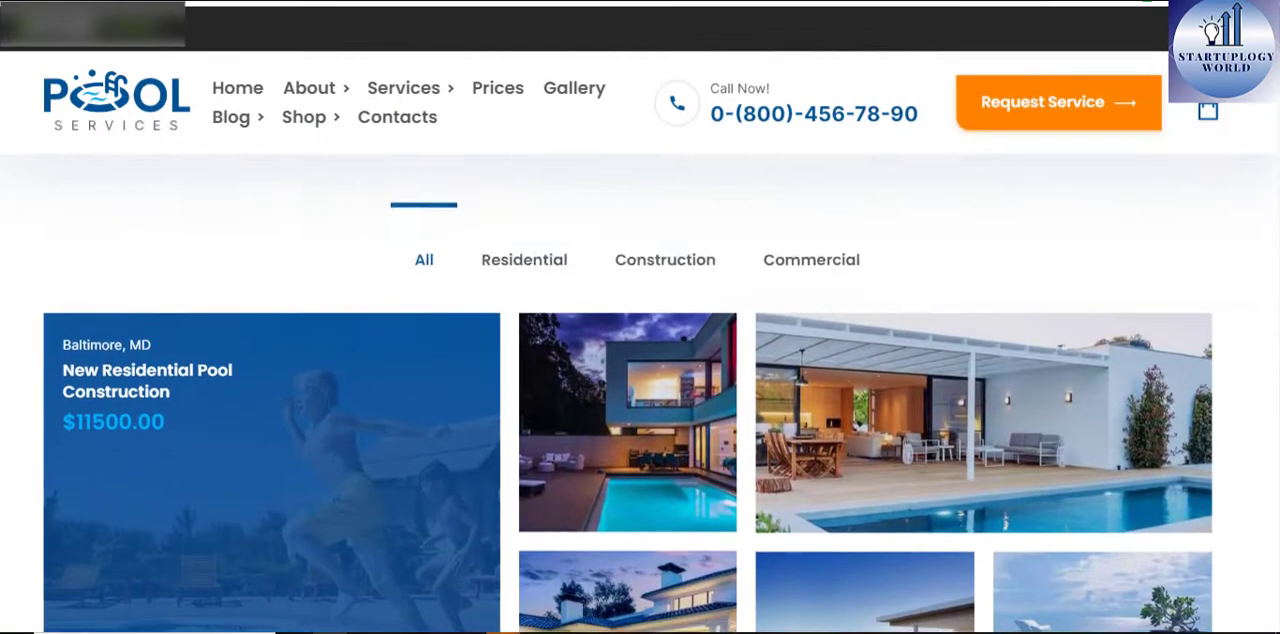
{"action": "scroll", "scroll_direction": "down", "scroll_amount": 3}
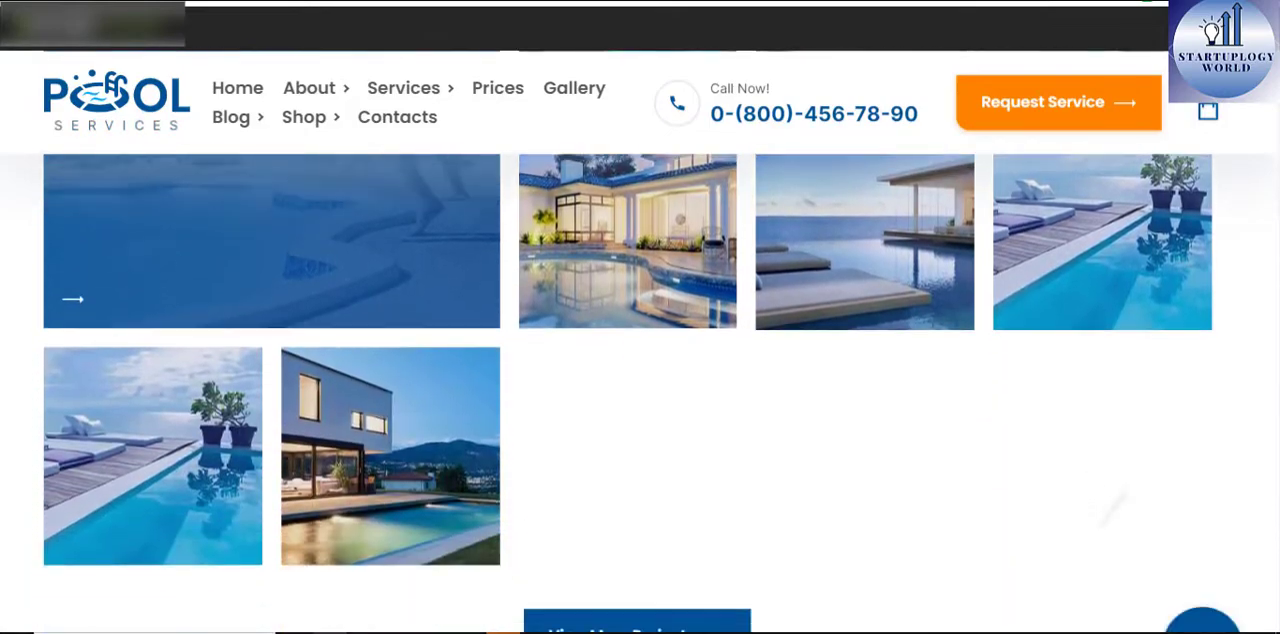
{"action": "scroll", "scroll_direction": "up", "scroll_amount": 3}
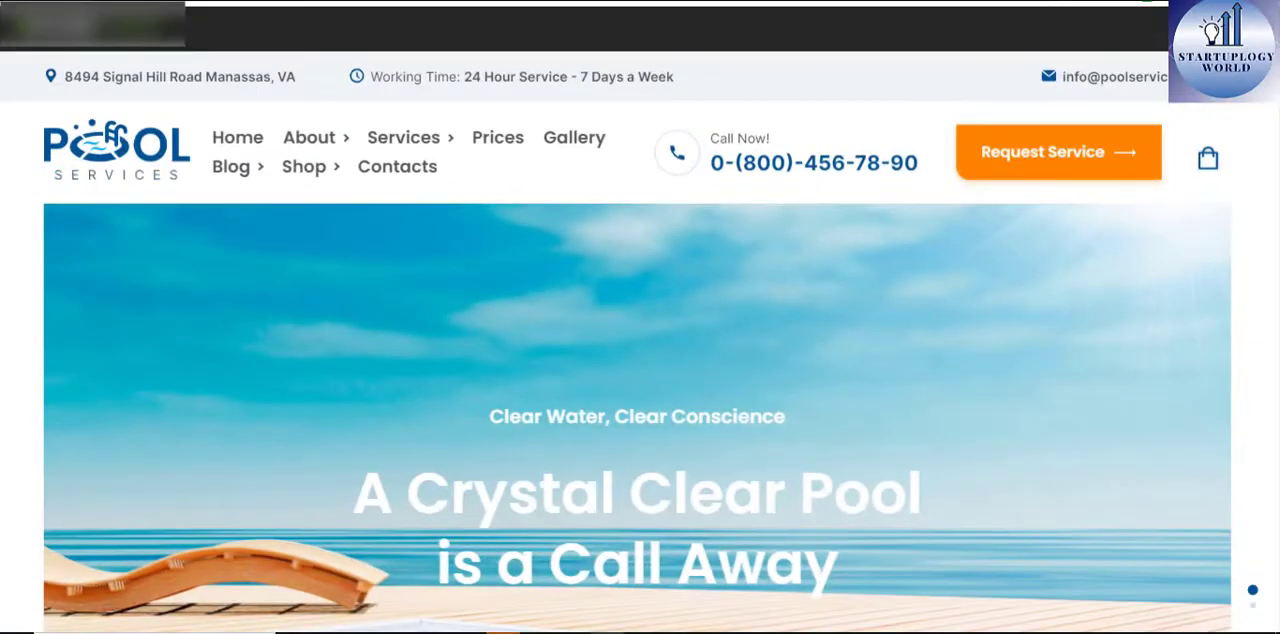
{"action": "scroll", "scroll_direction": "down", "scroll_amount": 3}
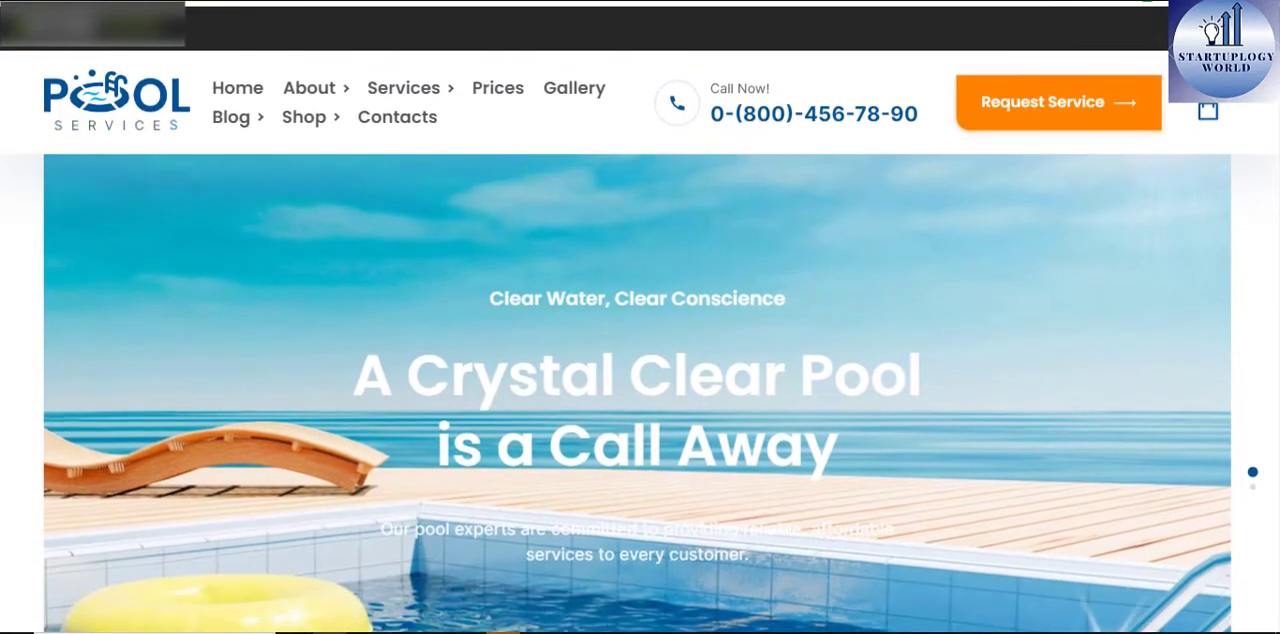
{"action": "scroll", "scroll_direction": "down", "scroll_amount": 3}
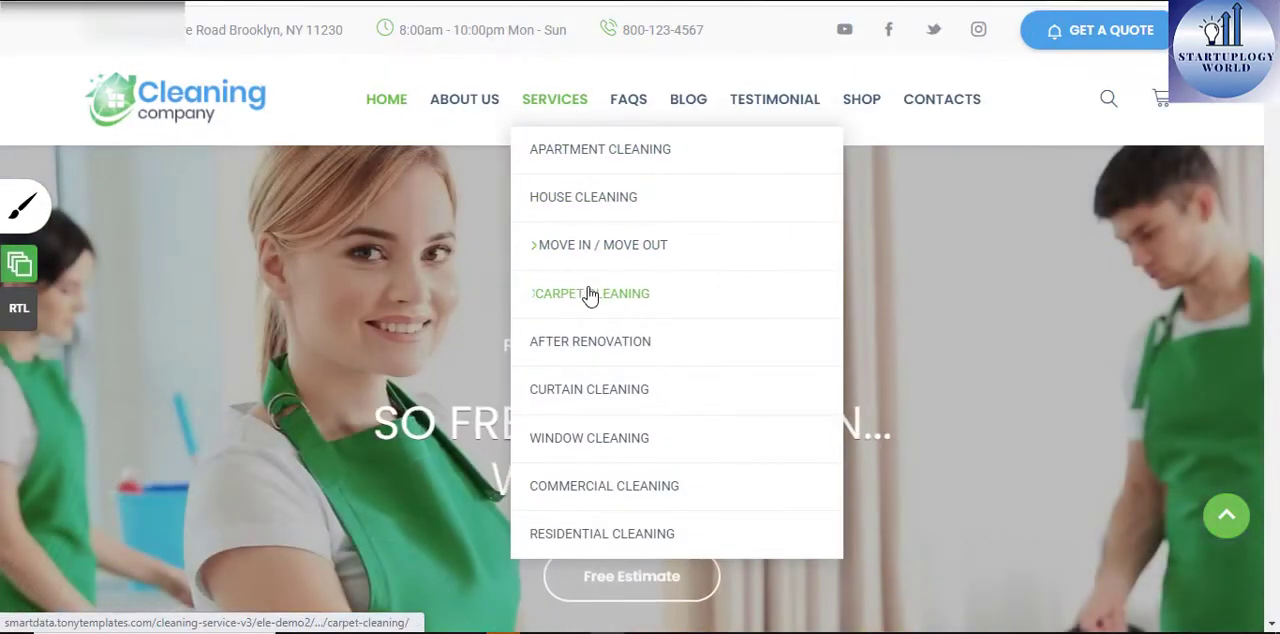
{"action": "mouse_move", "coordinate": [603, 485]}
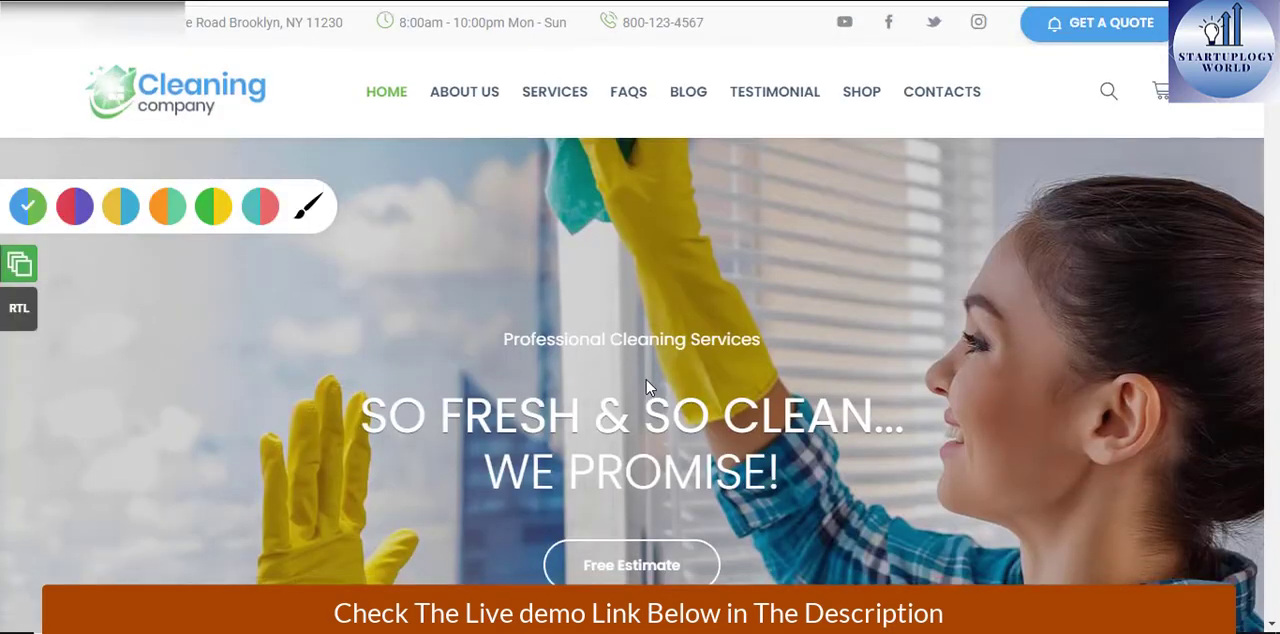
Scroll the Cleaning Services homepage past service cards, About Our Company and Reasons to Choose Us, then back up.
{"action": "scroll", "scroll_direction": "down", "scroll_amount": 3}
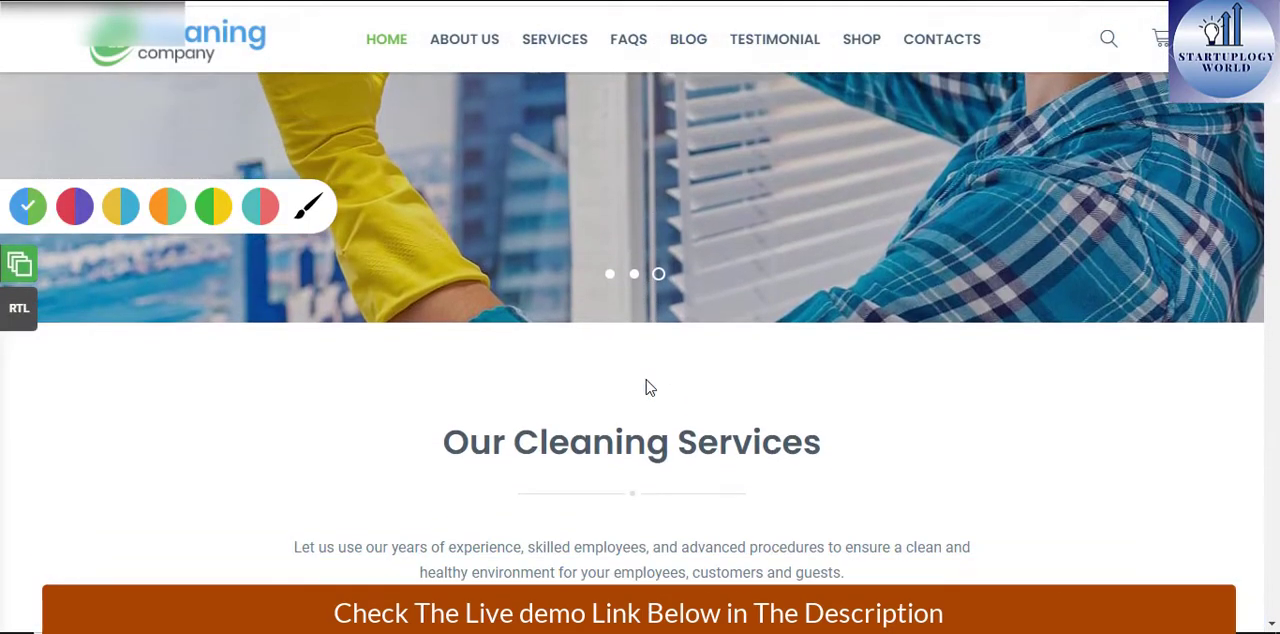
{"action": "scroll", "scroll_direction": "down", "scroll_amount": 3}
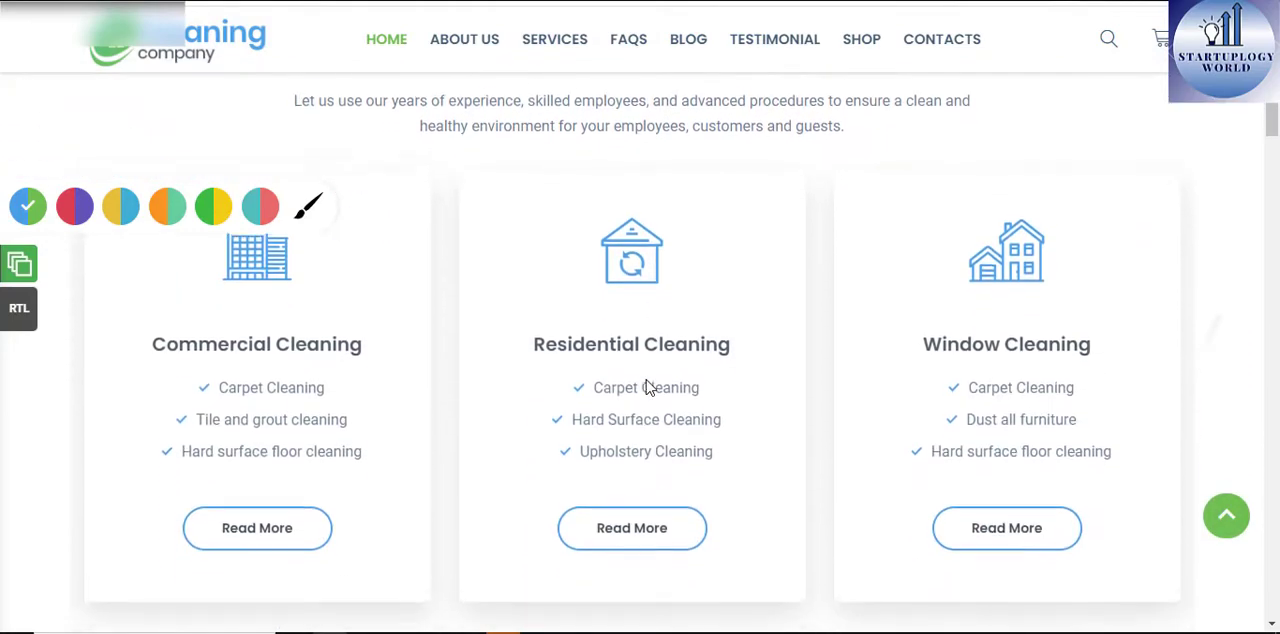
{"action": "scroll", "scroll_direction": "down", "scroll_amount": 3}
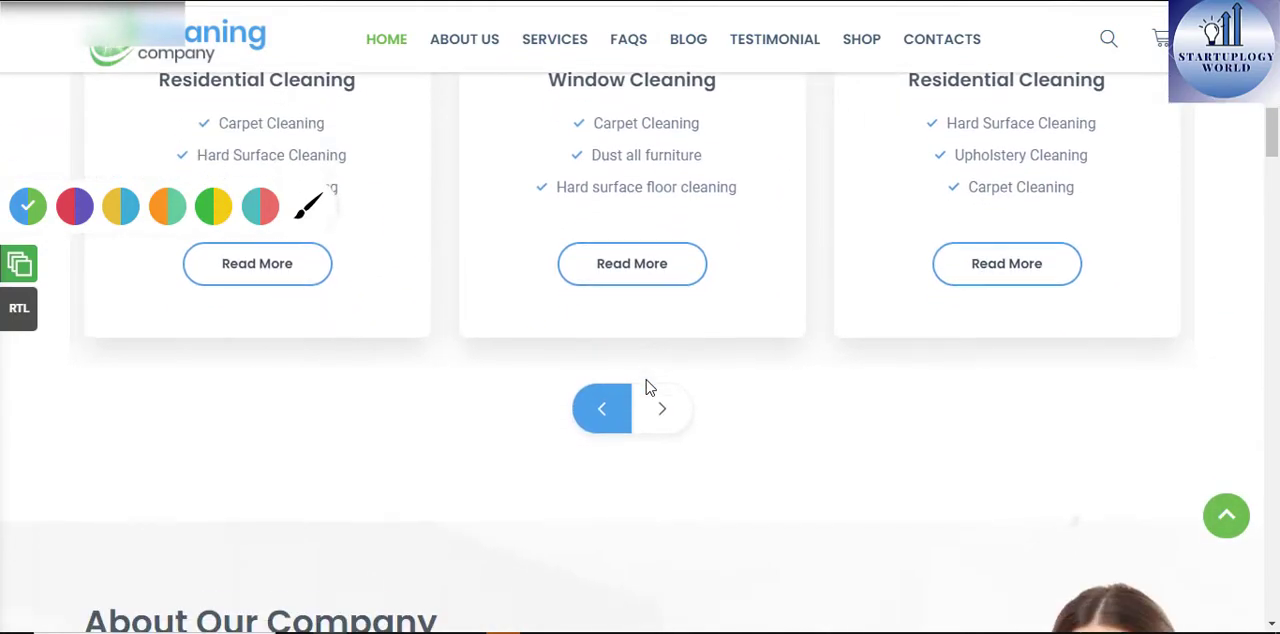
{"action": "scroll", "scroll_direction": "down", "scroll_amount": 3}
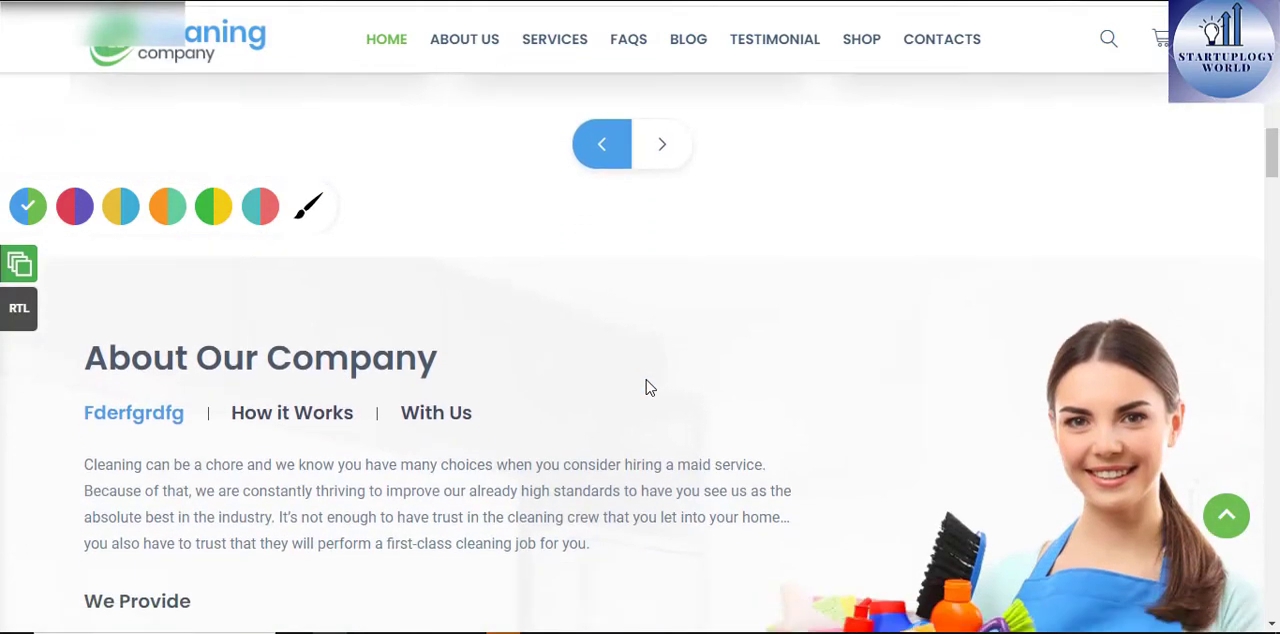
{"action": "scroll", "scroll_direction": "down", "scroll_amount": 3}
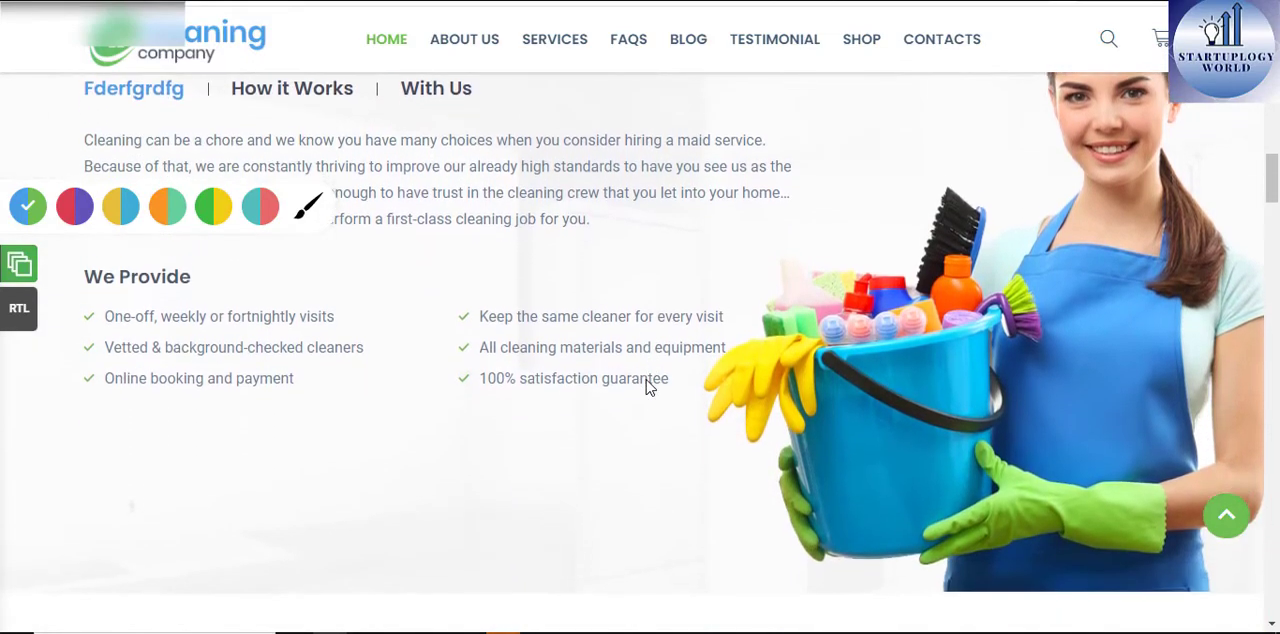
{"action": "scroll", "scroll_direction": "down", "scroll_amount": 3}
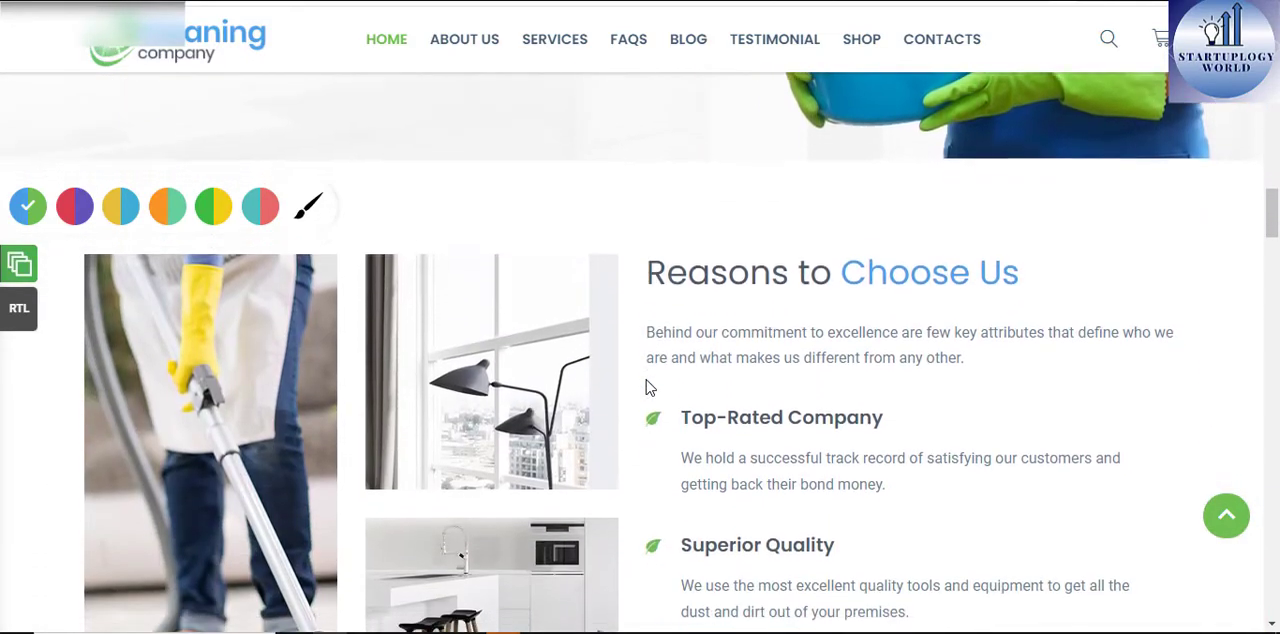
{"action": "scroll", "scroll_direction": "down", "scroll_amount": 3}
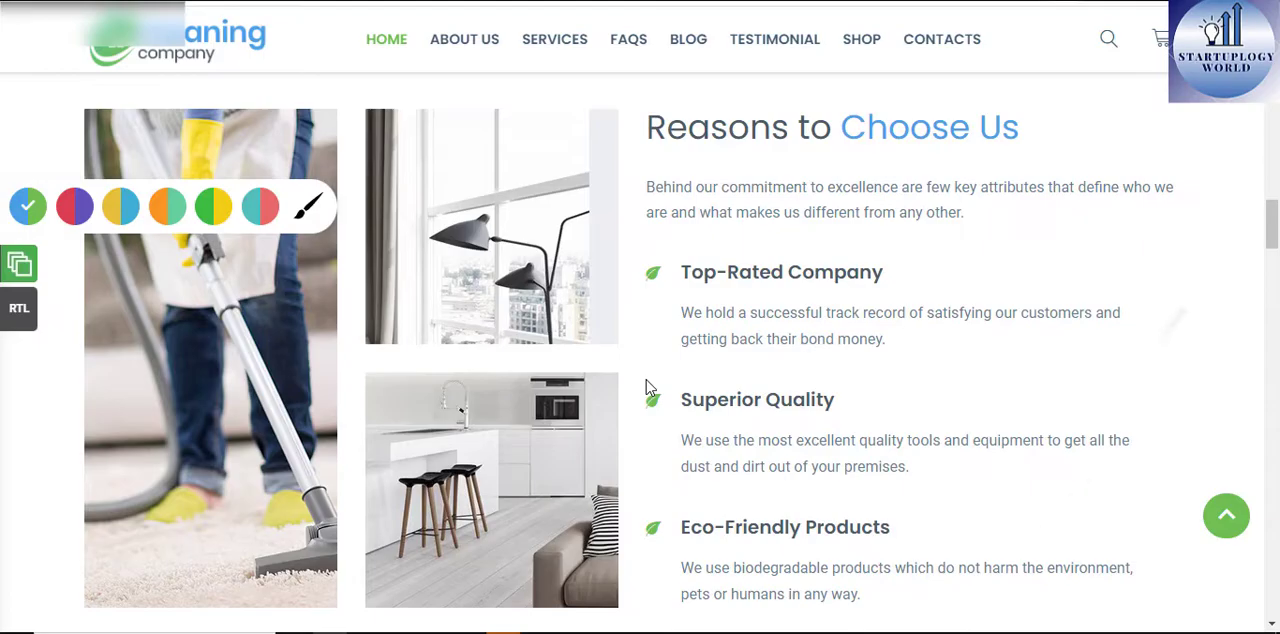
{"action": "scroll", "scroll_direction": "up", "scroll_amount": 3}
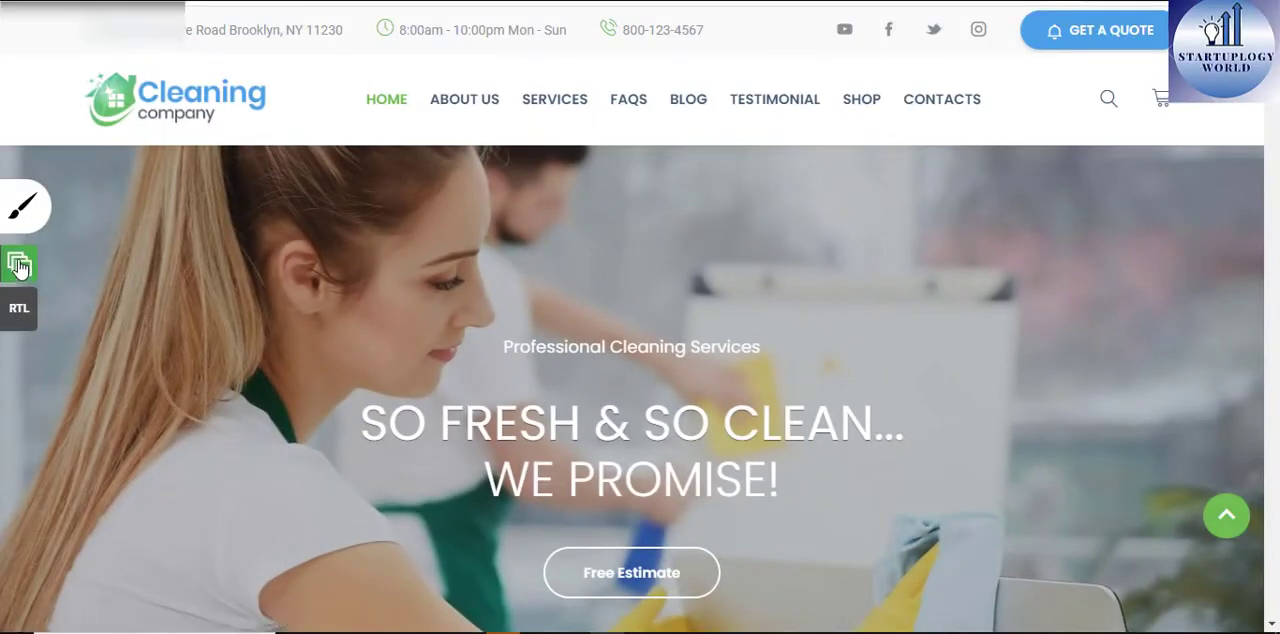
{"action": "left_click", "coordinate": [25, 206]}
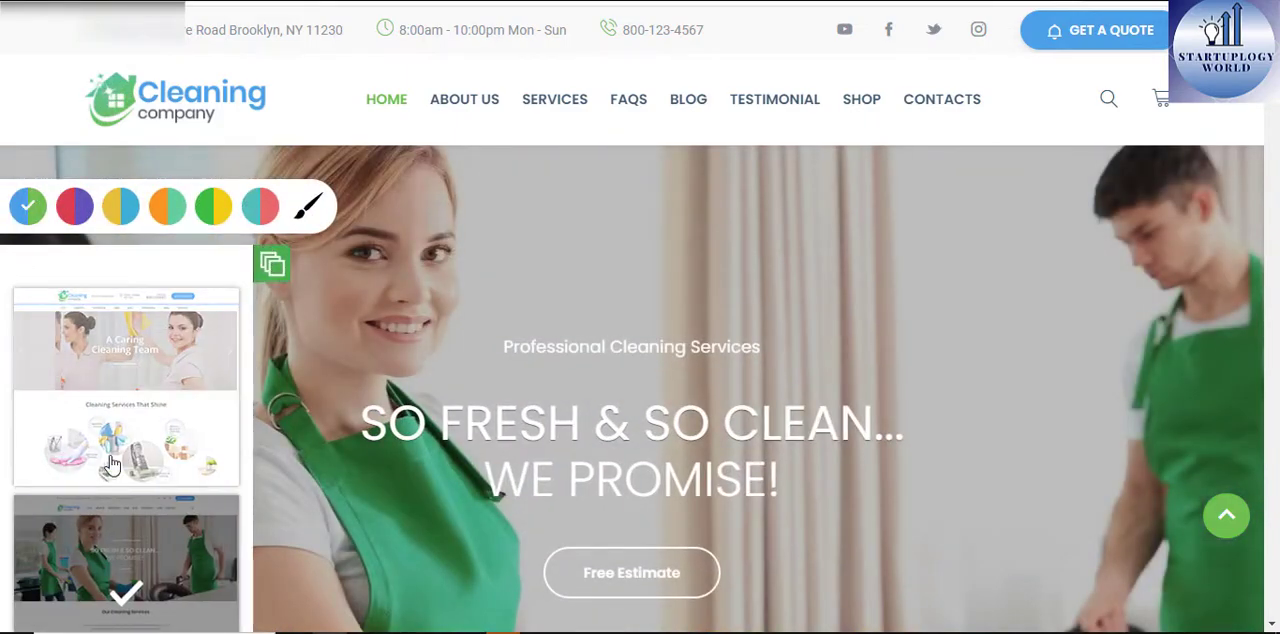
{"action": "scroll", "scroll_direction": "down", "scroll_amount": 3}
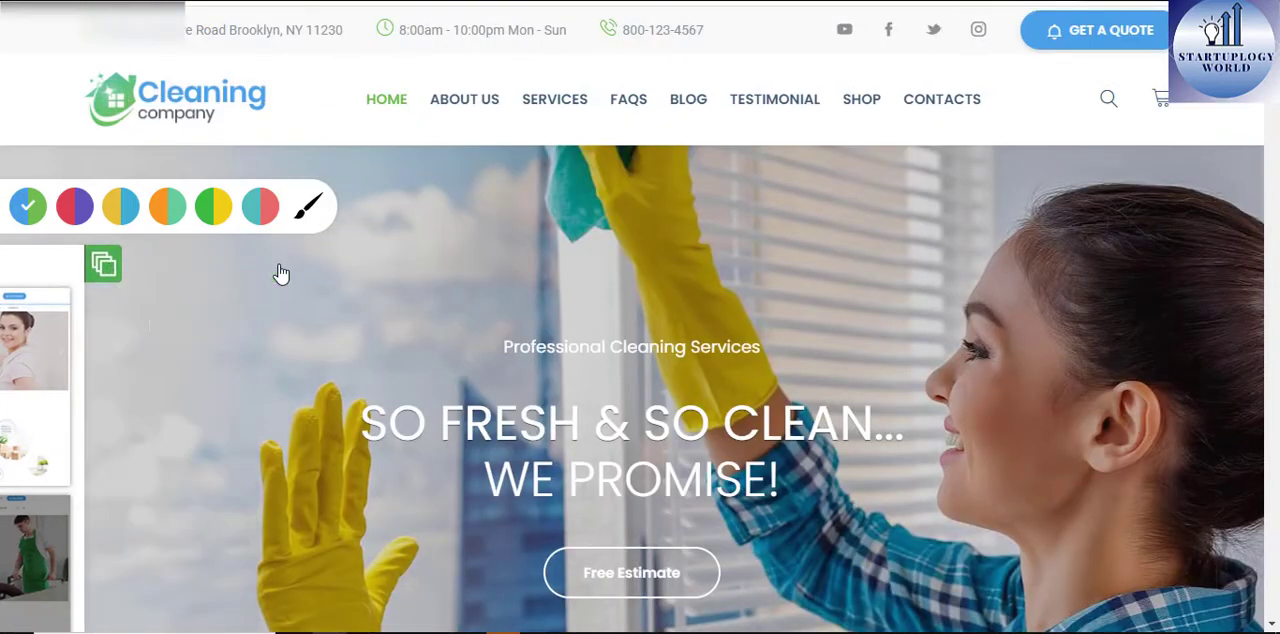
{"action": "scroll", "scroll_direction": "down", "scroll_amount": 3}
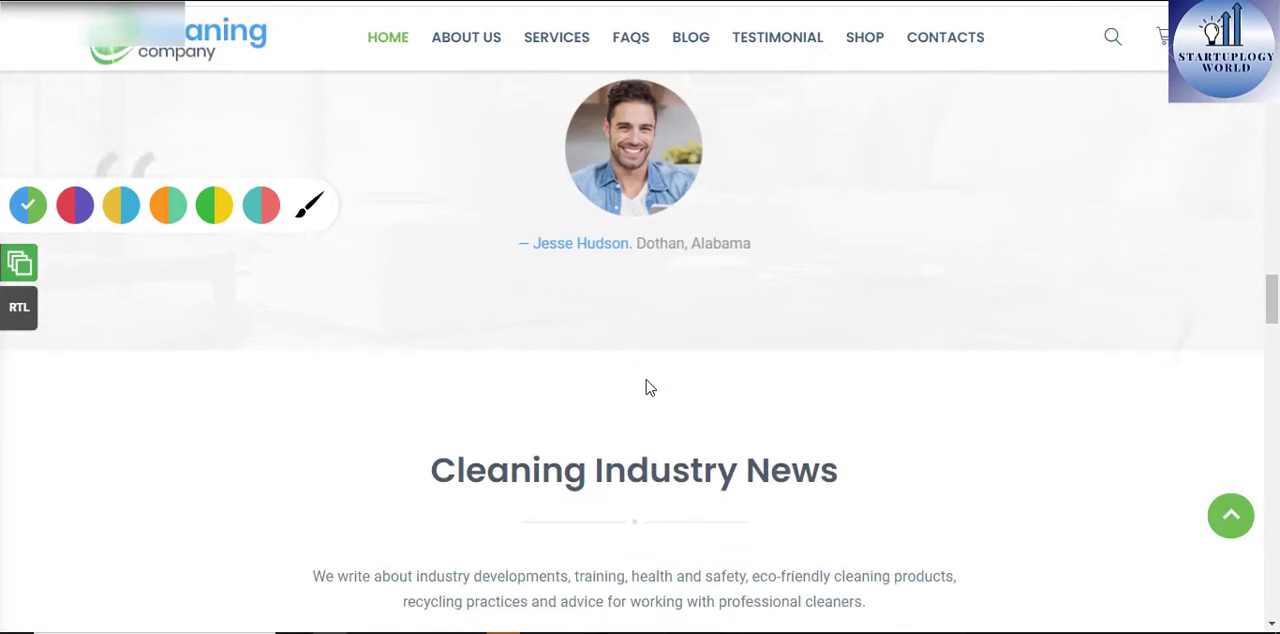
{"action": "scroll", "scroll_direction": "down", "scroll_amount": 3}
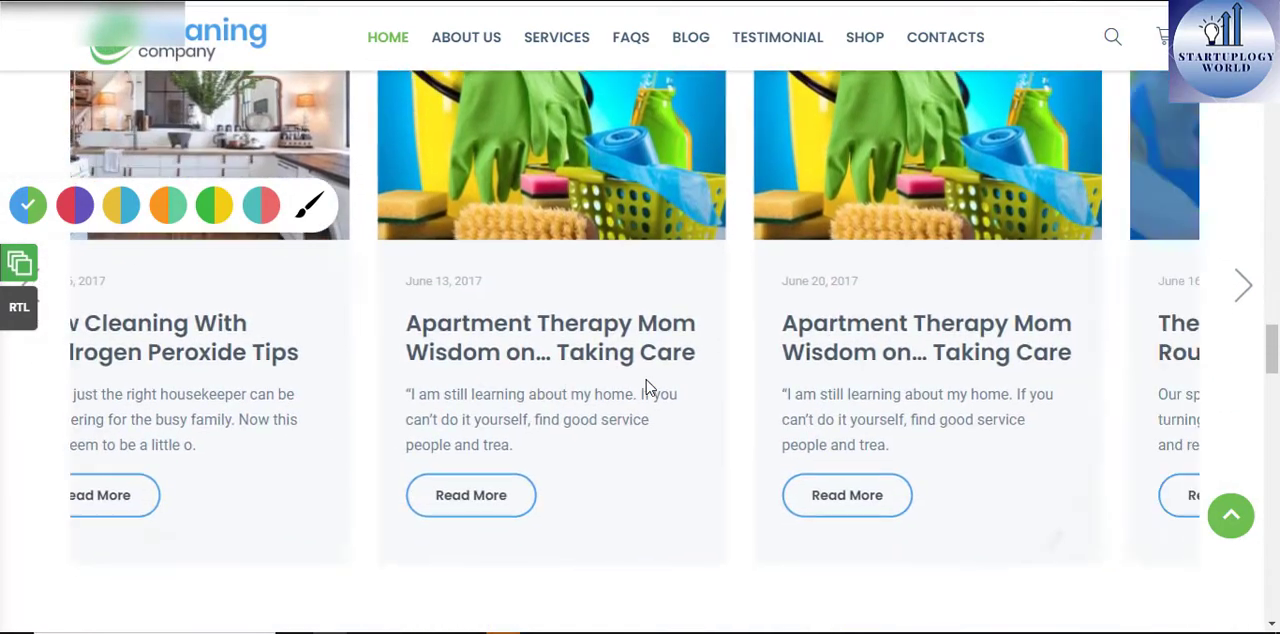
{"action": "scroll", "scroll_direction": "down", "scroll_amount": 3}
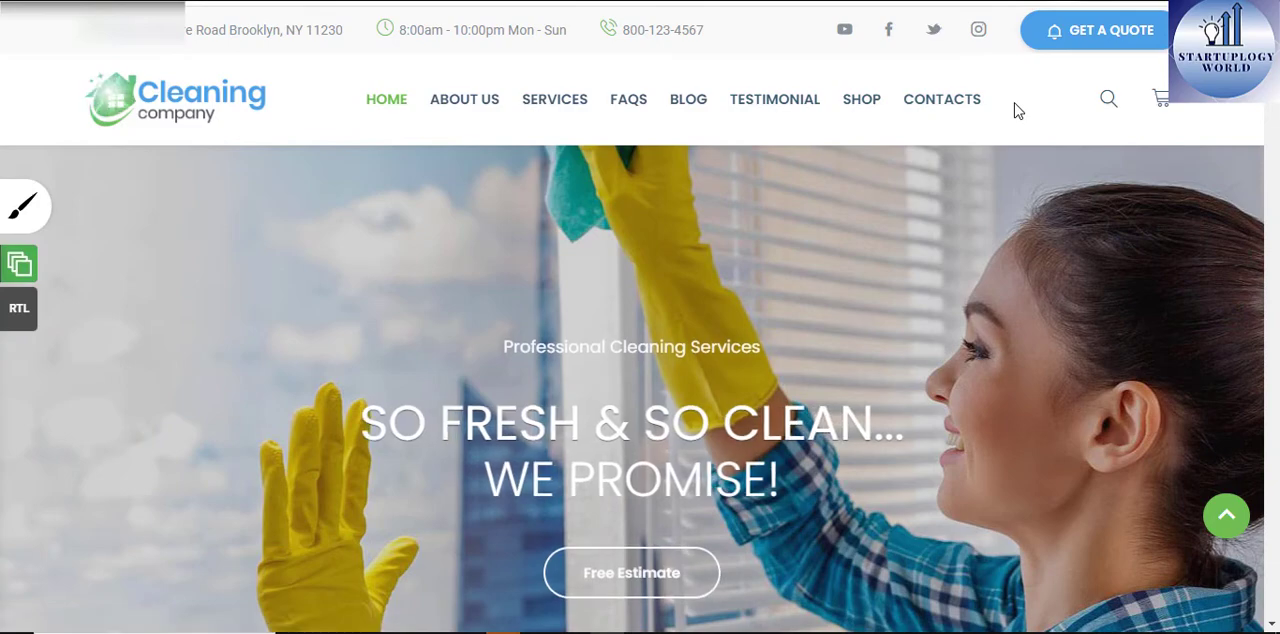
Scroll the second layout's homepage through Cleaning With a Conscience, How It Works and Our Projects.
{"action": "scroll", "scroll_direction": "down", "scroll_amount": 3}
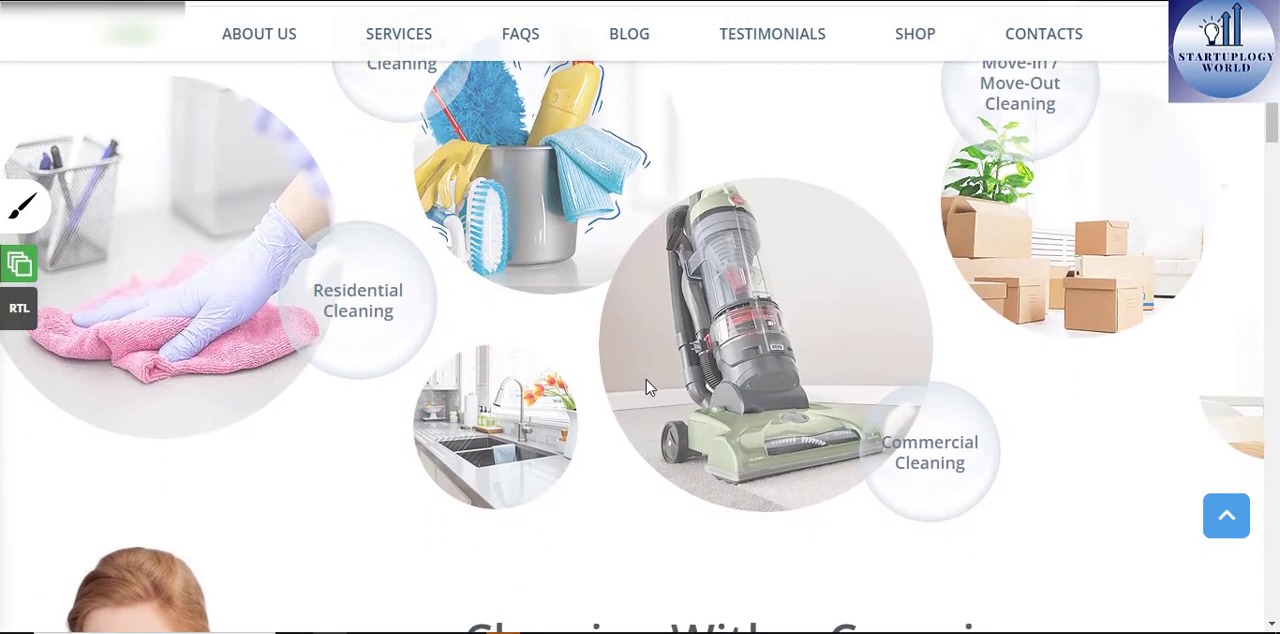
{"action": "scroll", "scroll_direction": "down", "scroll_amount": 3}
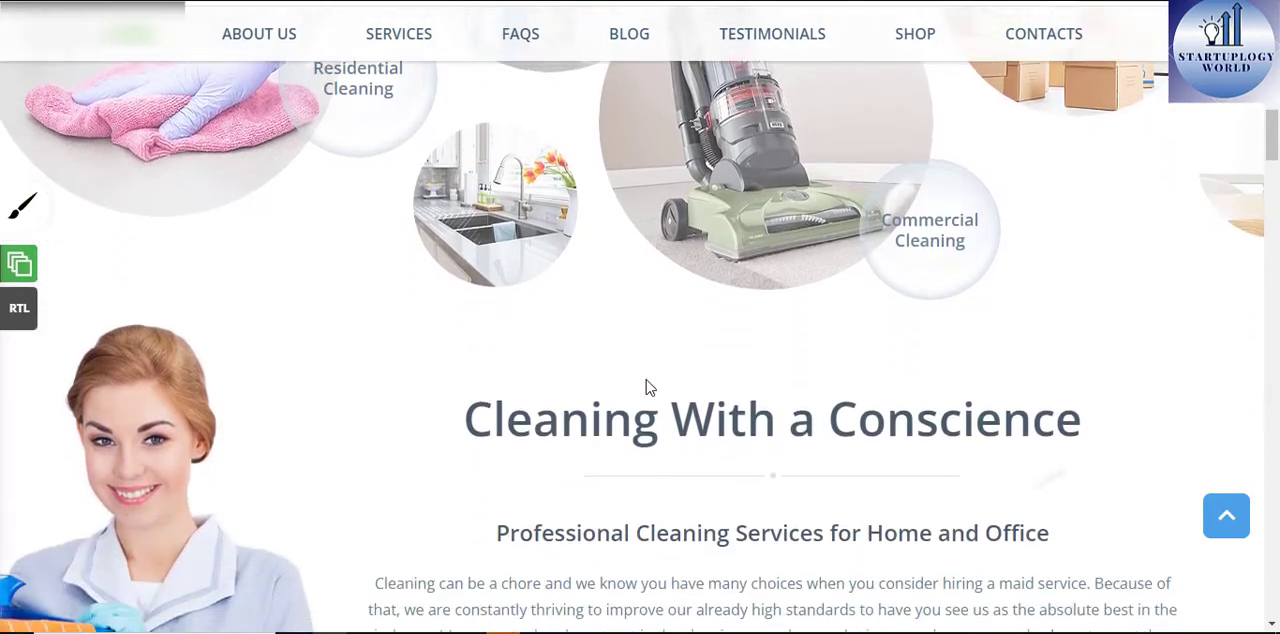
{"action": "scroll", "scroll_direction": "down", "scroll_amount": 3}
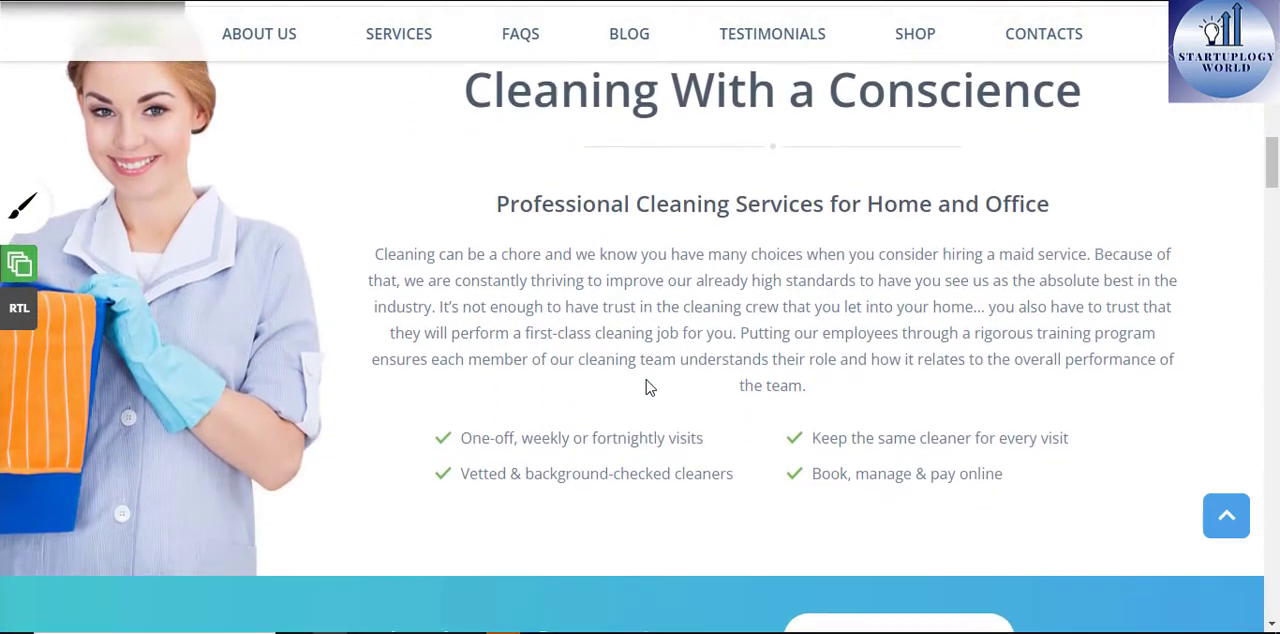
{"action": "scroll", "scroll_direction": "down", "scroll_amount": 3}
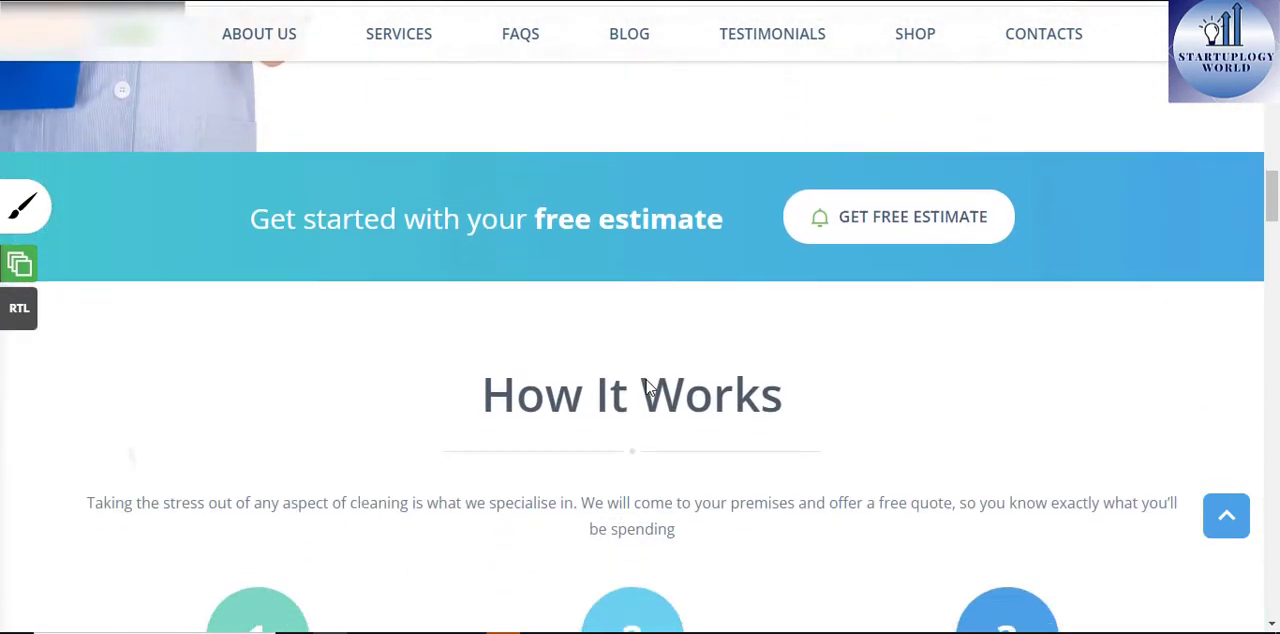
{"action": "scroll", "scroll_direction": "down", "scroll_amount": 3}
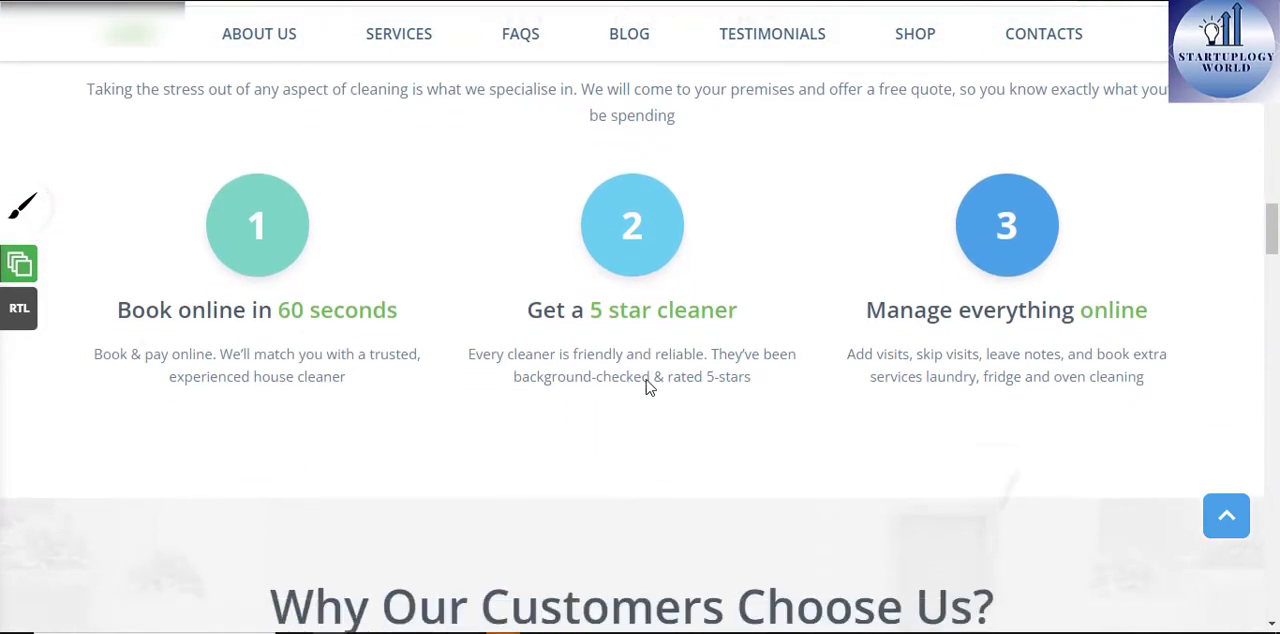
{"action": "scroll", "scroll_direction": "down", "scroll_amount": 3}
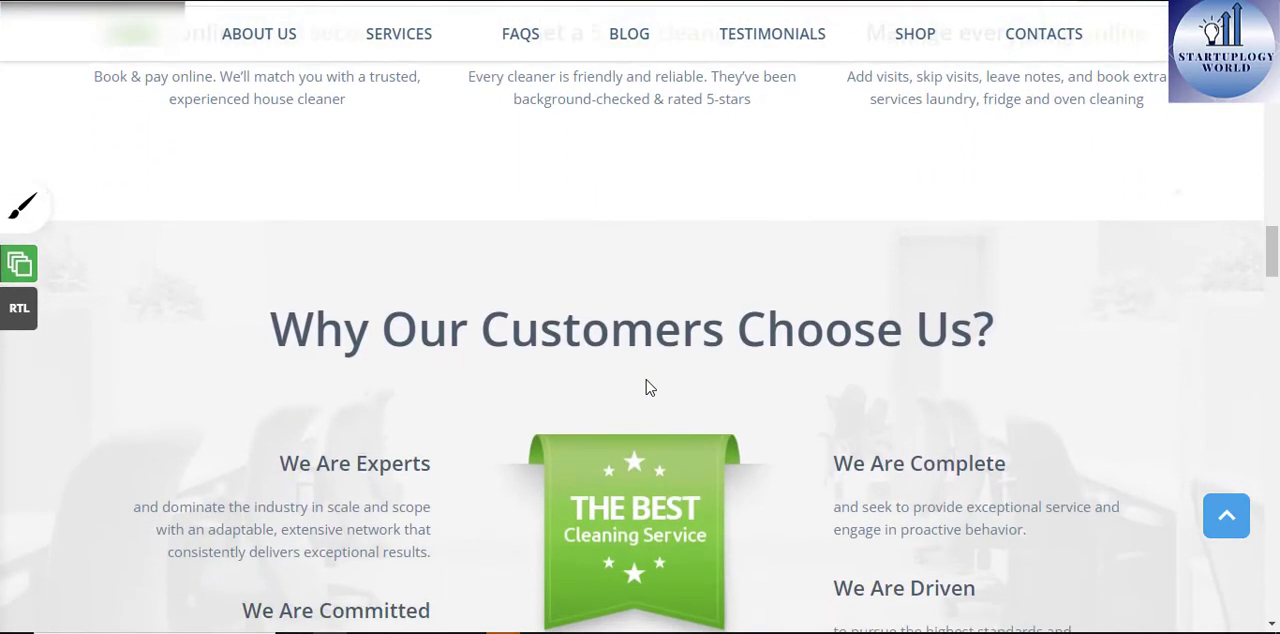
{"action": "scroll", "scroll_direction": "down", "scroll_amount": 3}
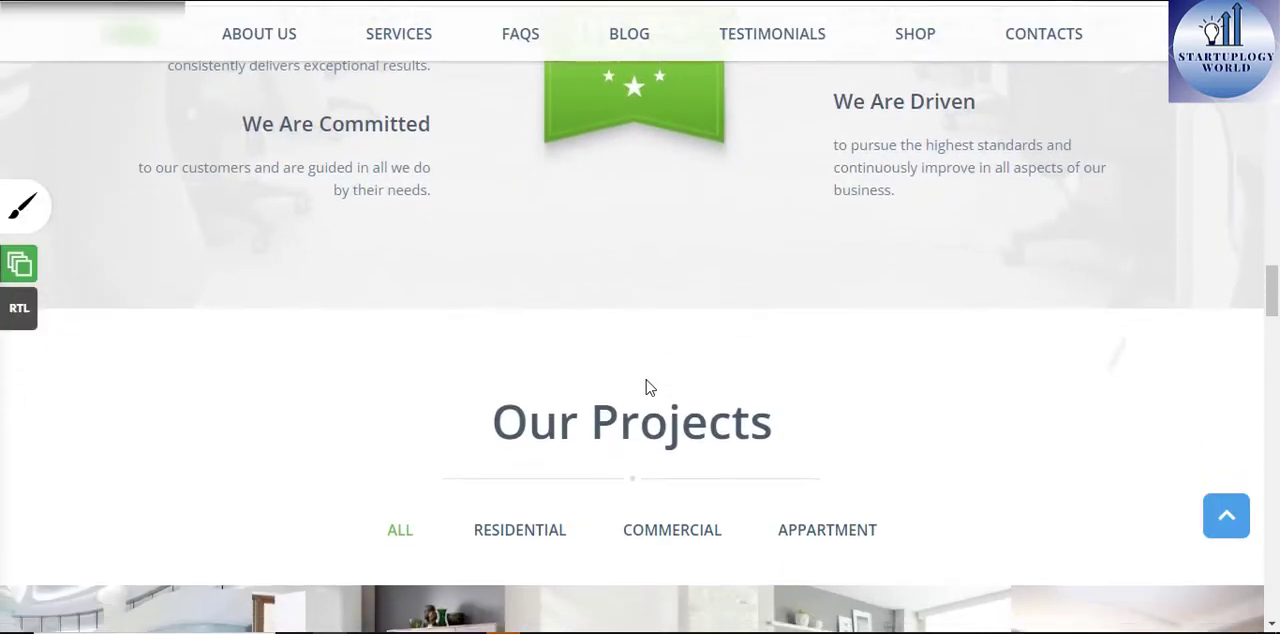
{"action": "scroll", "scroll_direction": "down", "scroll_amount": 3}
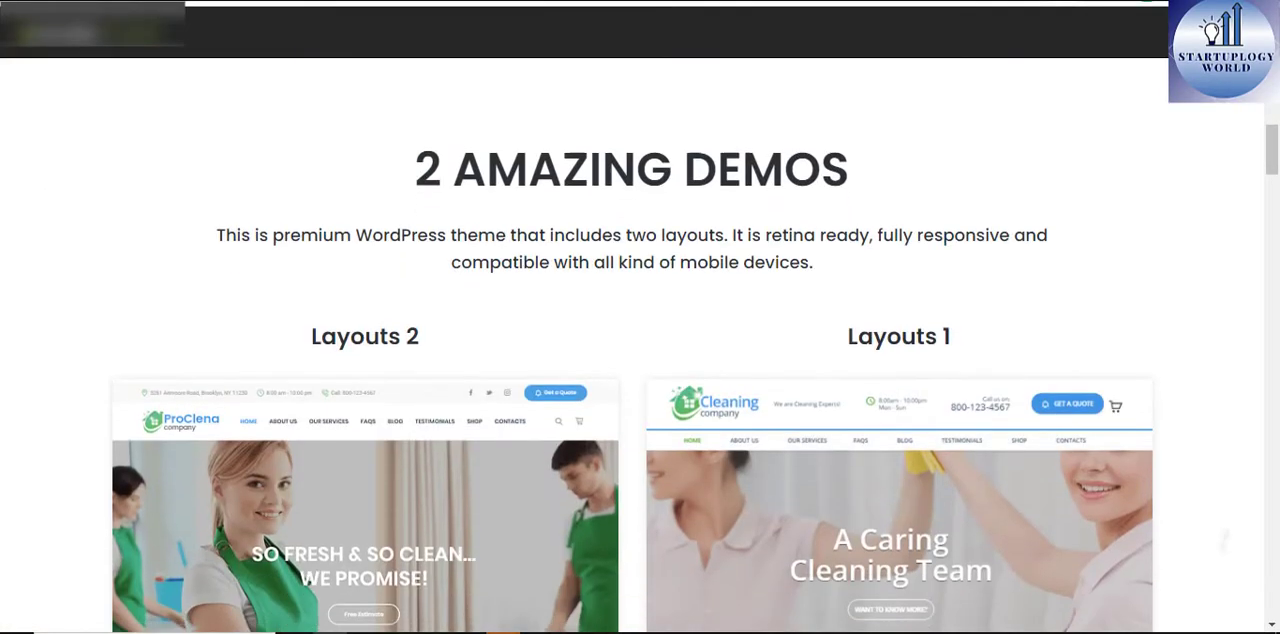
Scroll the feature page past demo layouts, General Features, Cost Calculator Plugin and testimonials.
{"action": "scroll", "scroll_direction": "down", "scroll_amount": 3}
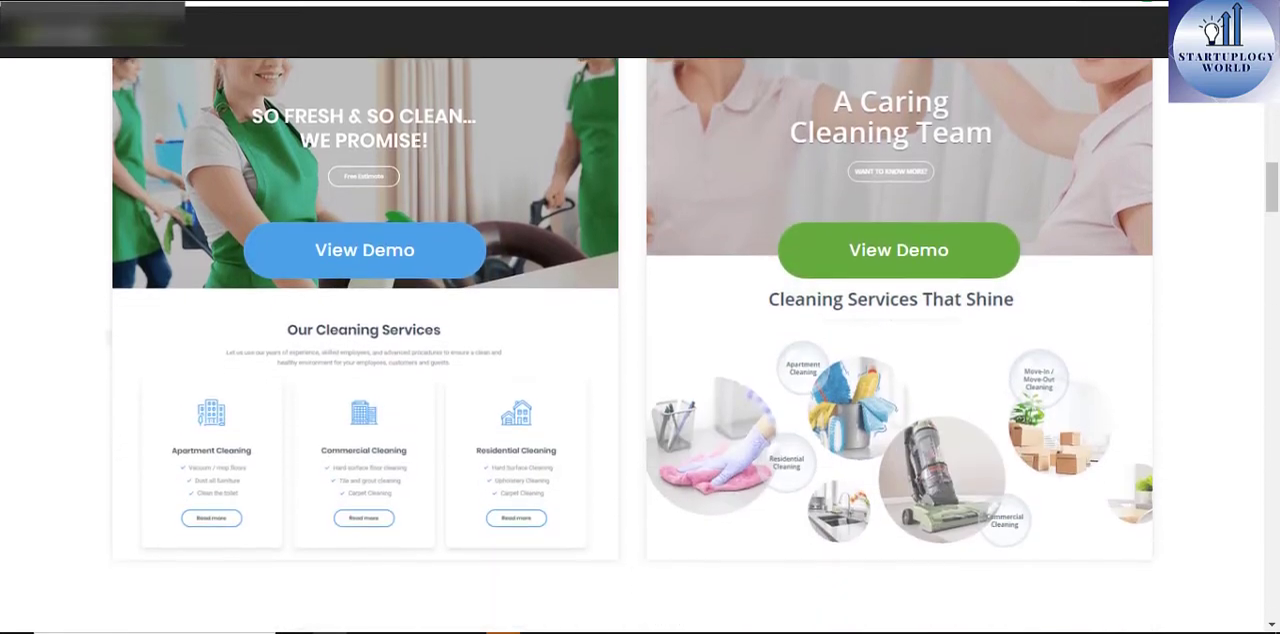
{"action": "scroll", "scroll_direction": "down", "scroll_amount": 3}
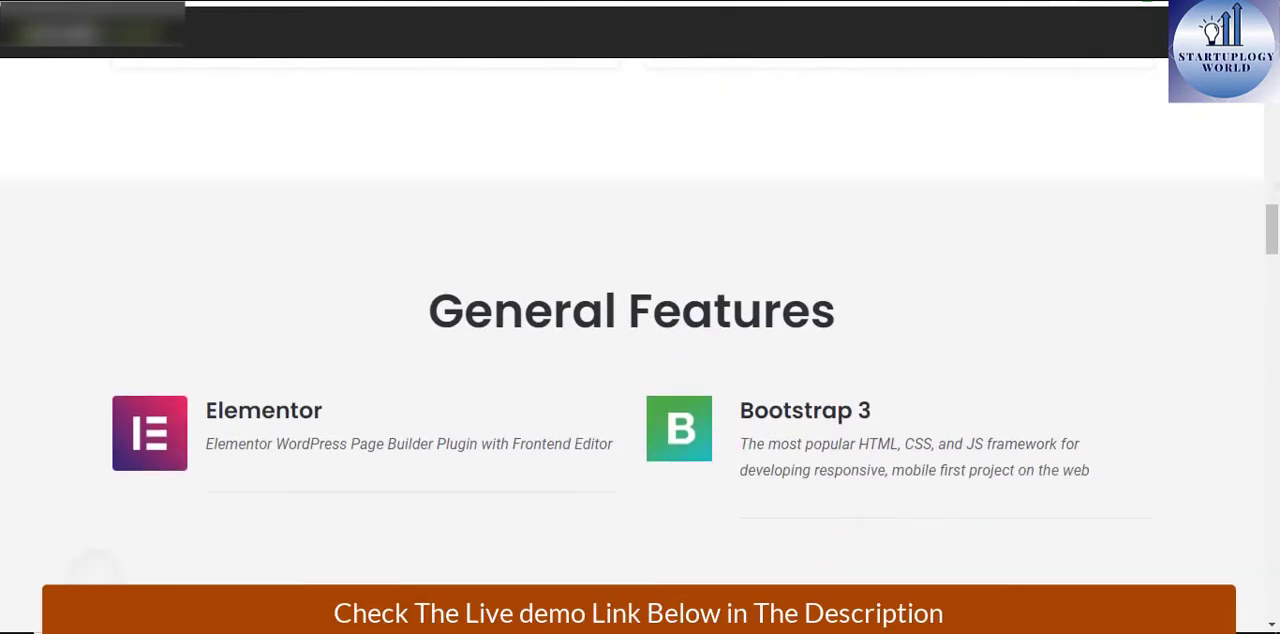
{"action": "scroll", "scroll_direction": "down", "scroll_amount": 3}
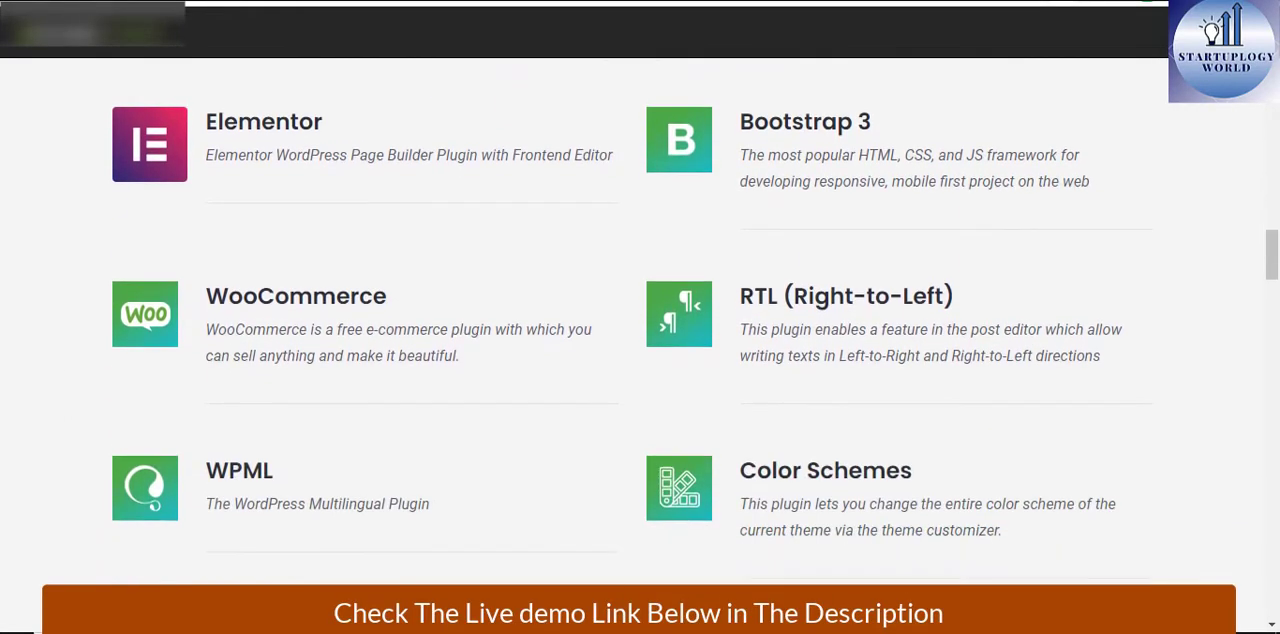
{"action": "scroll", "scroll_direction": "down", "scroll_amount": 3}
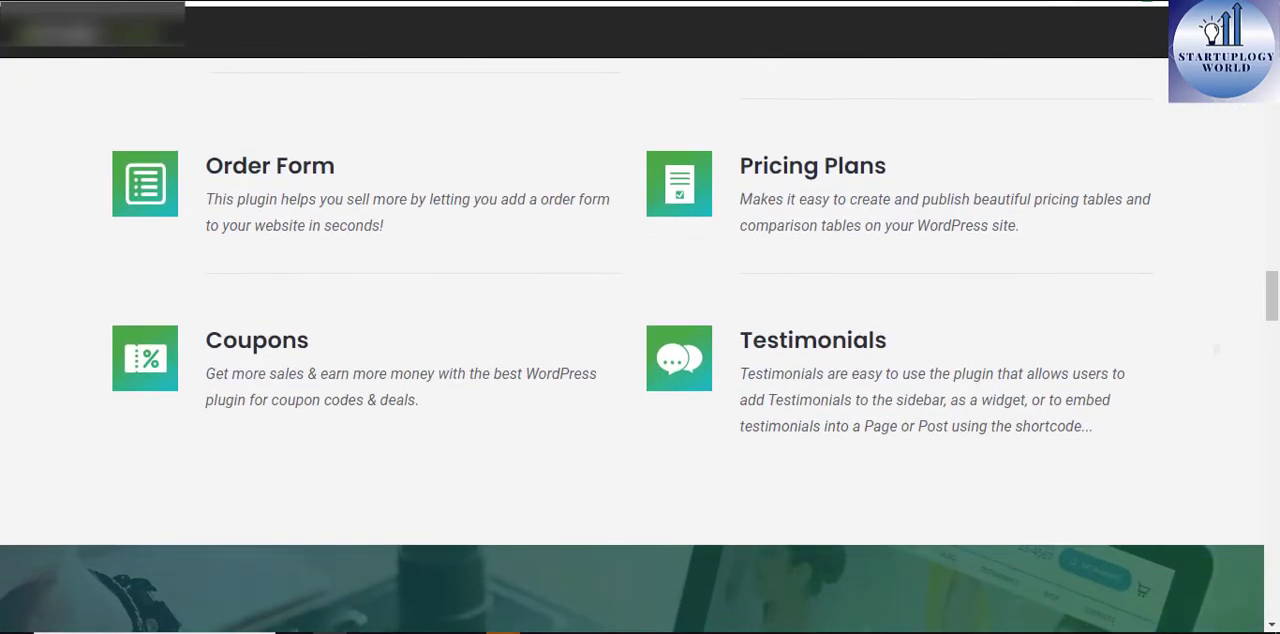
{"action": "scroll", "scroll_direction": "down", "scroll_amount": 3}
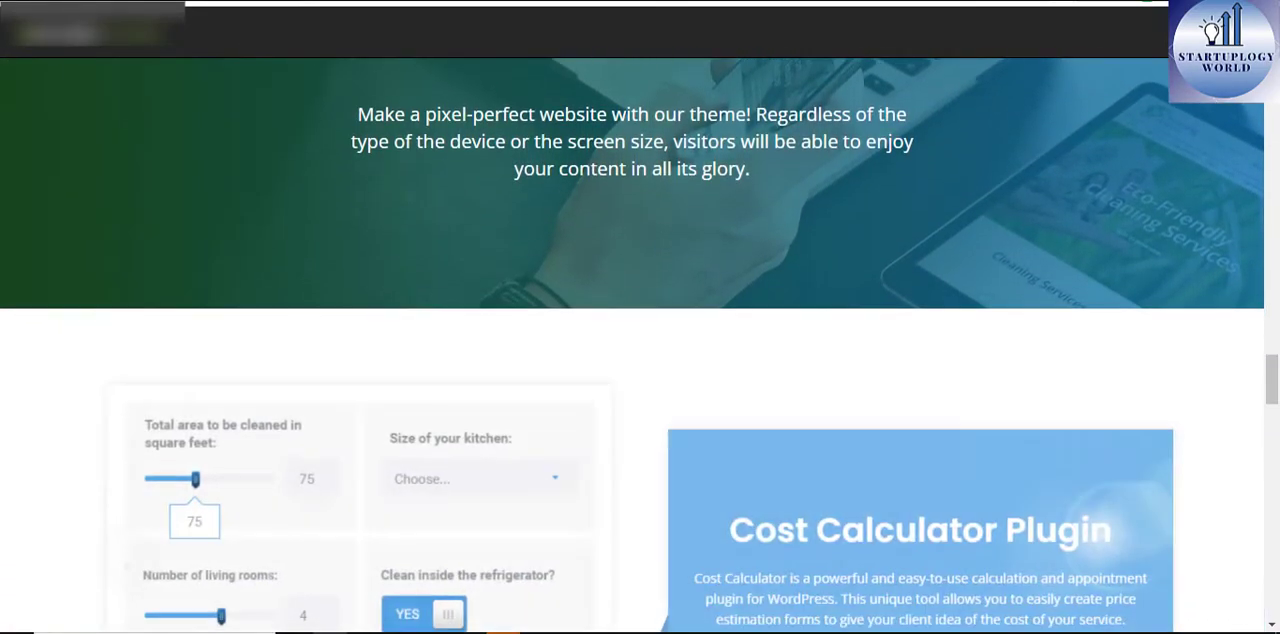
{"action": "scroll", "scroll_direction": "down", "scroll_amount": 3}
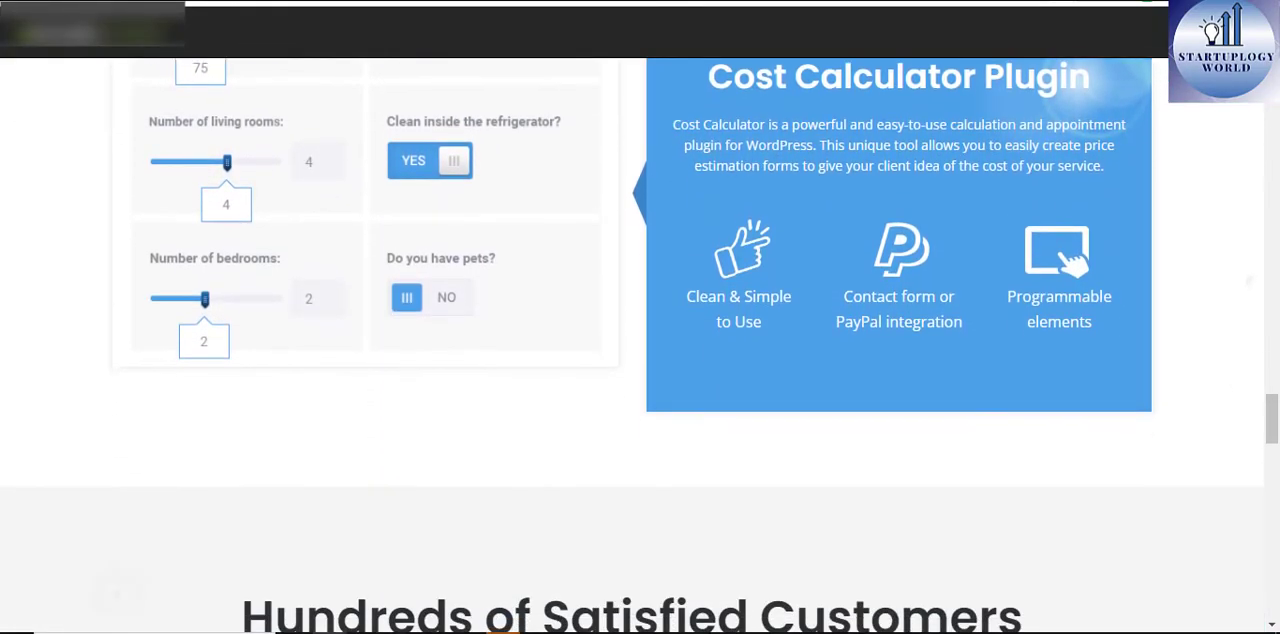
{"action": "scroll", "scroll_direction": "down", "scroll_amount": 3}
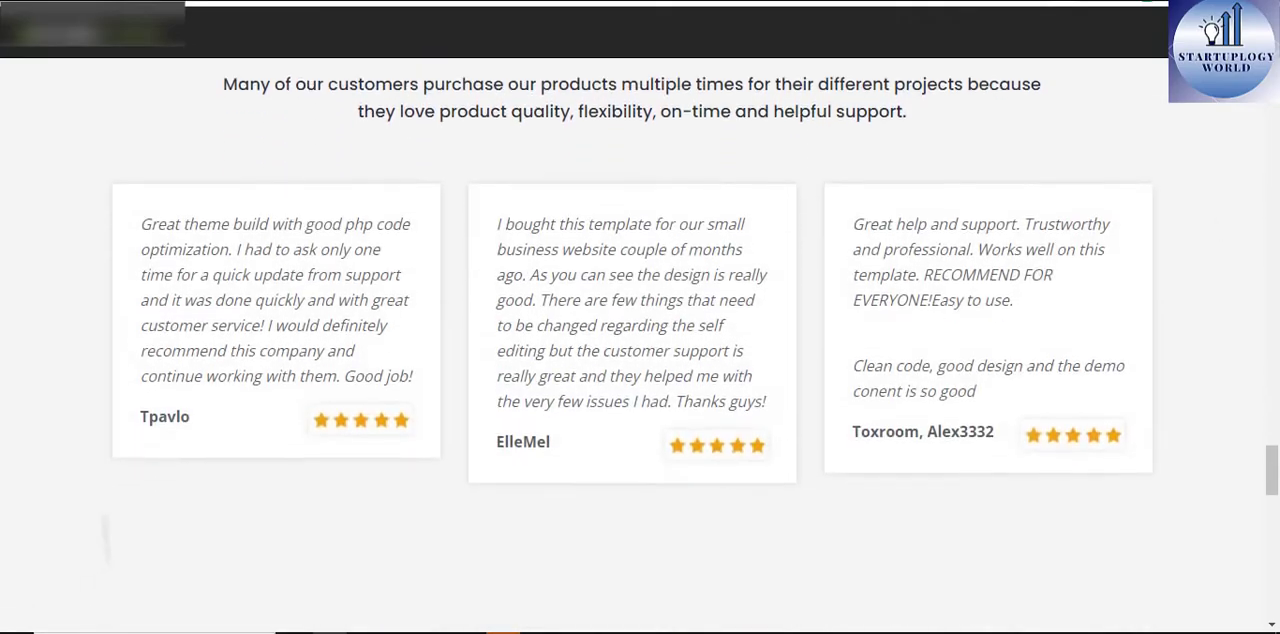